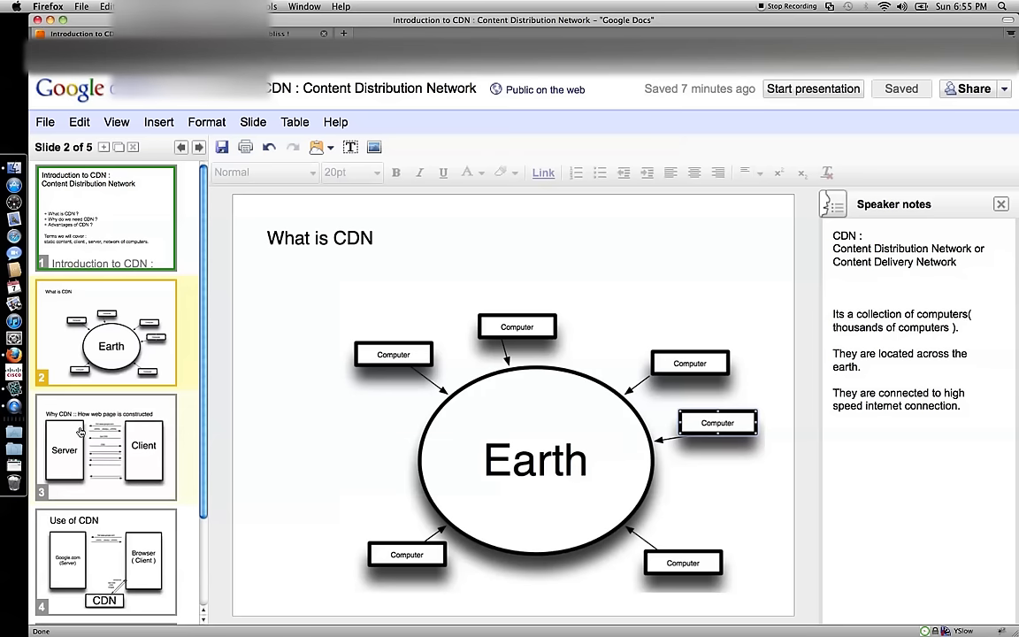
Step: Show slide 3, 'Why CDN :: How web page is constructed', with its Server–Client diagram
click(106, 446)
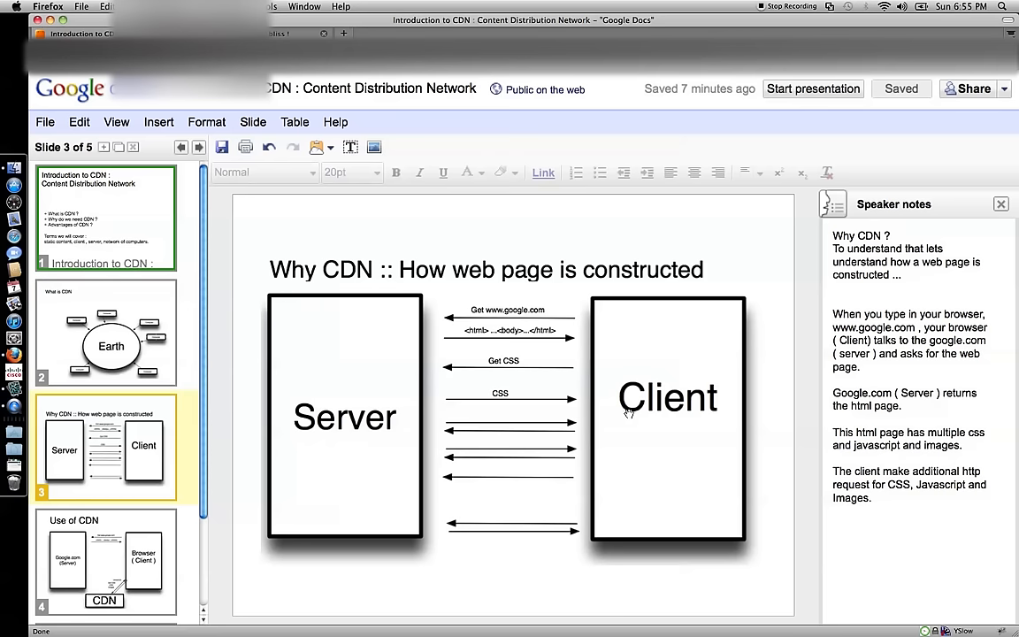
mouse_move(631, 393)
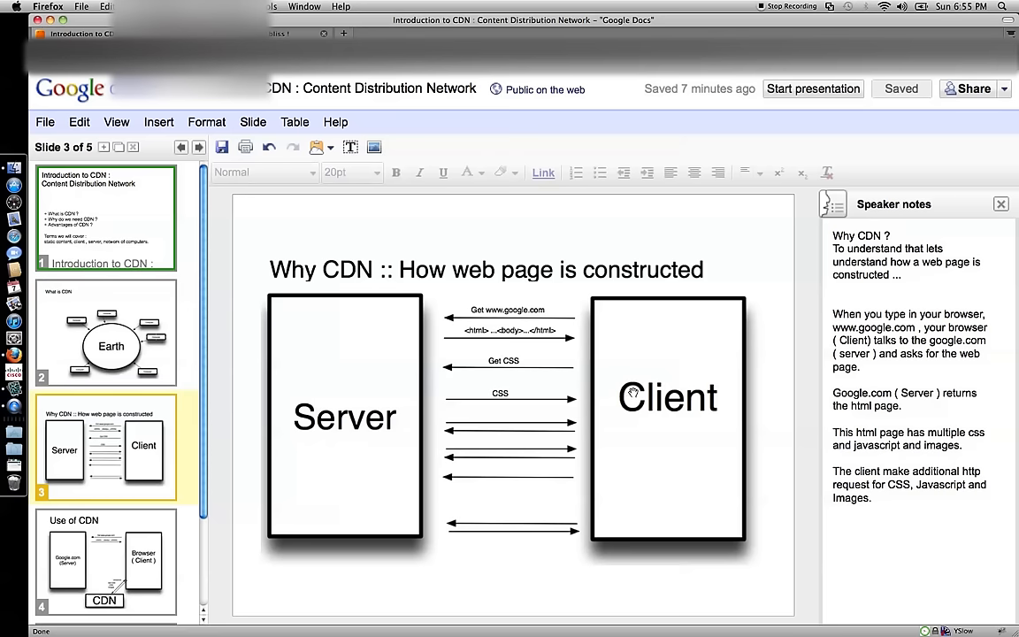
mouse_move(651, 388)
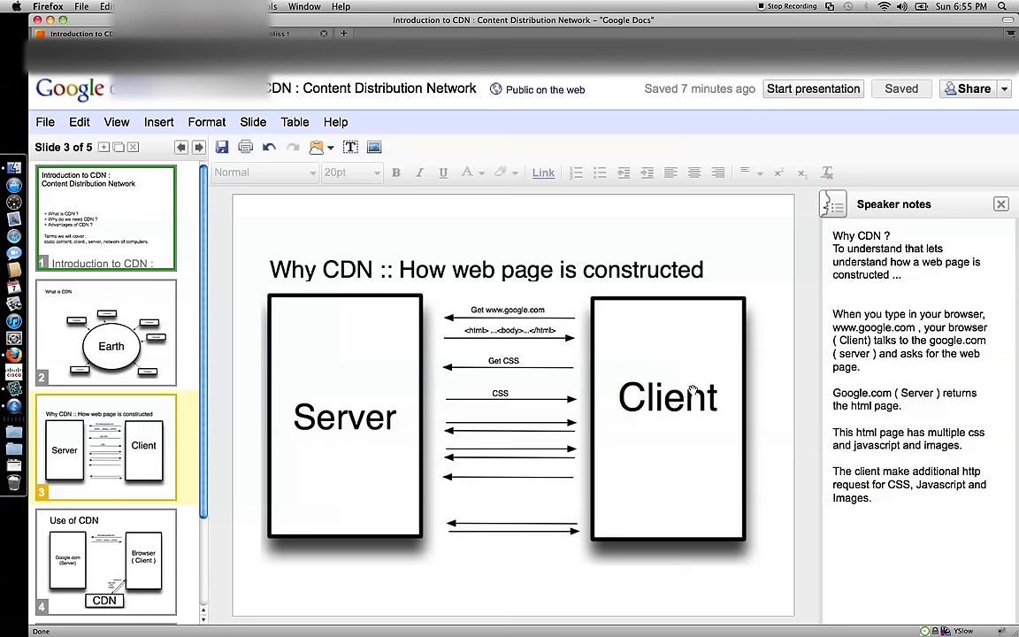
mouse_move(651, 368)
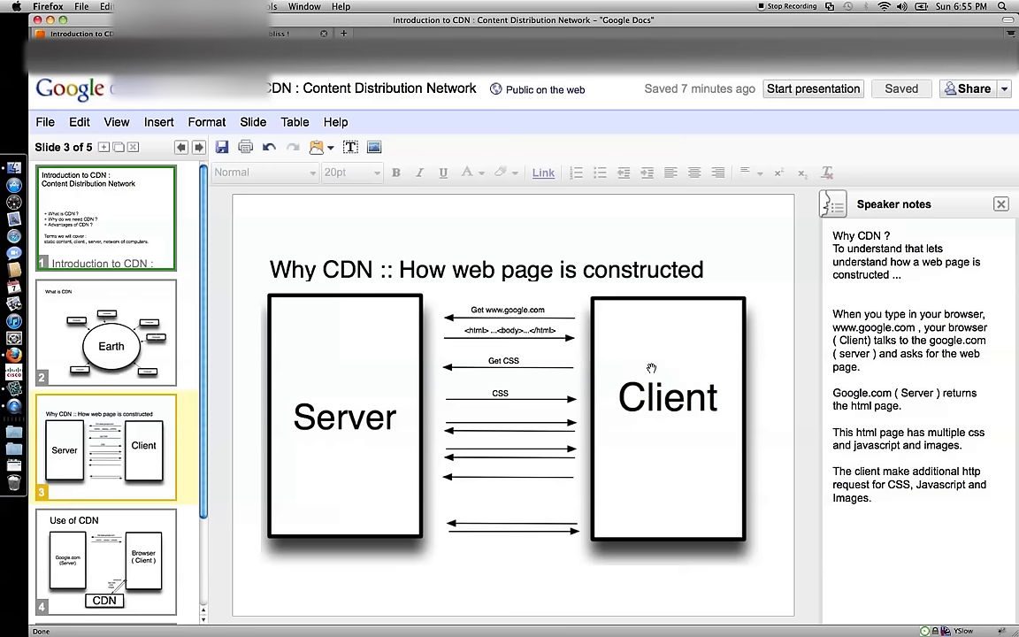
mouse_move(647, 343)
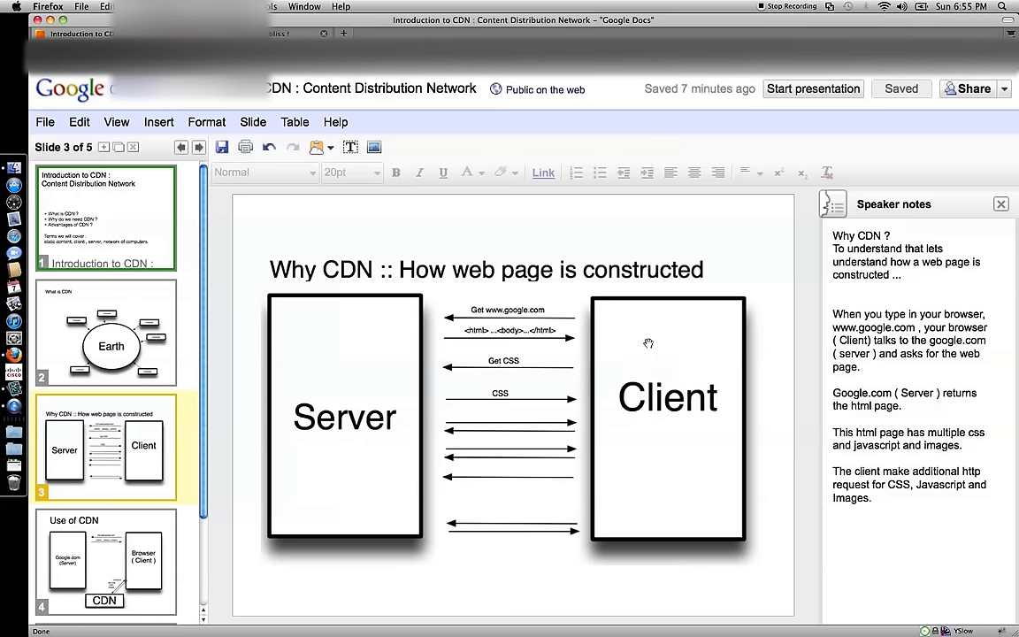
mouse_move(616, 331)
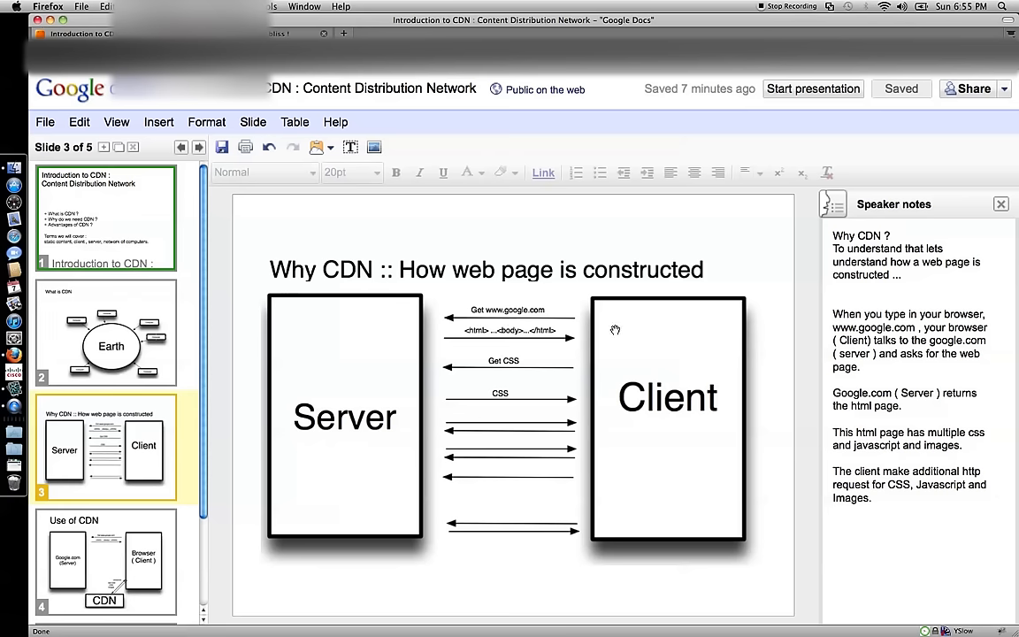
mouse_move(371, 353)
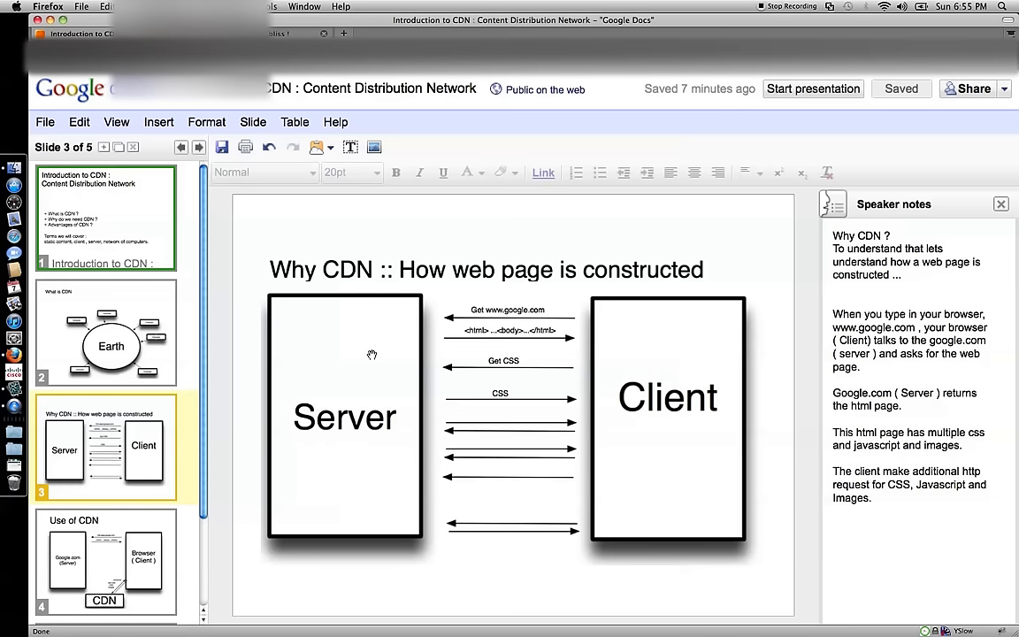
mouse_move(329, 430)
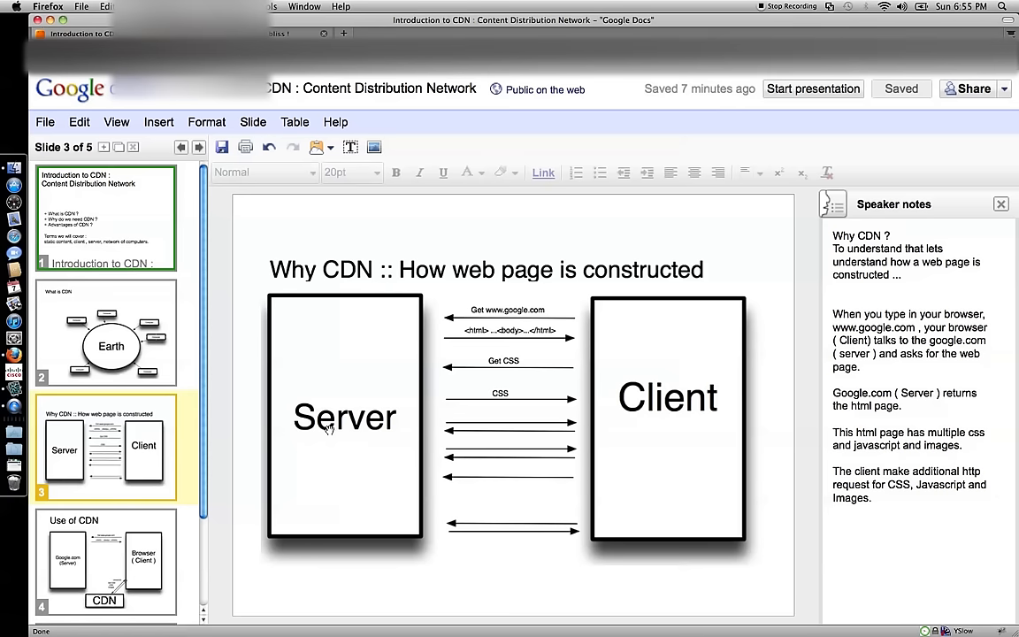
mouse_move(311, 409)
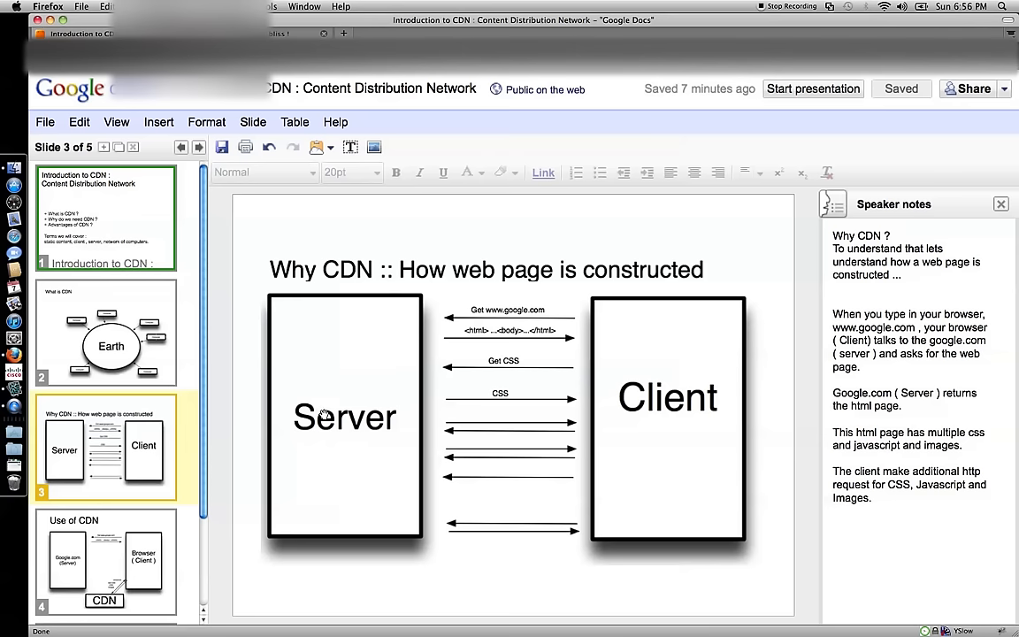
mouse_move(469, 332)
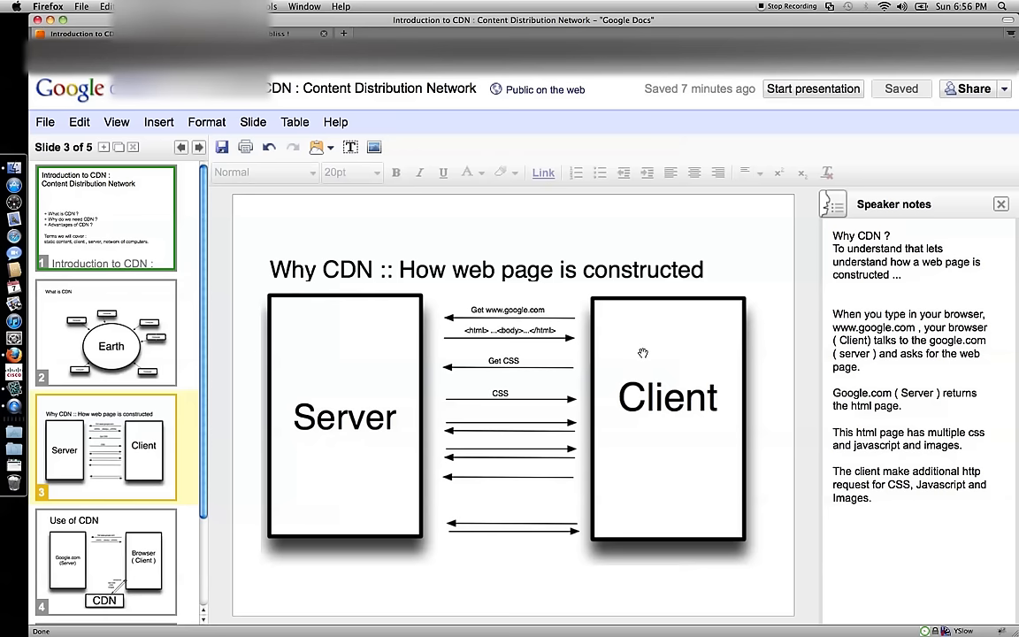
mouse_move(510, 361)
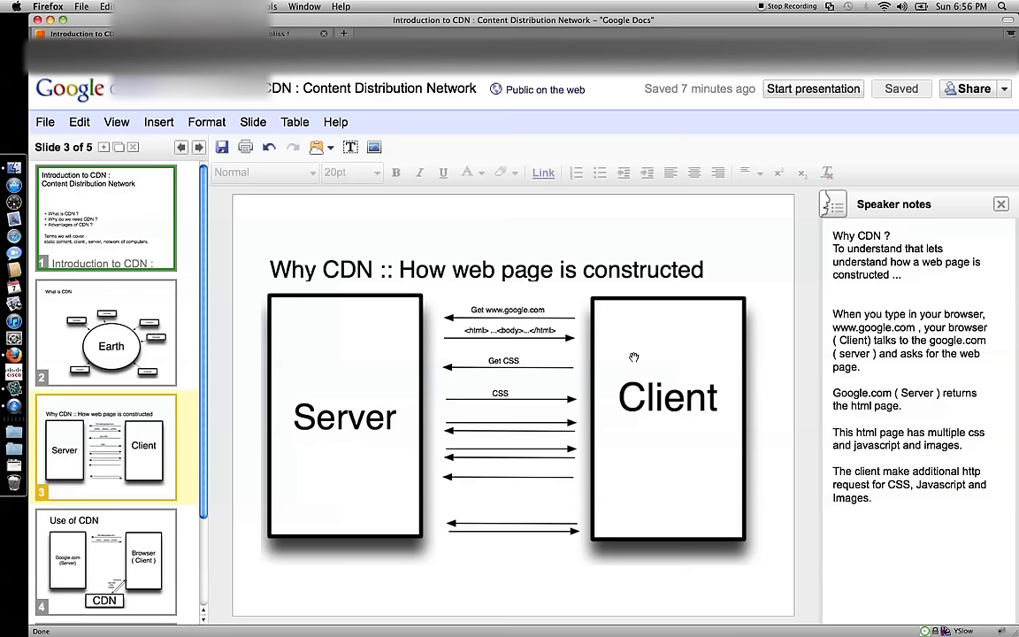
mouse_move(615, 350)
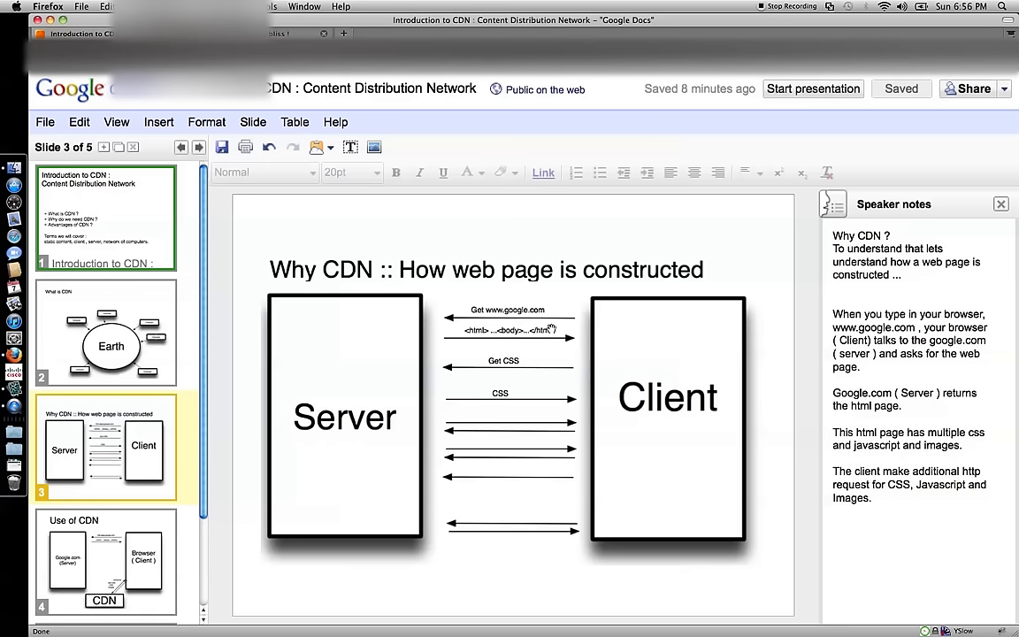
mouse_move(529, 370)
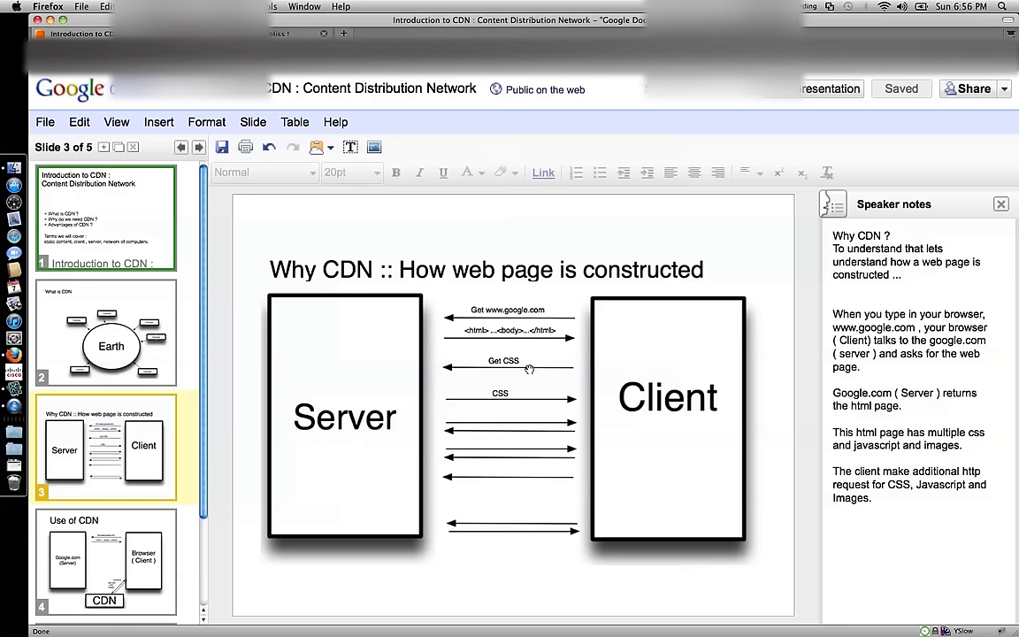
mouse_move(547, 375)
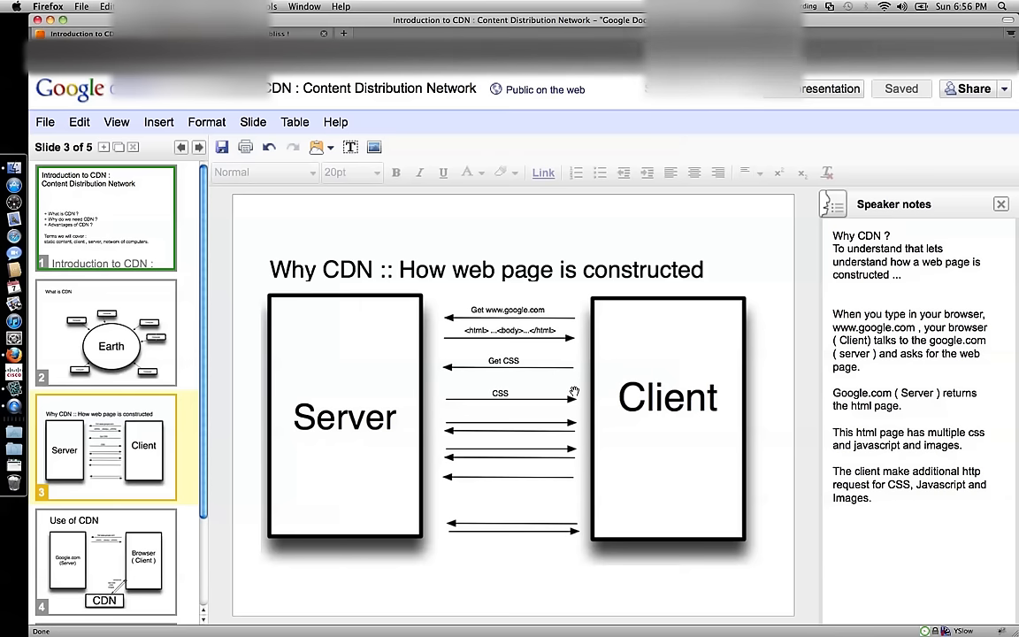
mouse_move(577, 364)
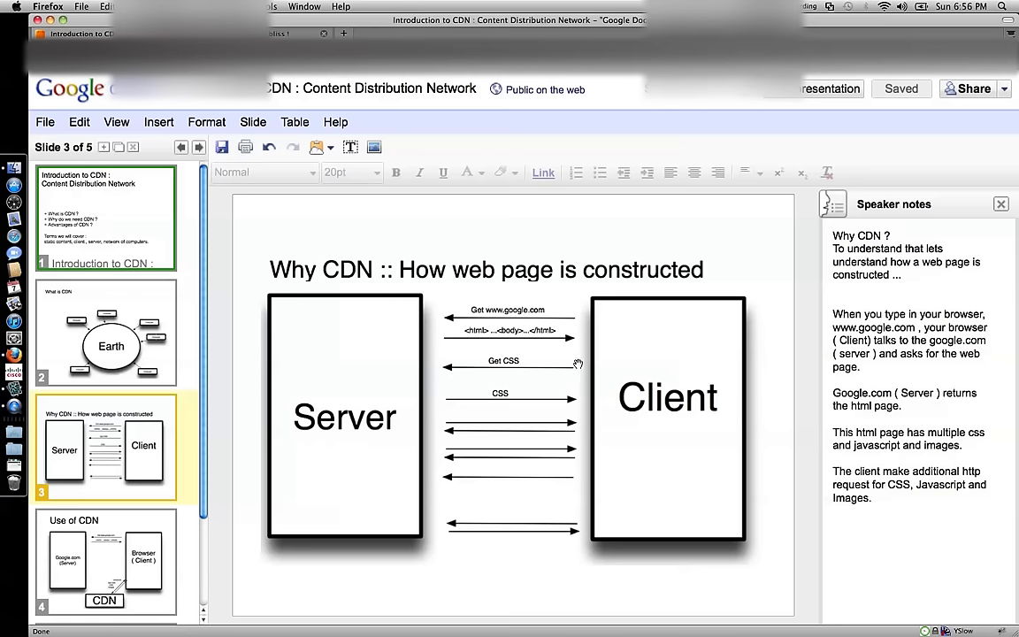
mouse_move(527, 400)
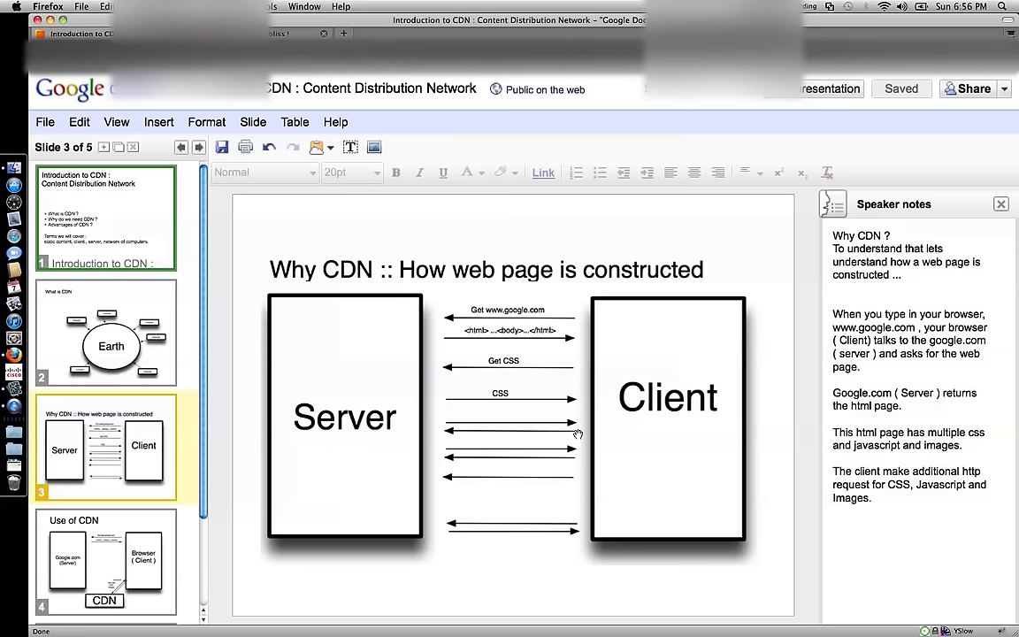
mouse_move(446, 459)
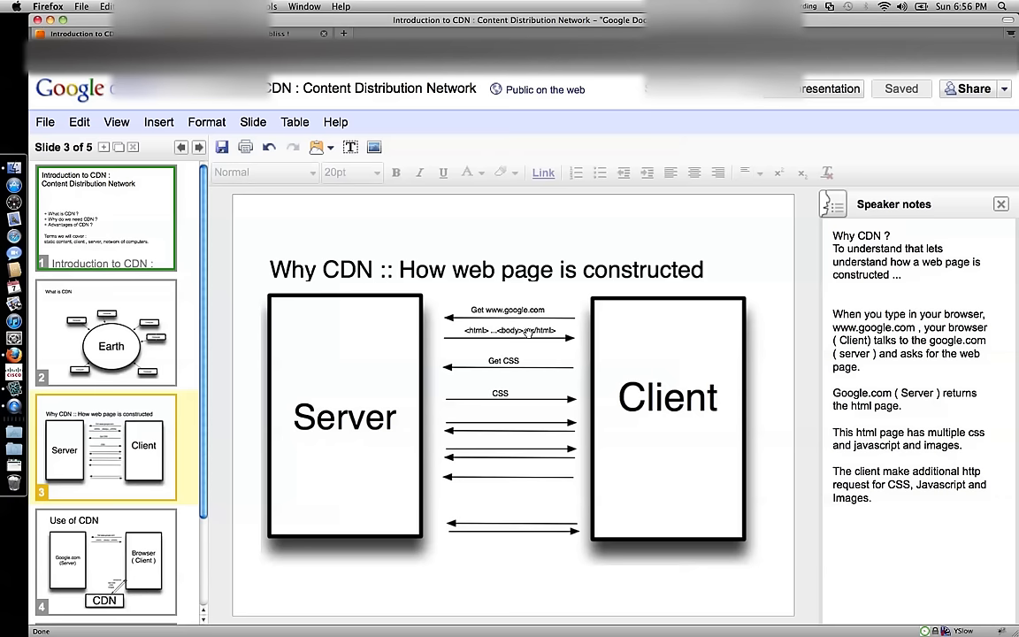
mouse_move(508, 361)
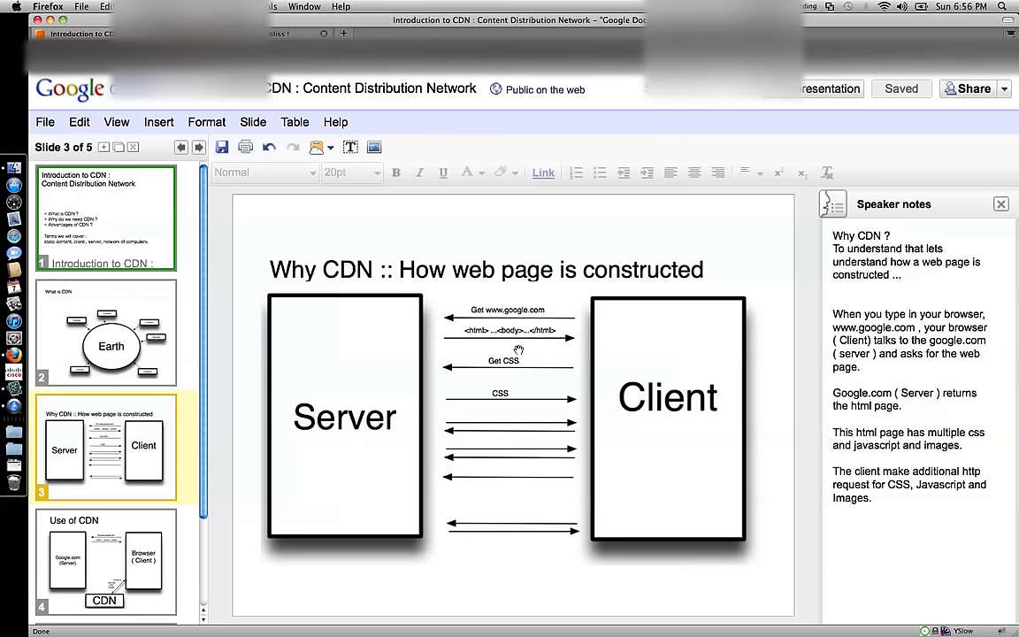
mouse_move(388, 370)
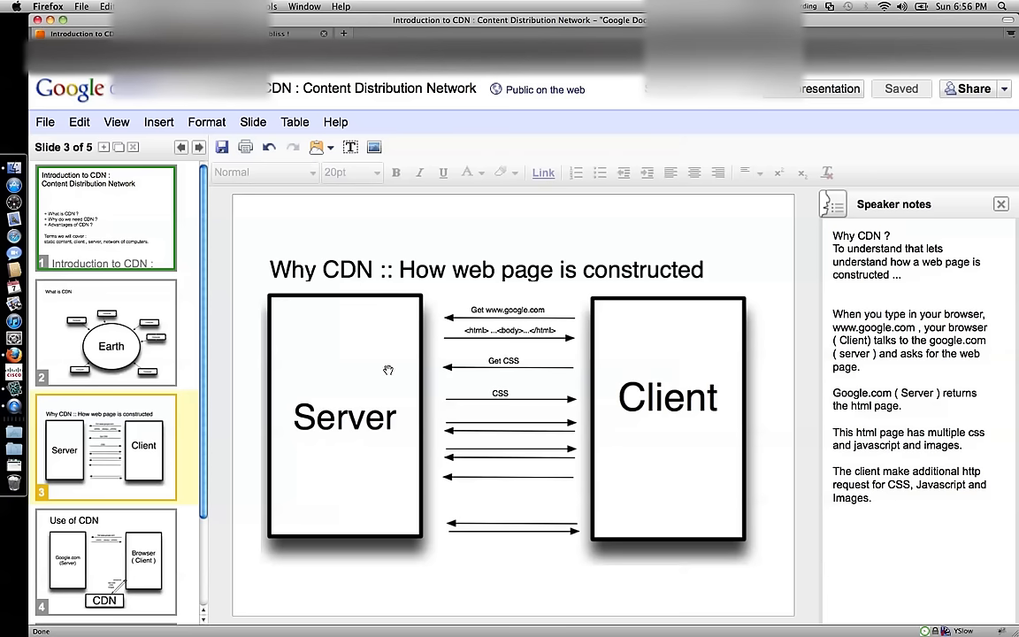
mouse_move(375, 338)
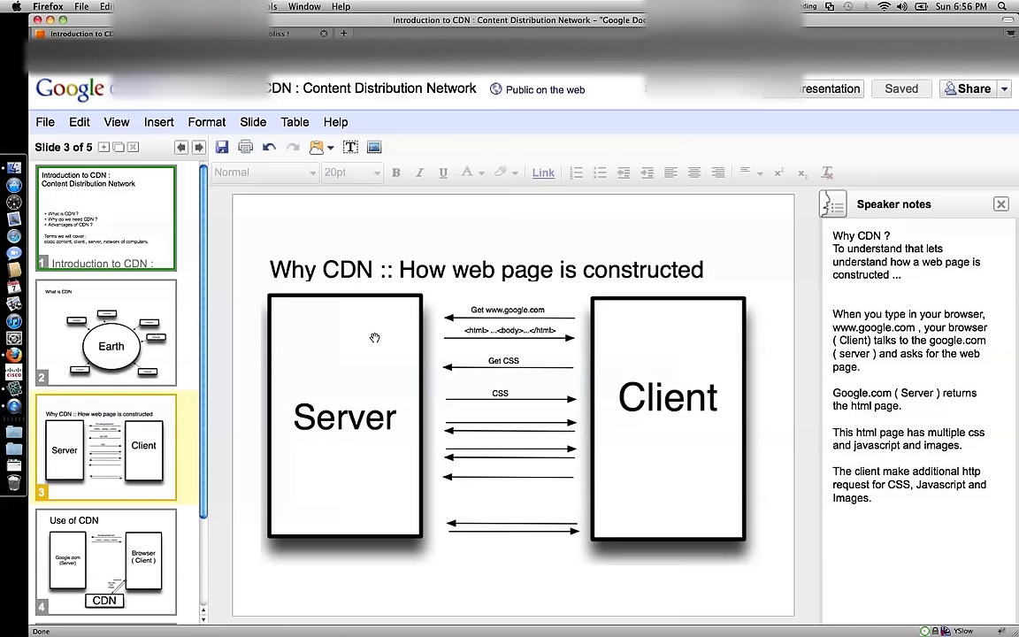
mouse_move(326, 442)
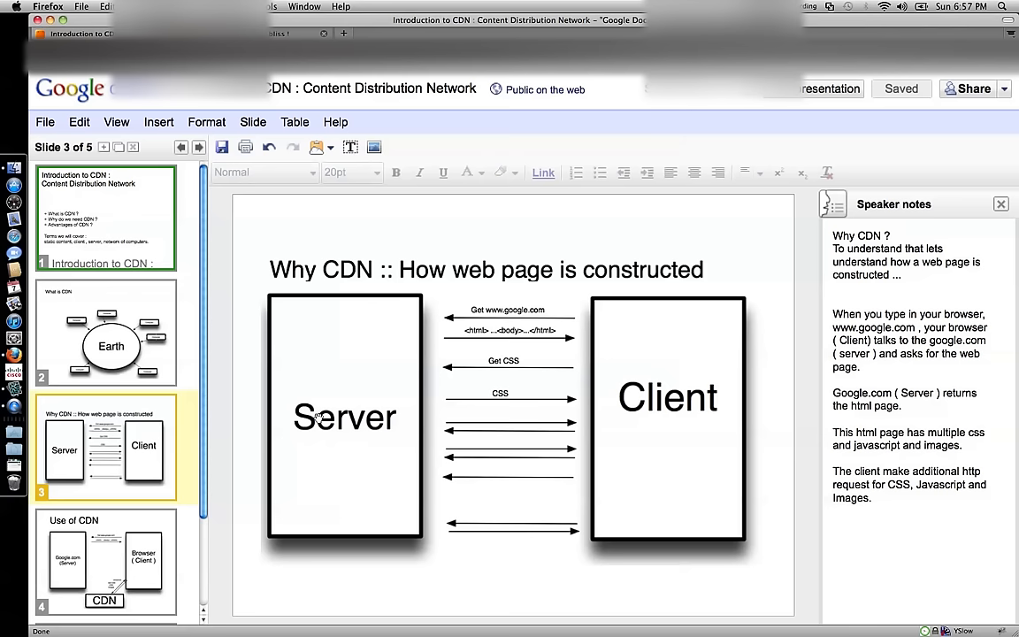
mouse_move(515, 354)
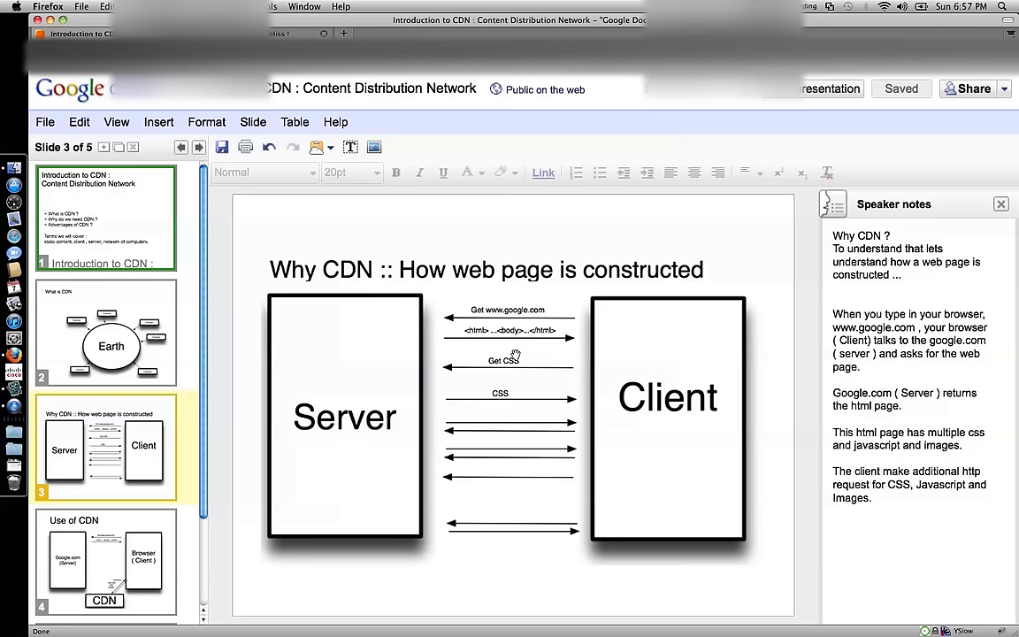
mouse_move(492, 457)
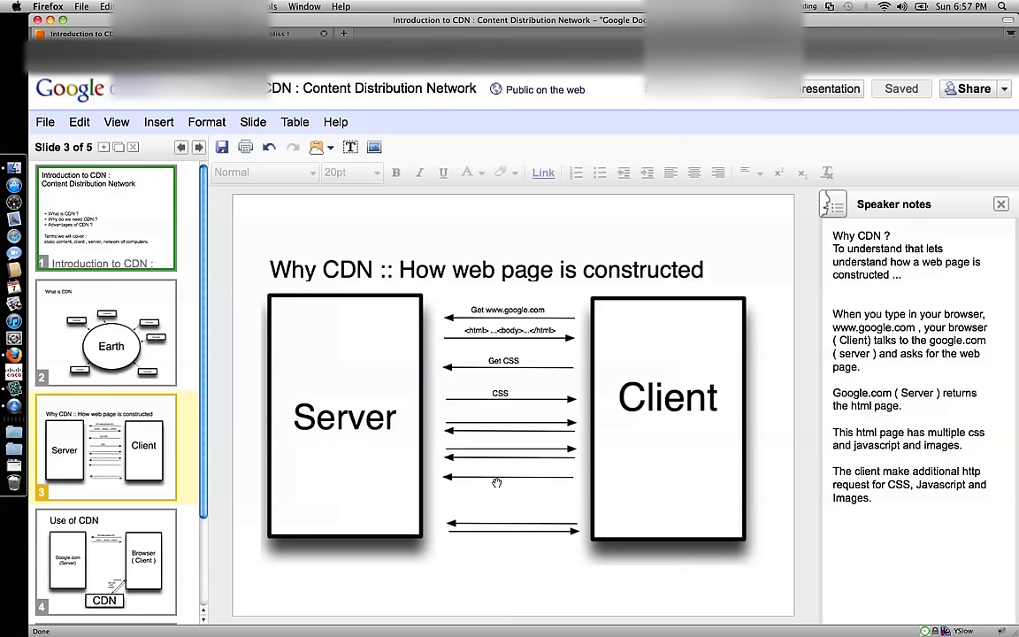
mouse_move(492, 340)
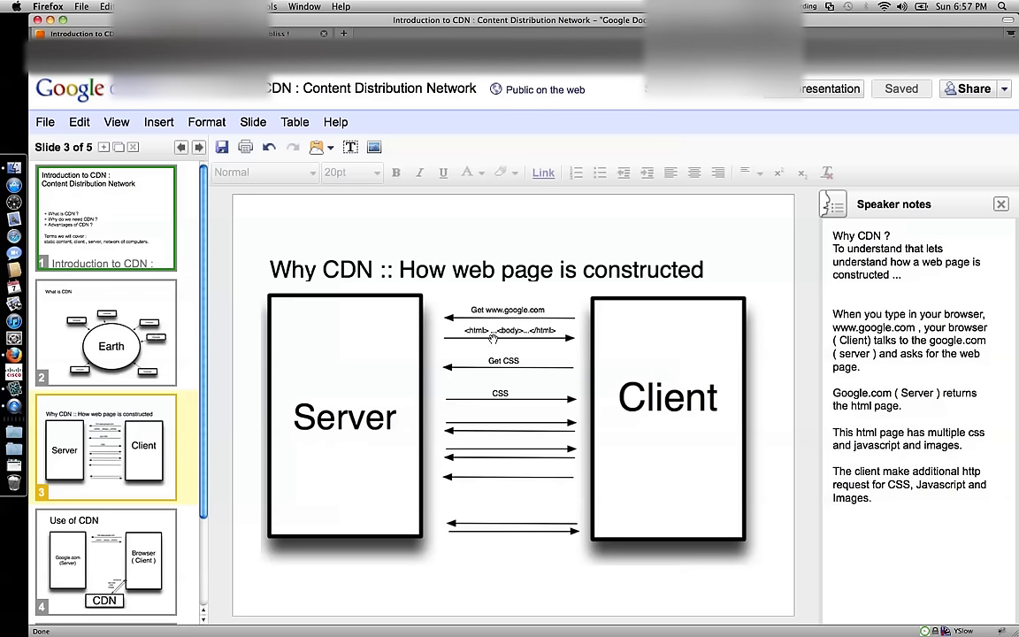
mouse_move(616, 400)
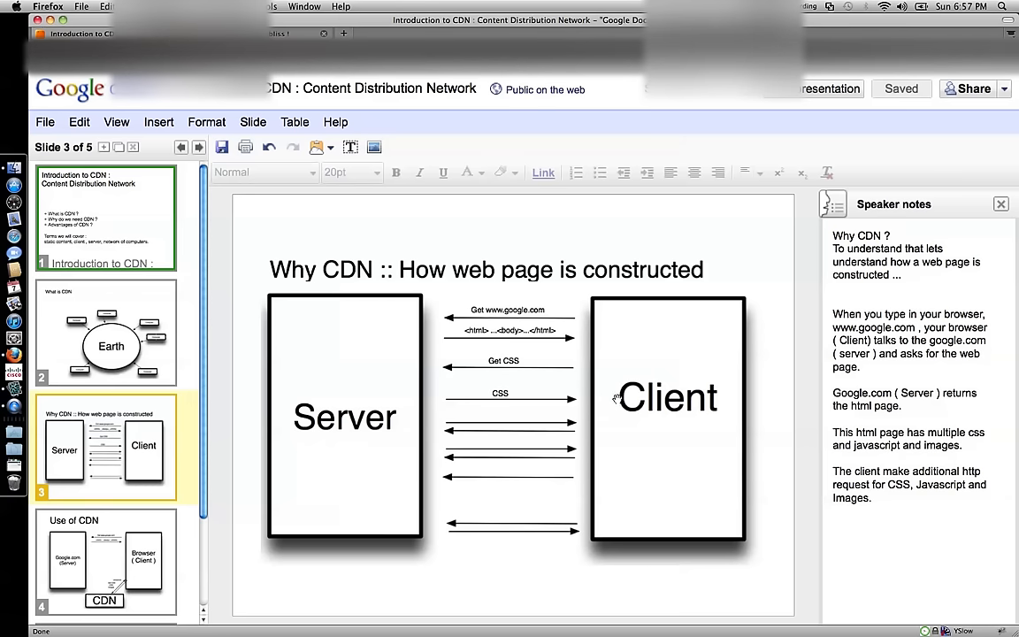
mouse_move(510, 476)
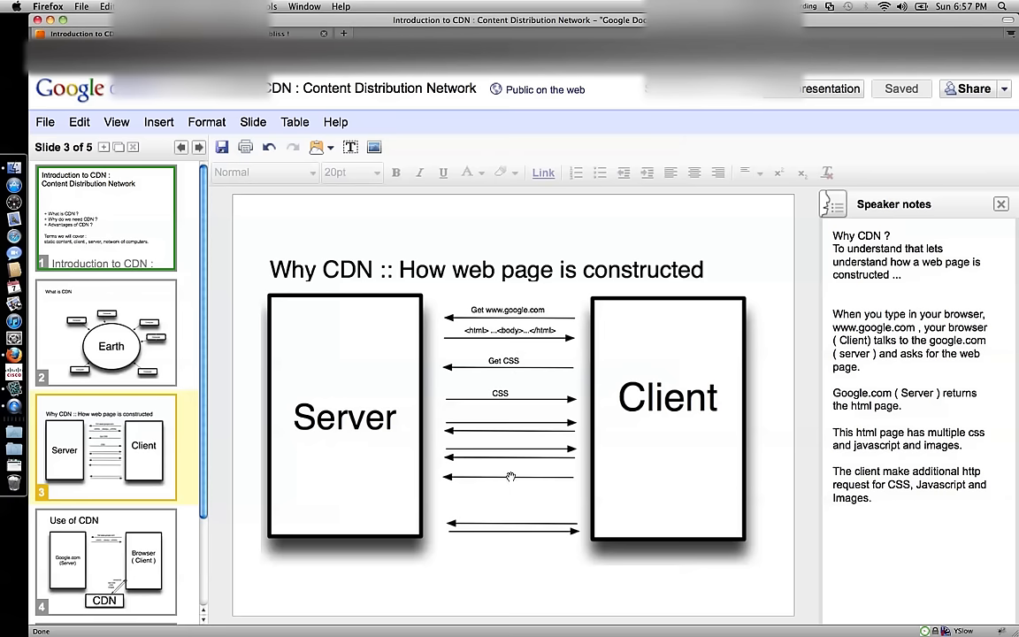
mouse_move(375, 425)
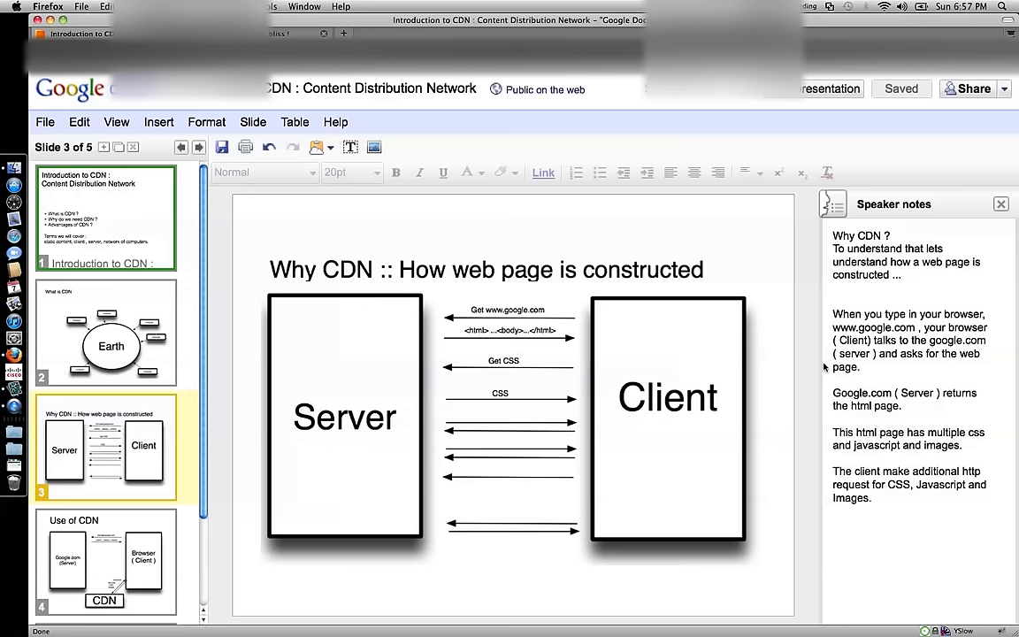
mouse_move(390, 358)
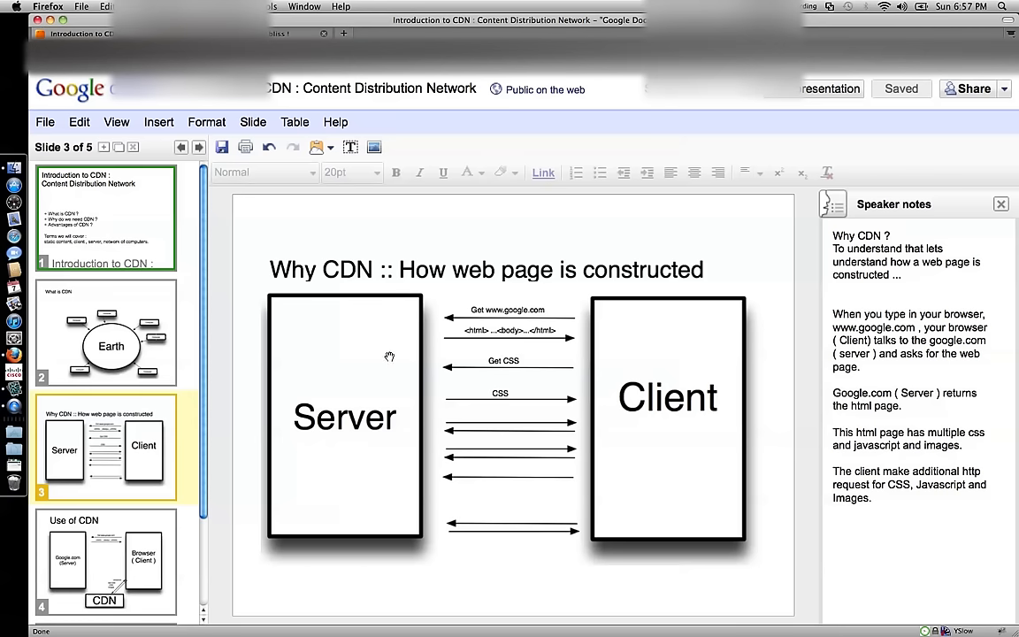
mouse_move(469, 464)
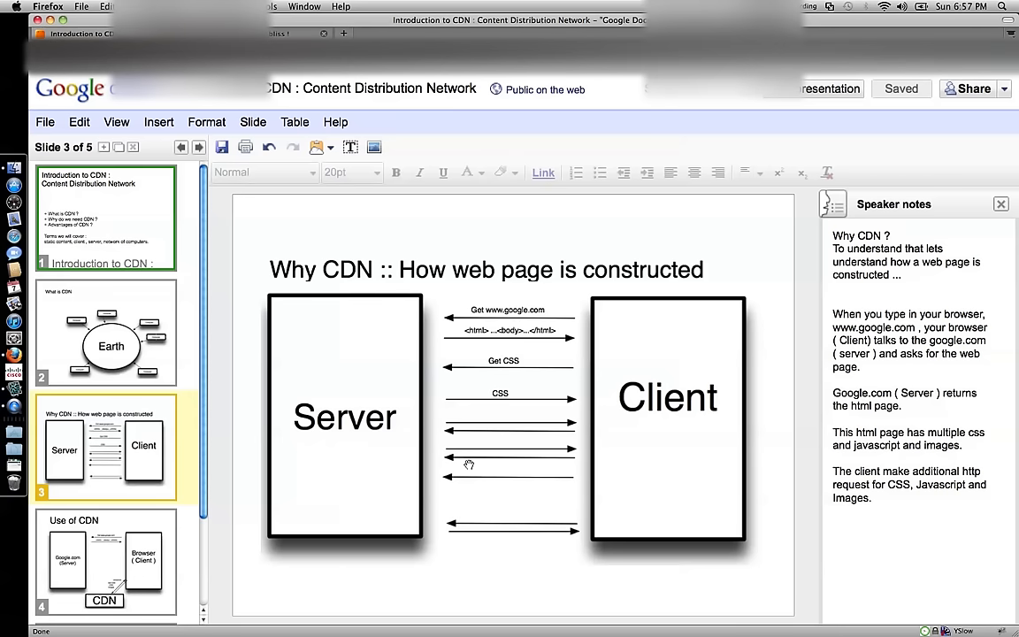
mouse_move(532, 298)
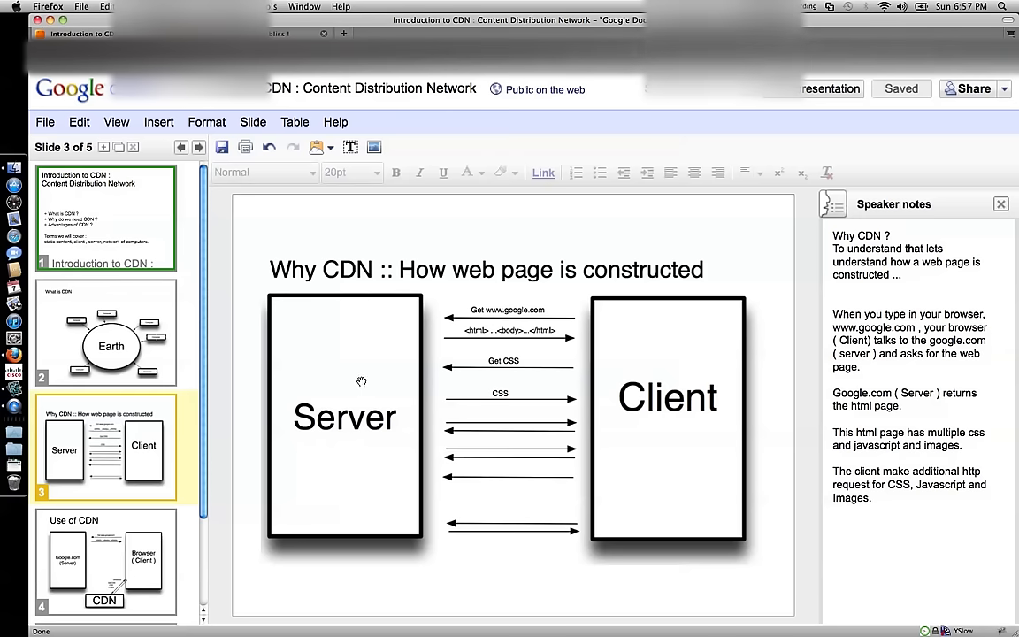
mouse_move(517, 445)
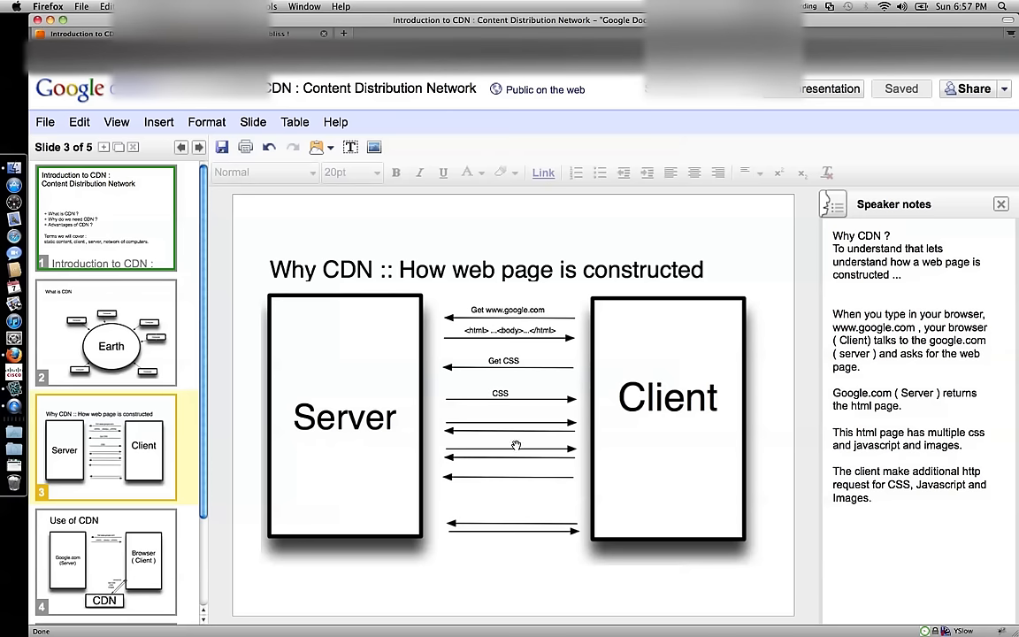
mouse_move(509, 289)
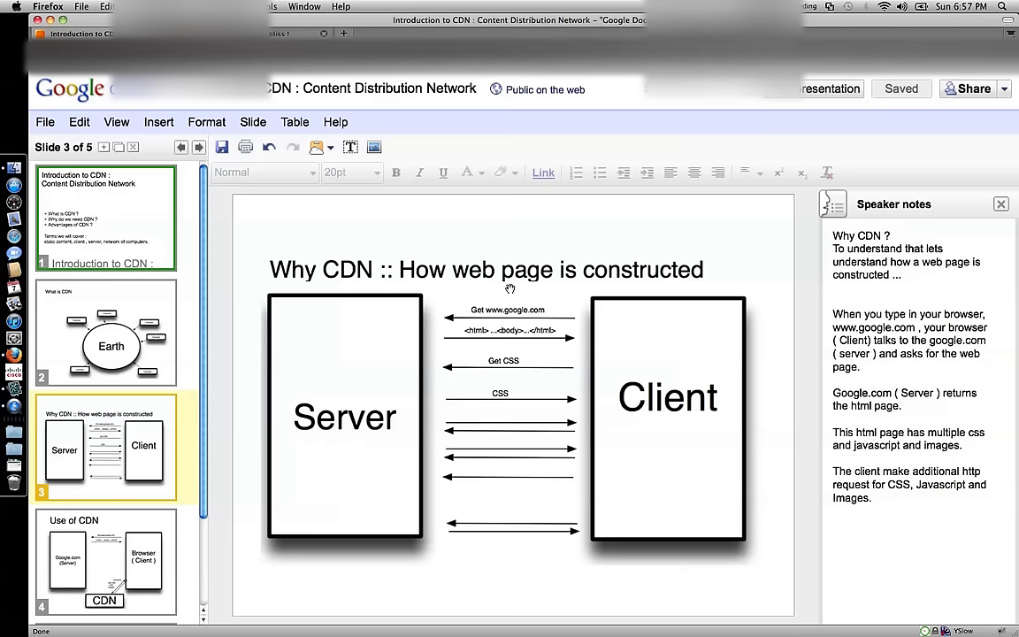
mouse_move(382, 422)
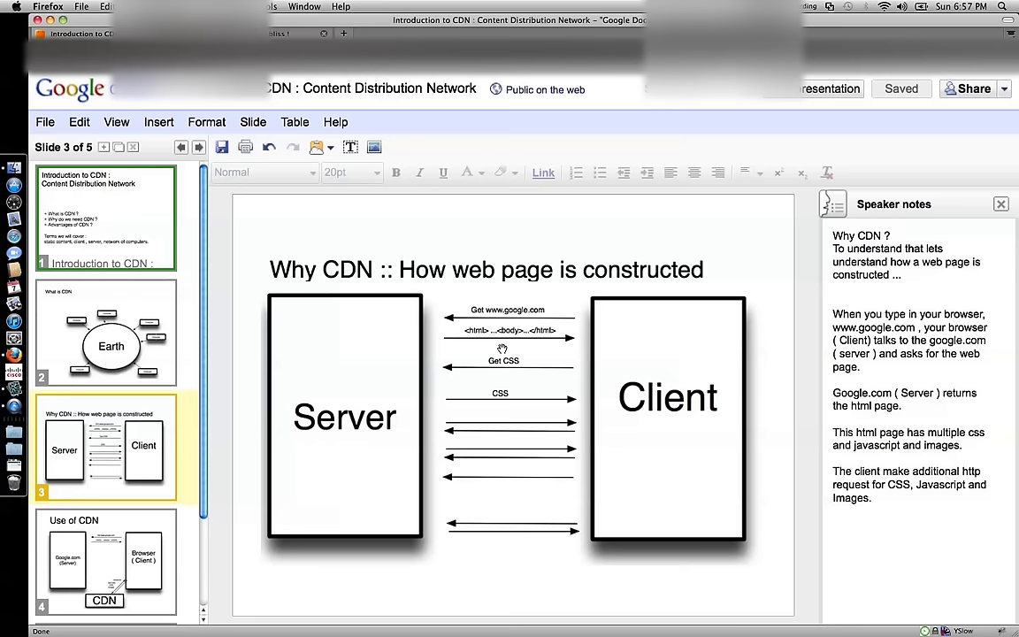
mouse_move(532, 393)
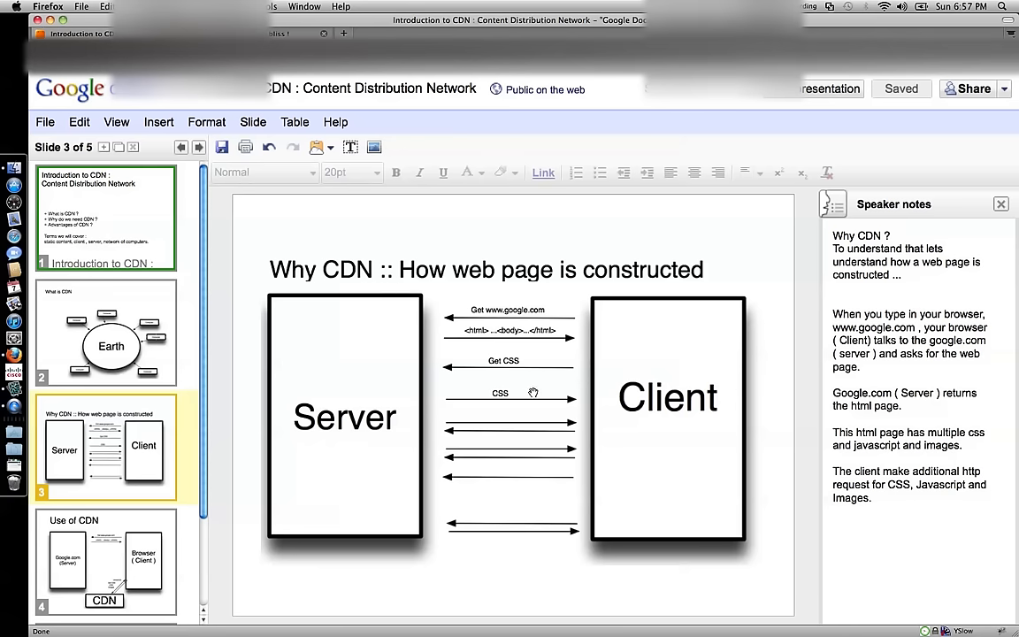
mouse_move(345, 209)
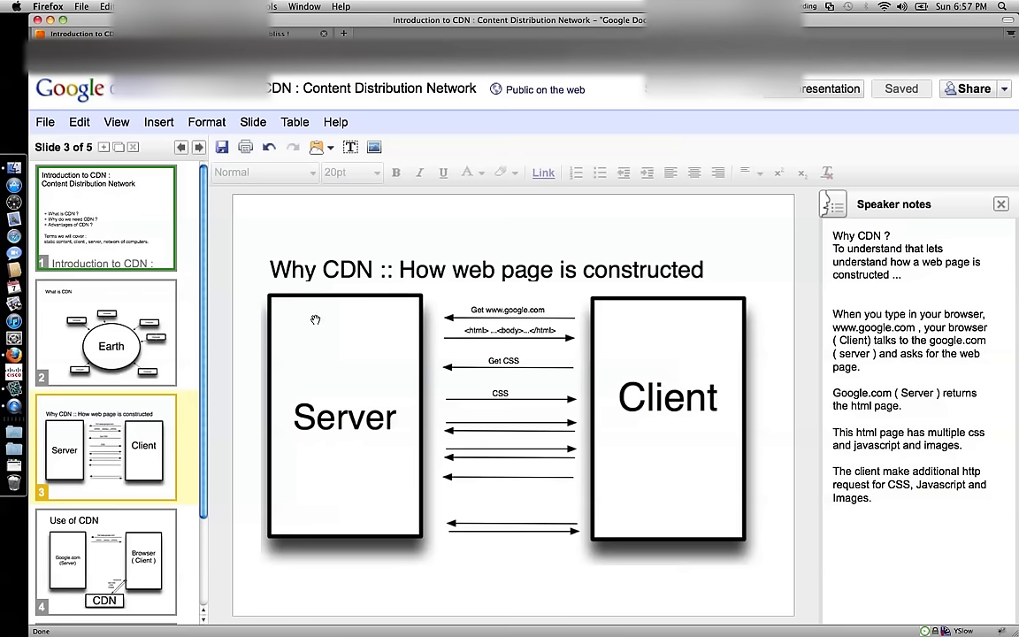
mouse_move(312, 414)
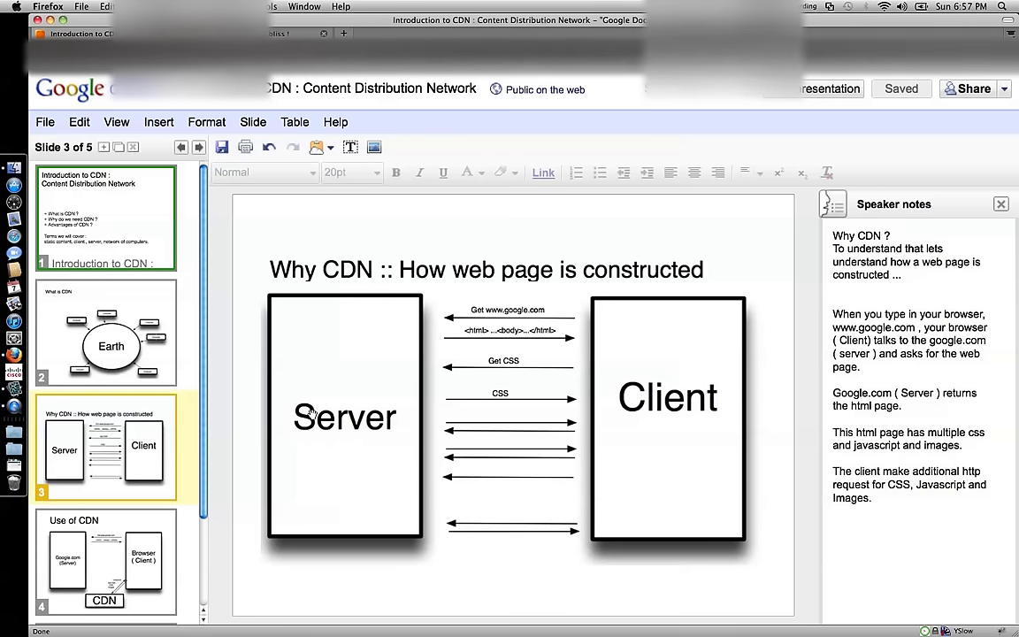
mouse_move(443, 305)
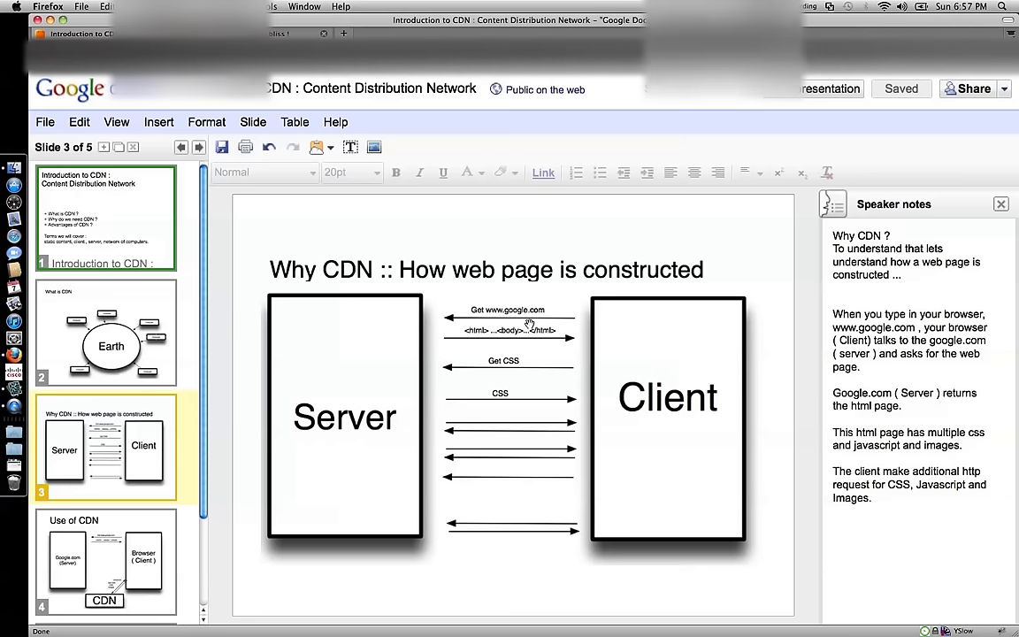
mouse_move(511, 460)
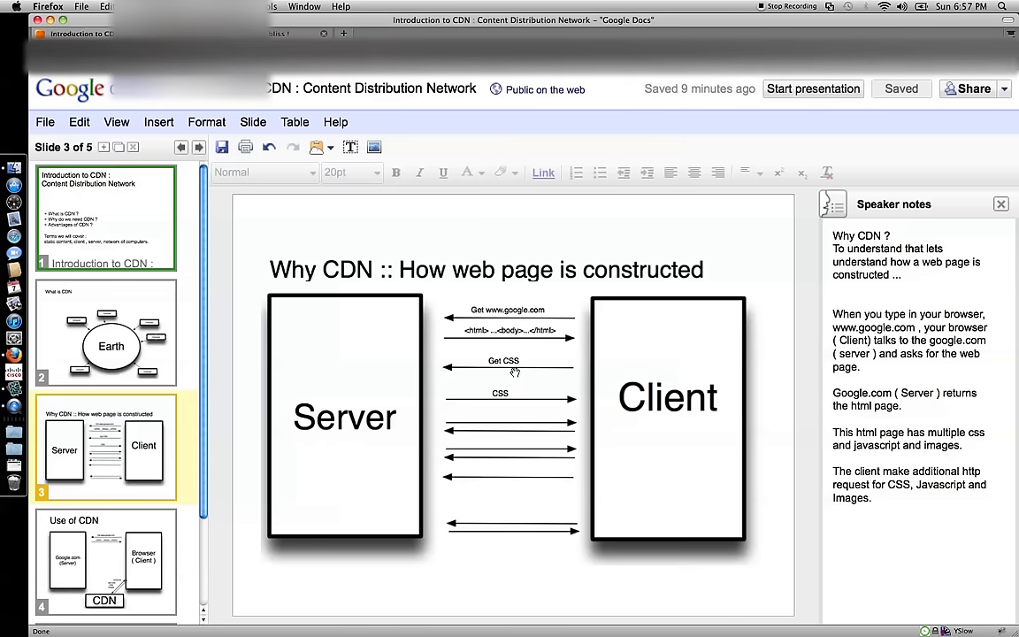
mouse_move(513, 364)
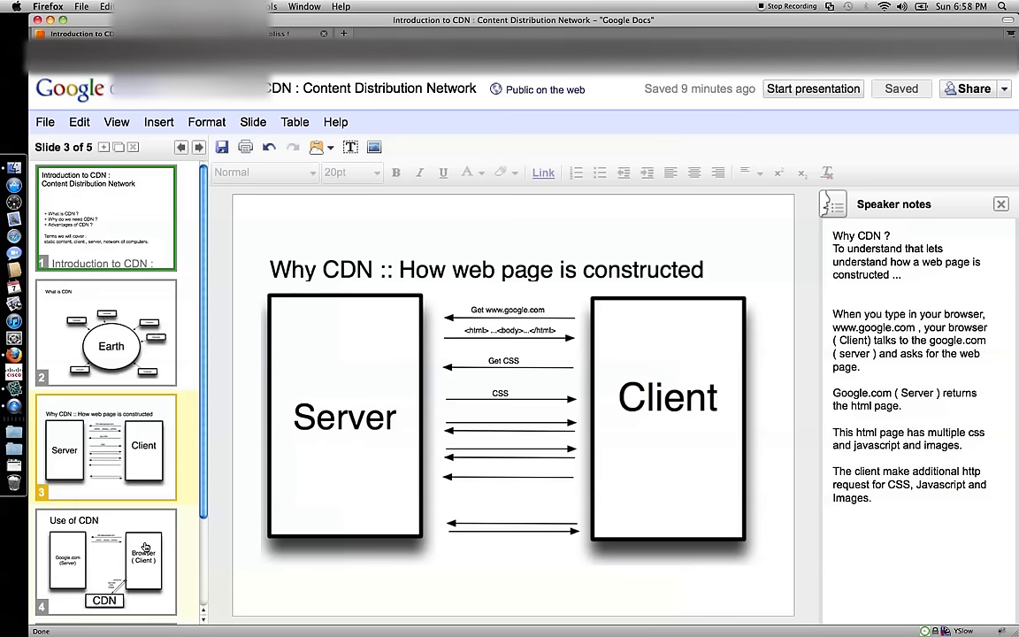
click(104, 563)
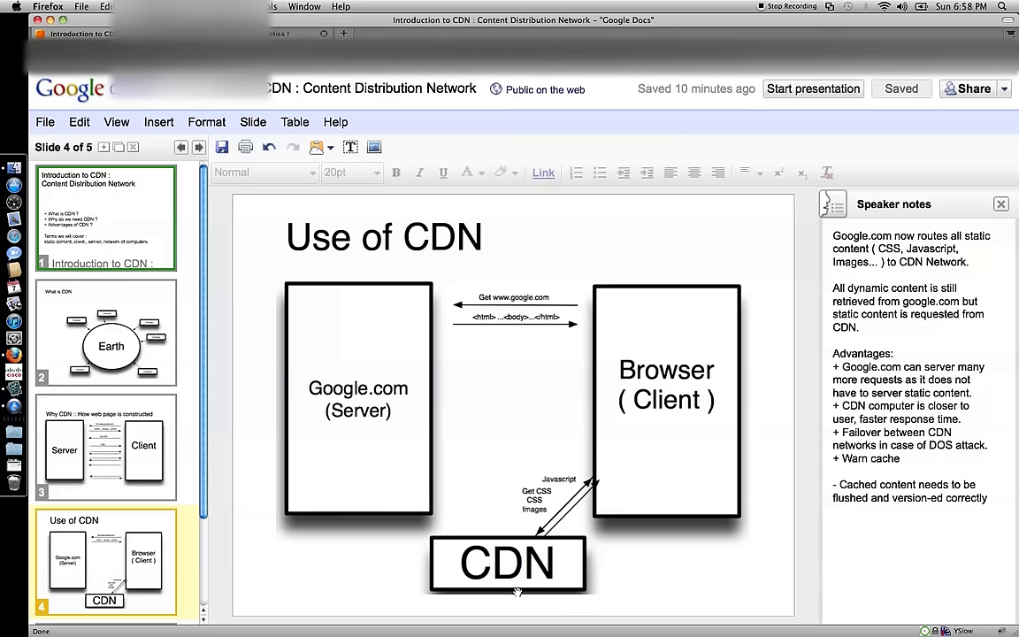
mouse_move(564, 483)
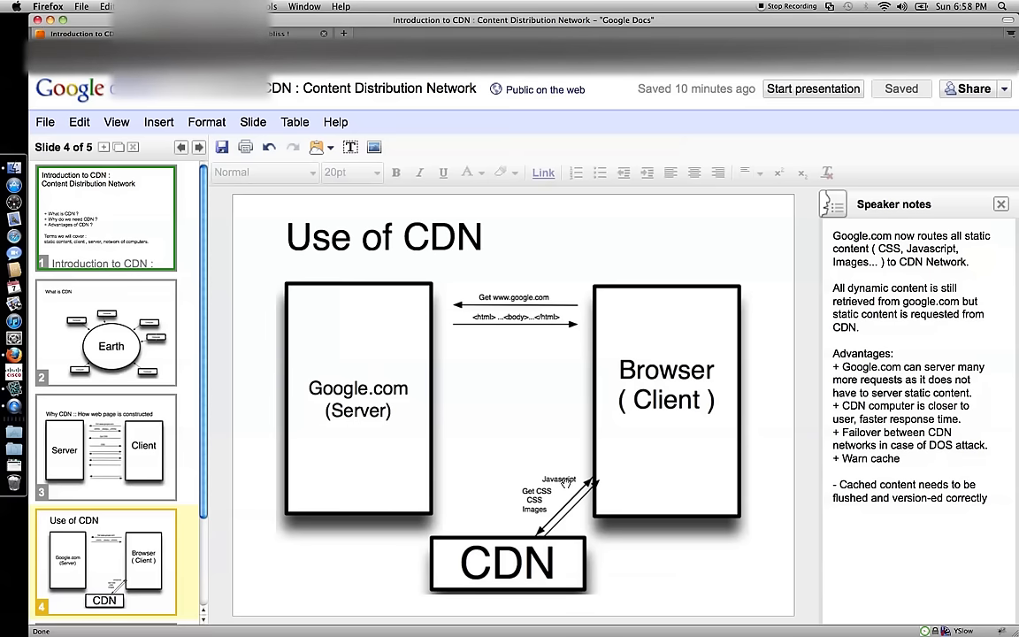
mouse_move(366, 398)
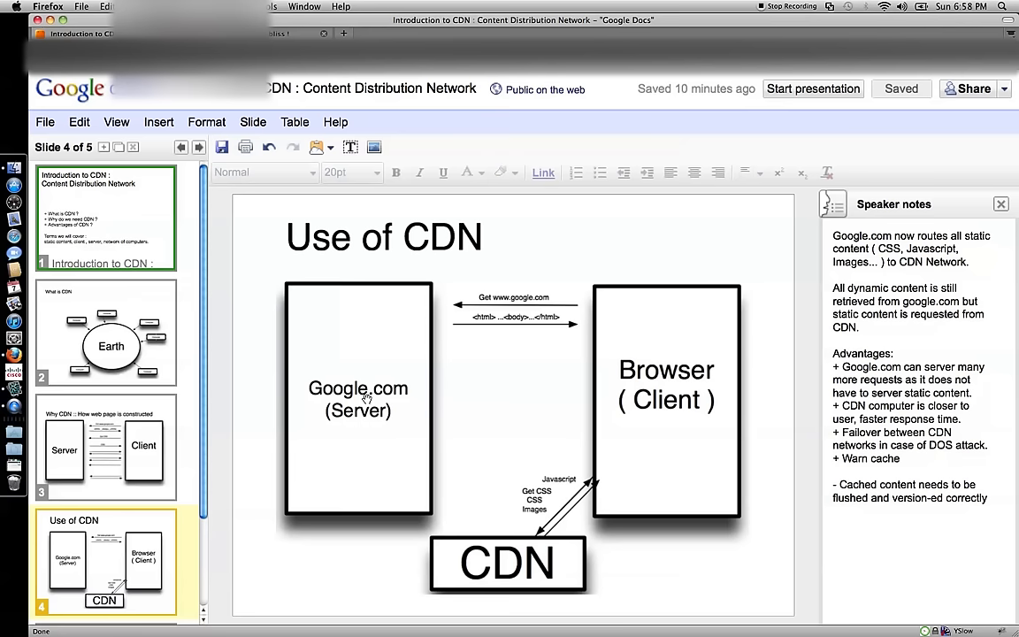
mouse_move(460, 471)
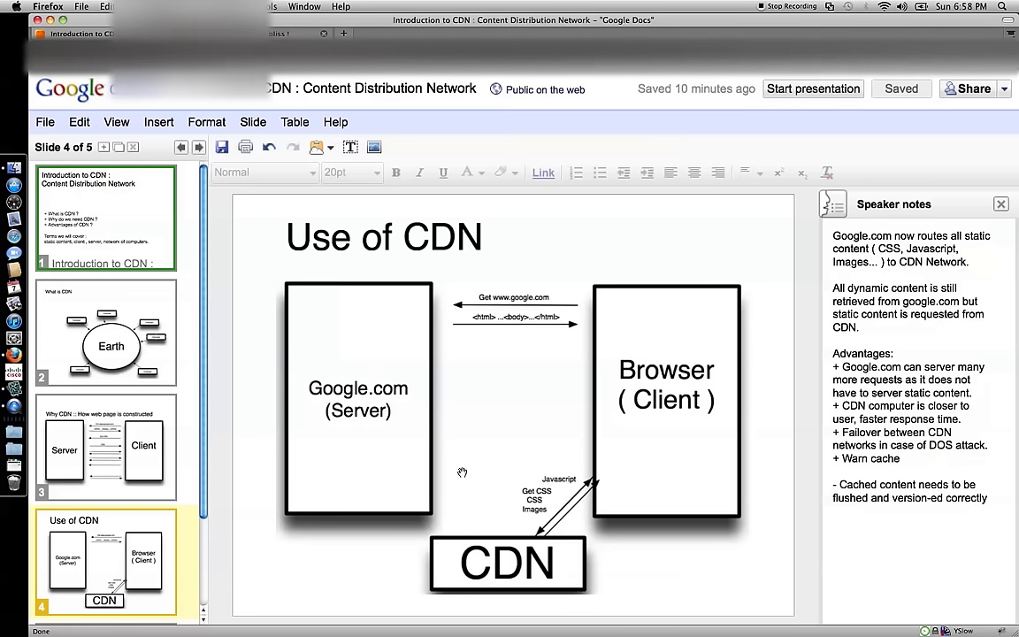
mouse_move(429, 394)
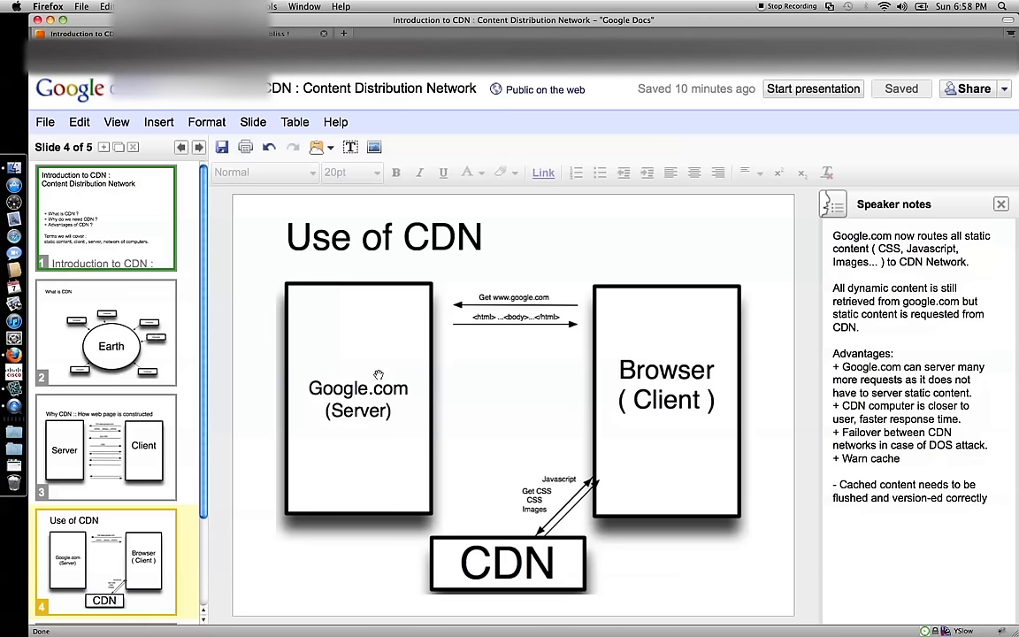
mouse_move(366, 425)
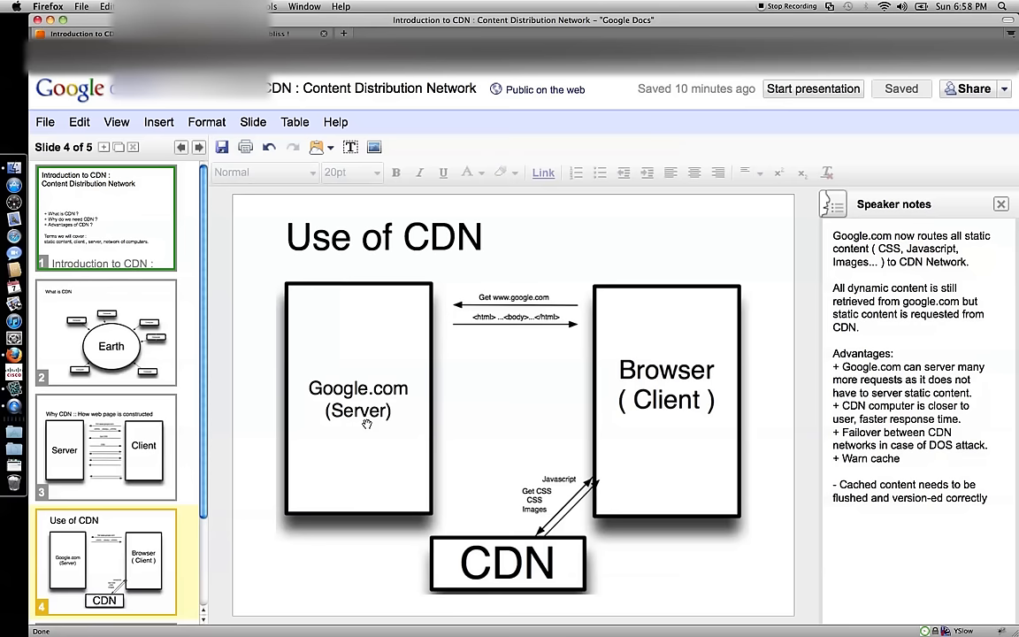
mouse_move(369, 372)
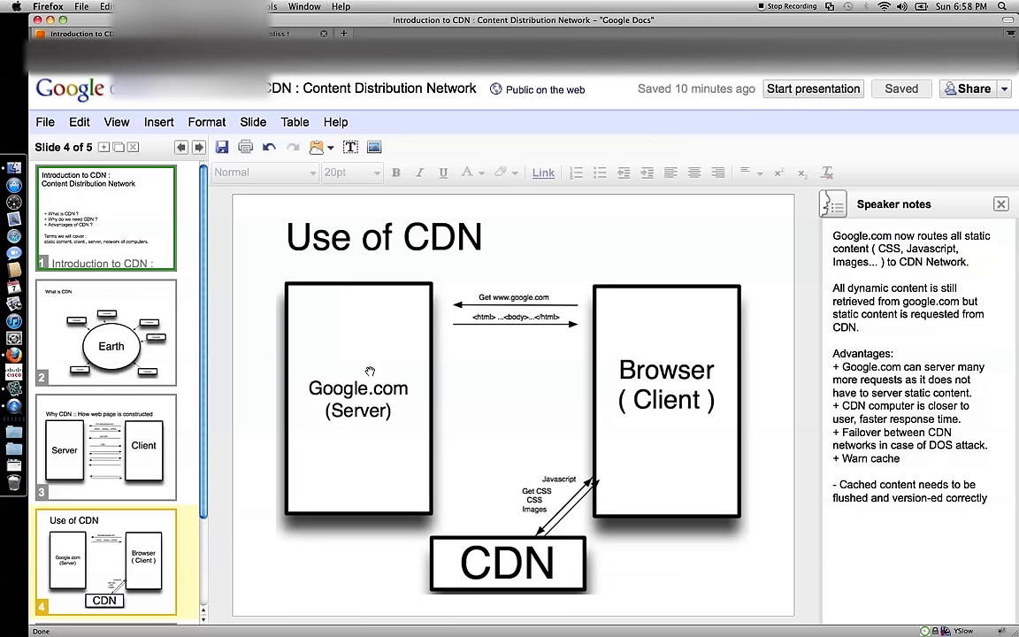
mouse_move(408, 323)
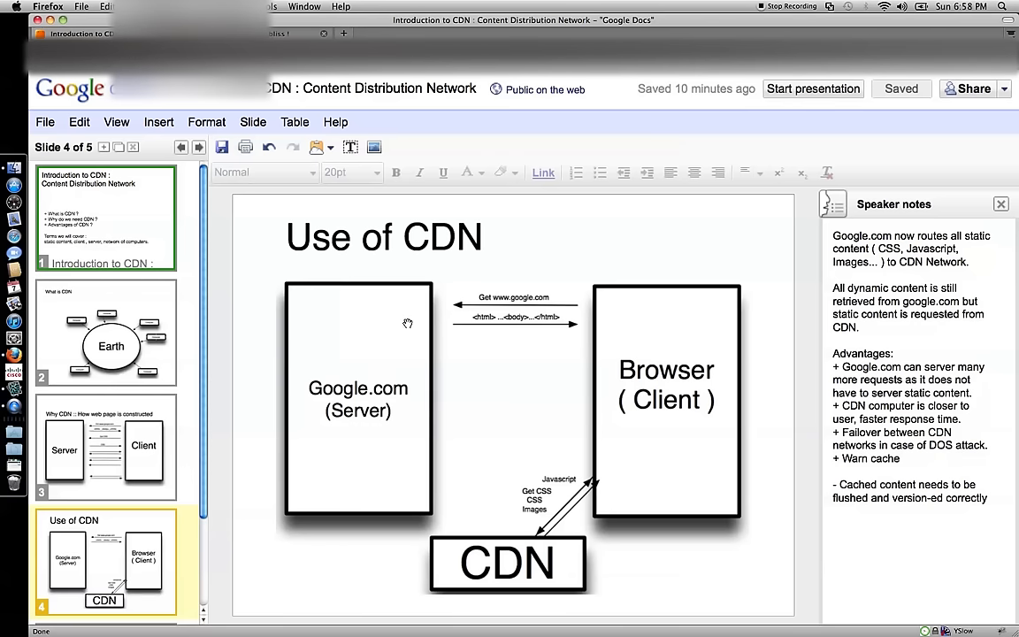
mouse_move(392, 352)
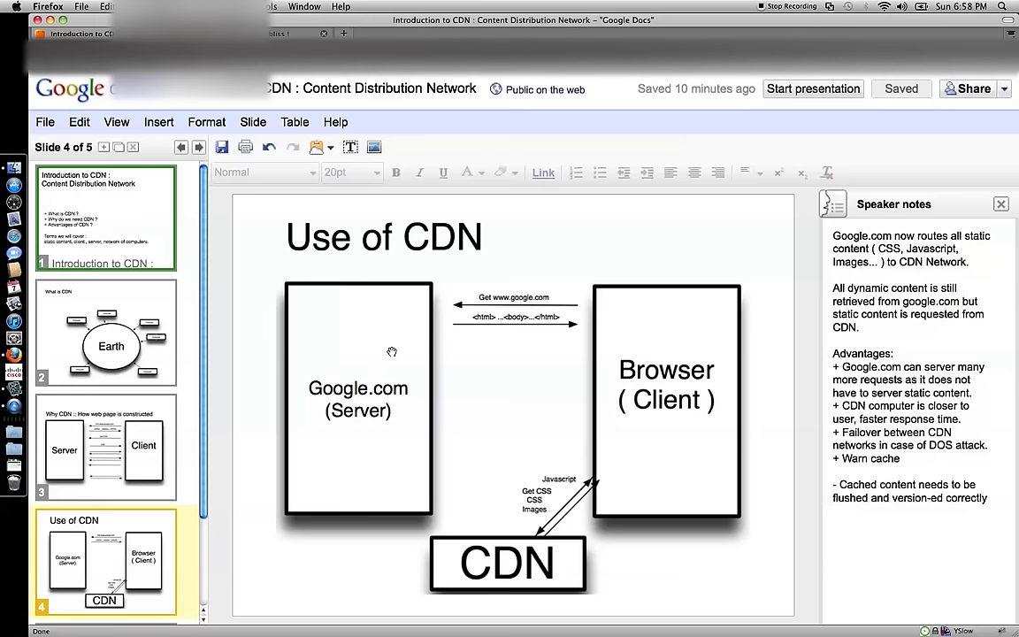
mouse_move(481, 331)
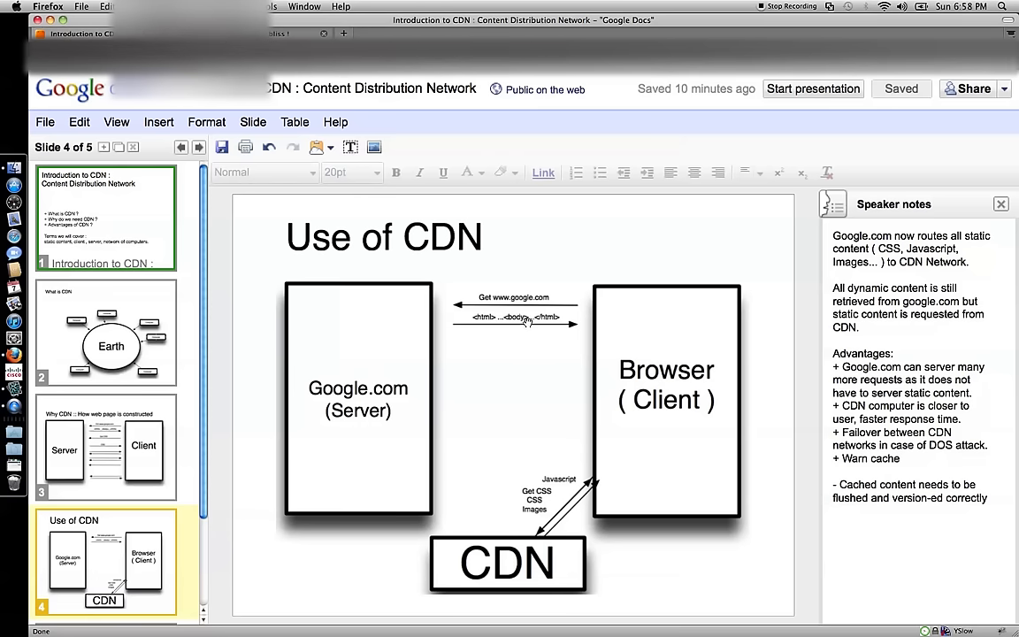
mouse_move(593, 467)
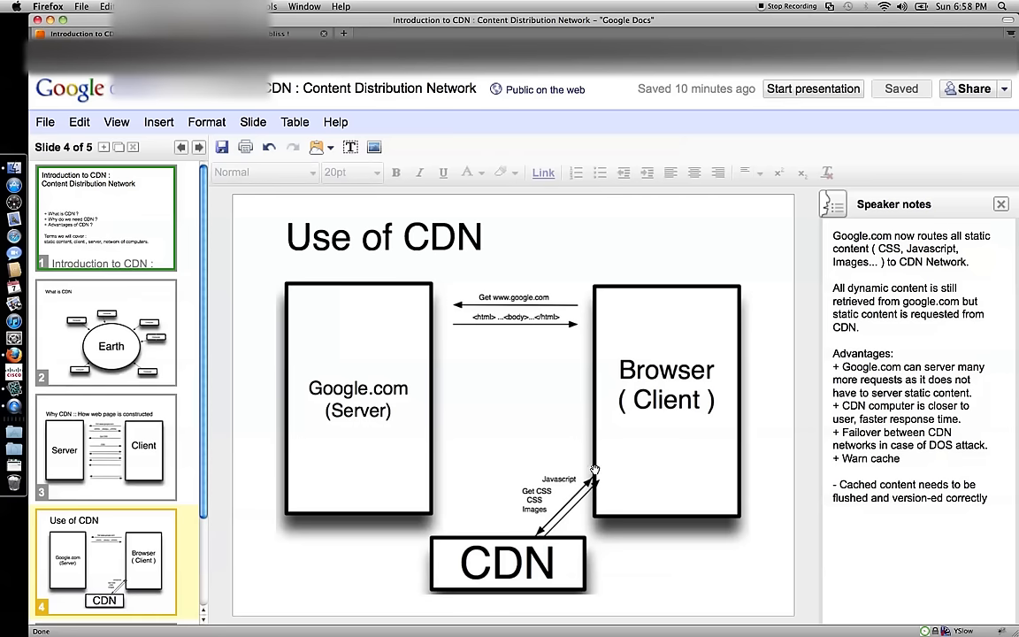
mouse_move(516, 559)
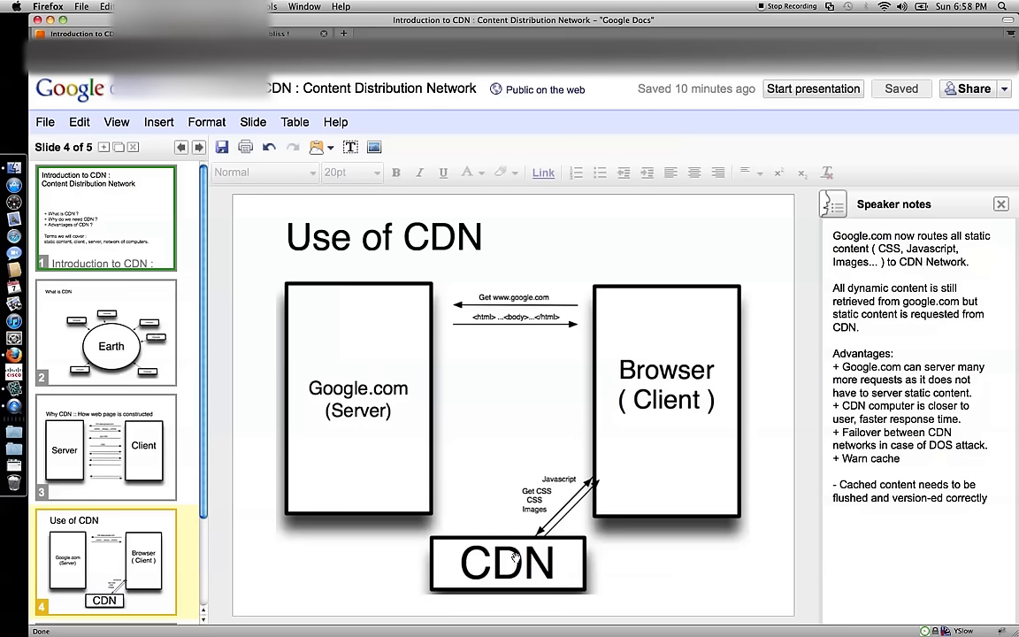
mouse_move(458, 471)
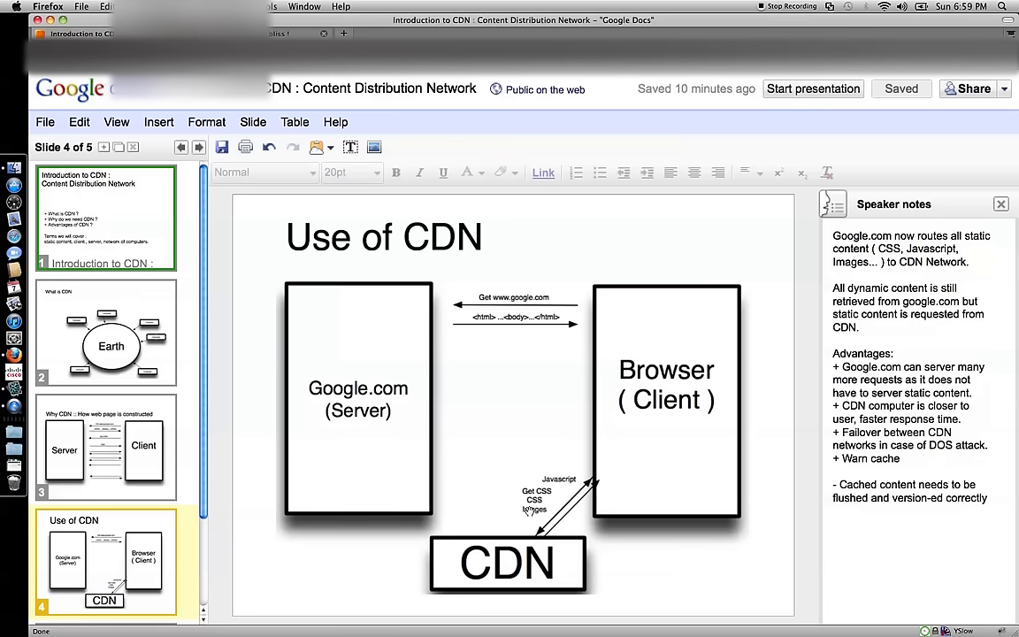
mouse_move(412, 383)
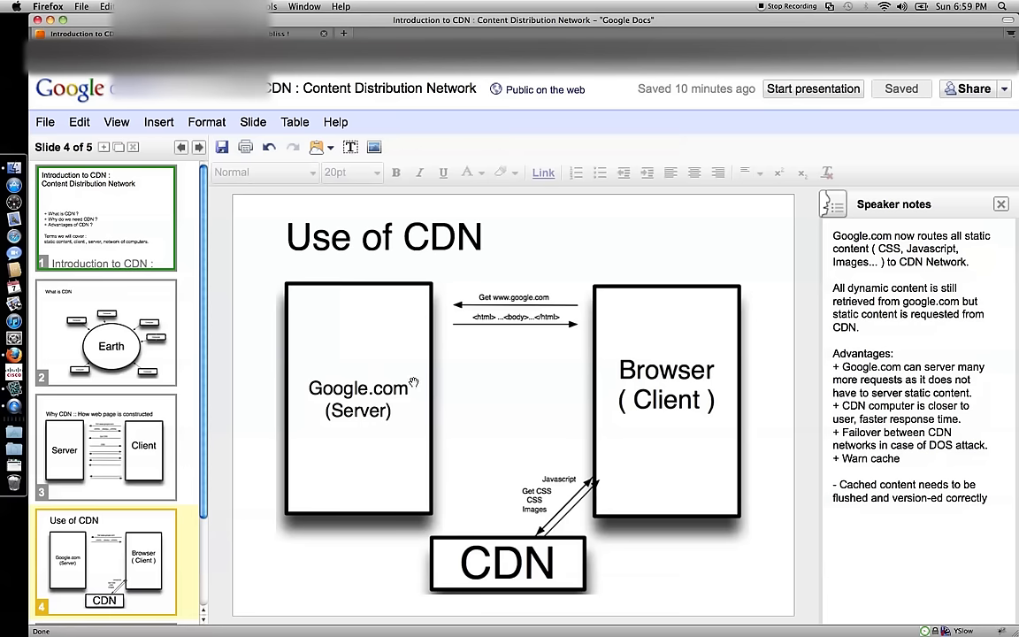
mouse_move(329, 372)
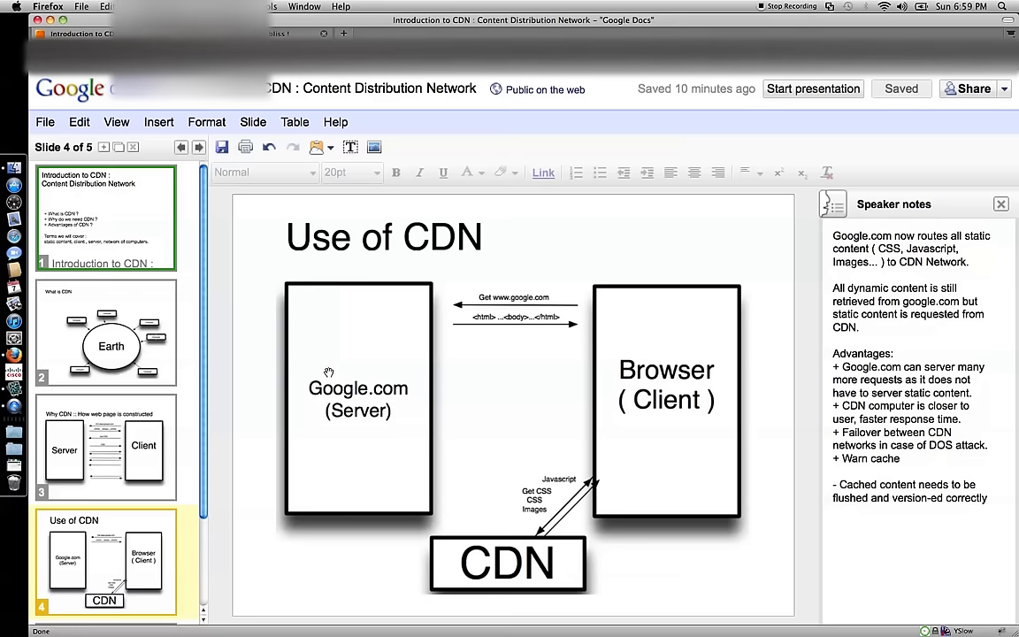
mouse_move(379, 485)
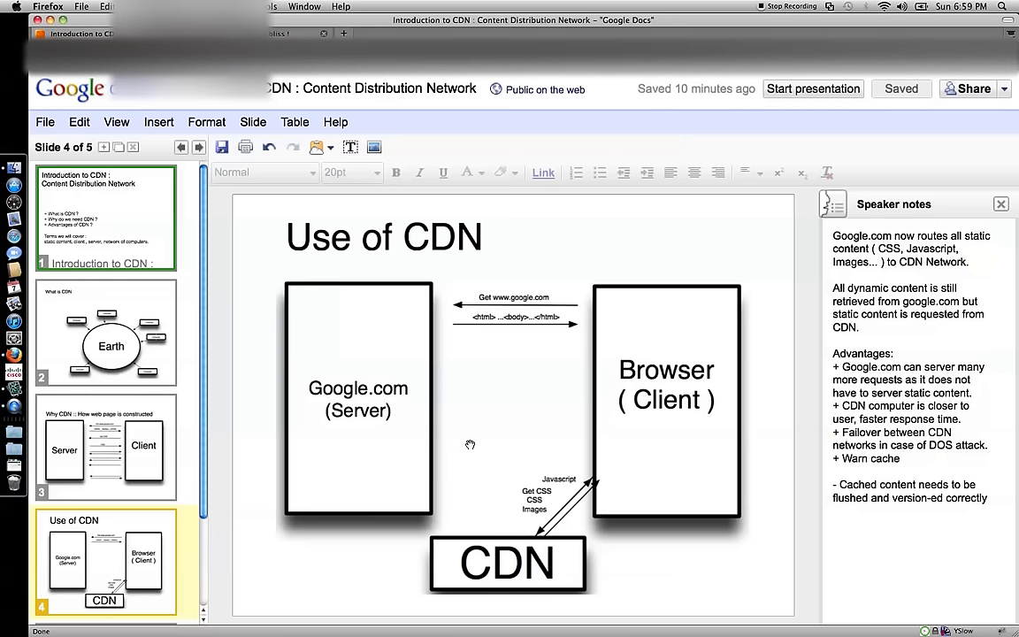
mouse_move(453, 549)
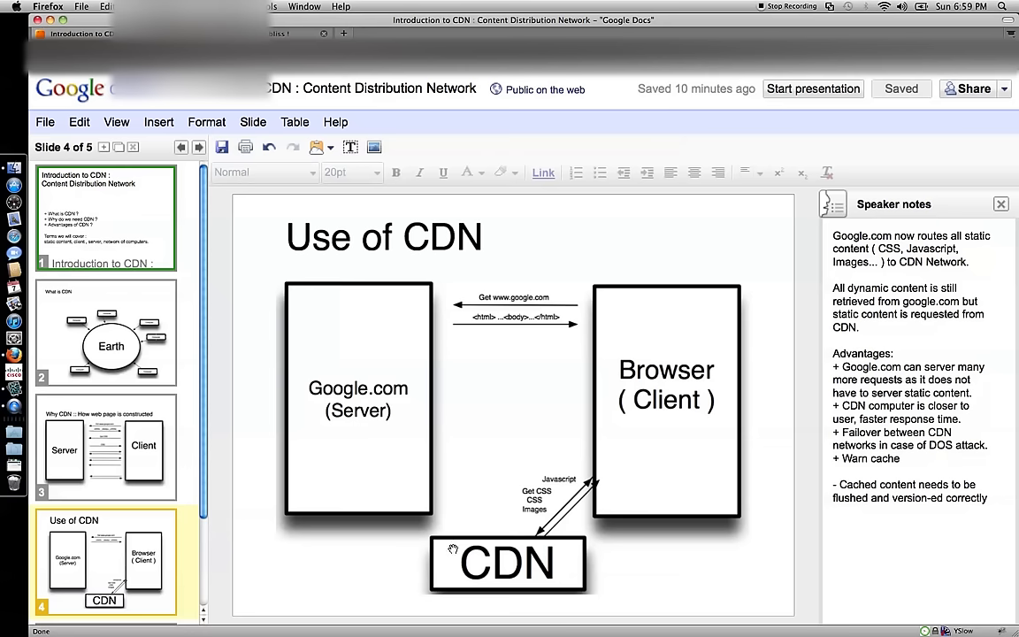
mouse_move(458, 540)
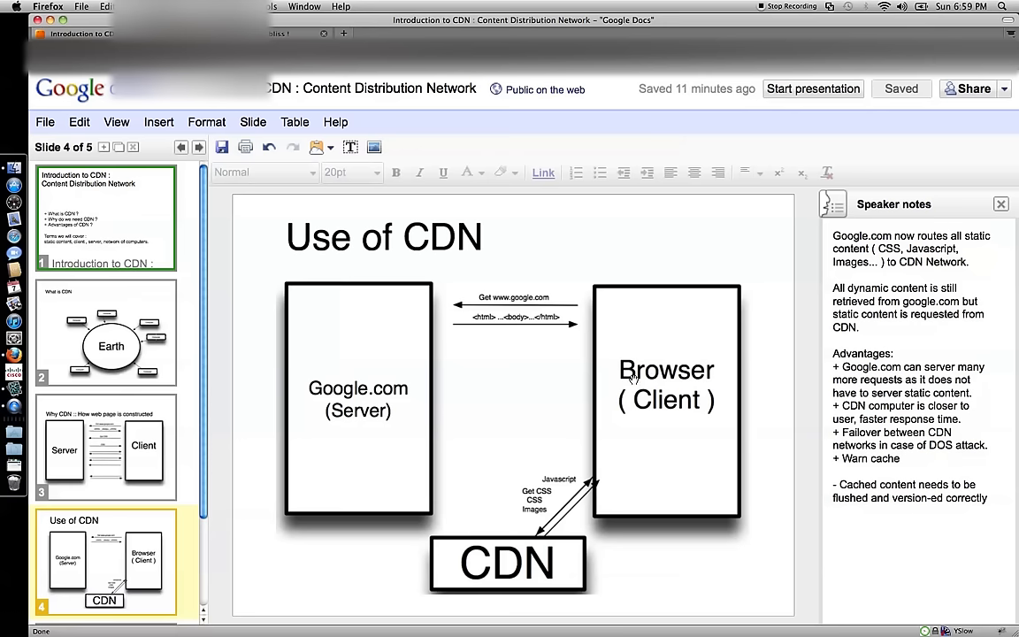
mouse_move(602, 474)
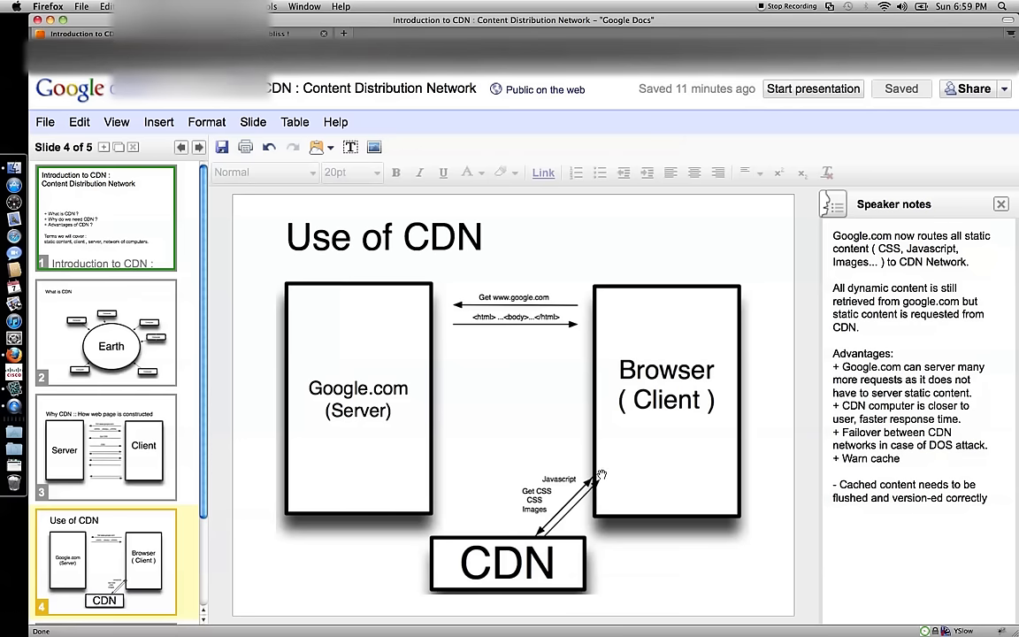
mouse_move(535, 536)
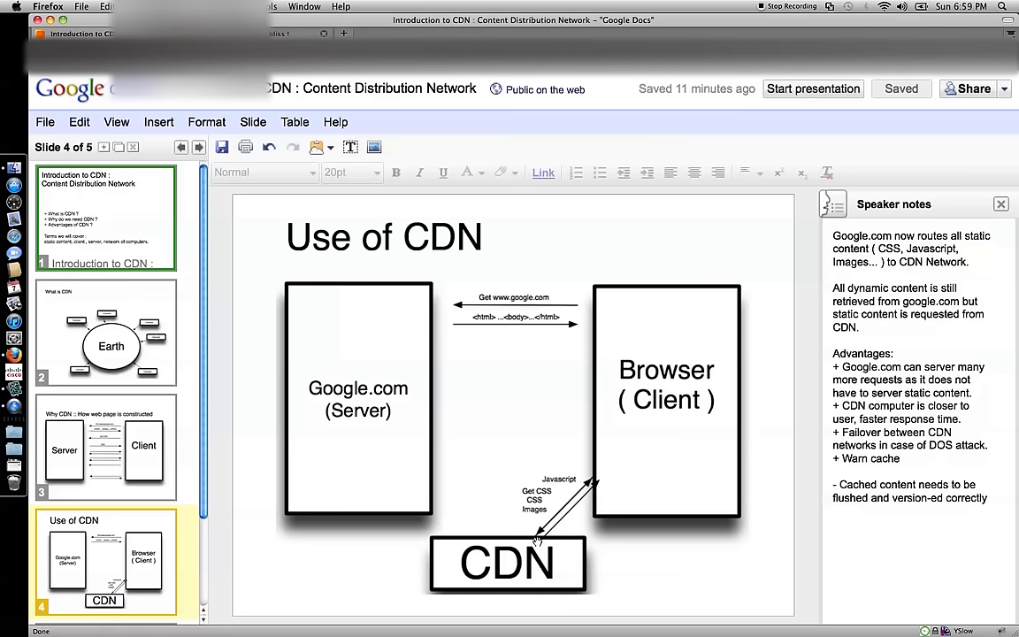
mouse_move(572, 460)
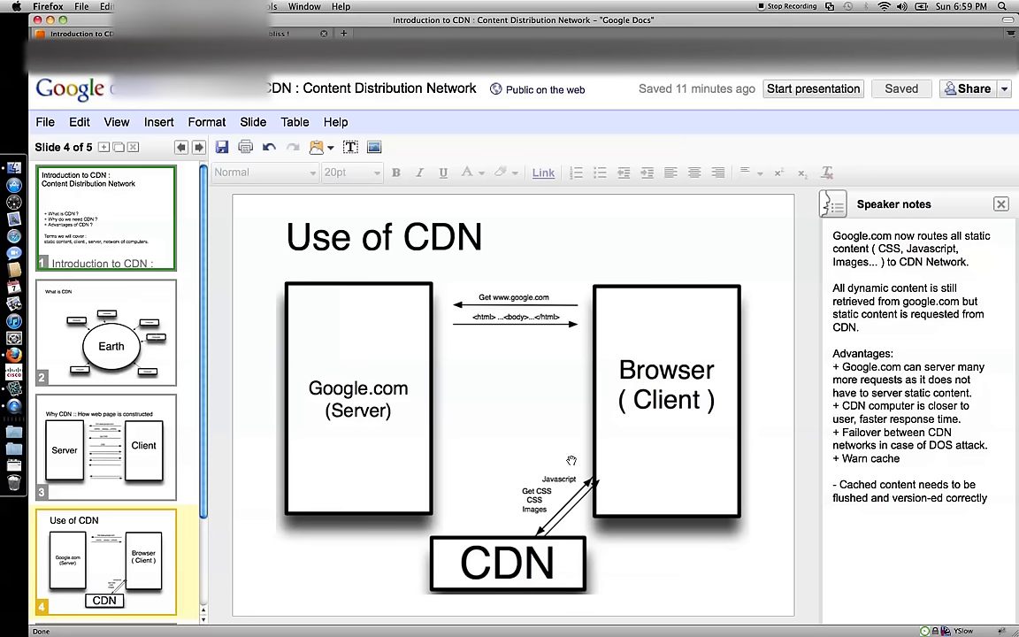
mouse_move(508, 577)
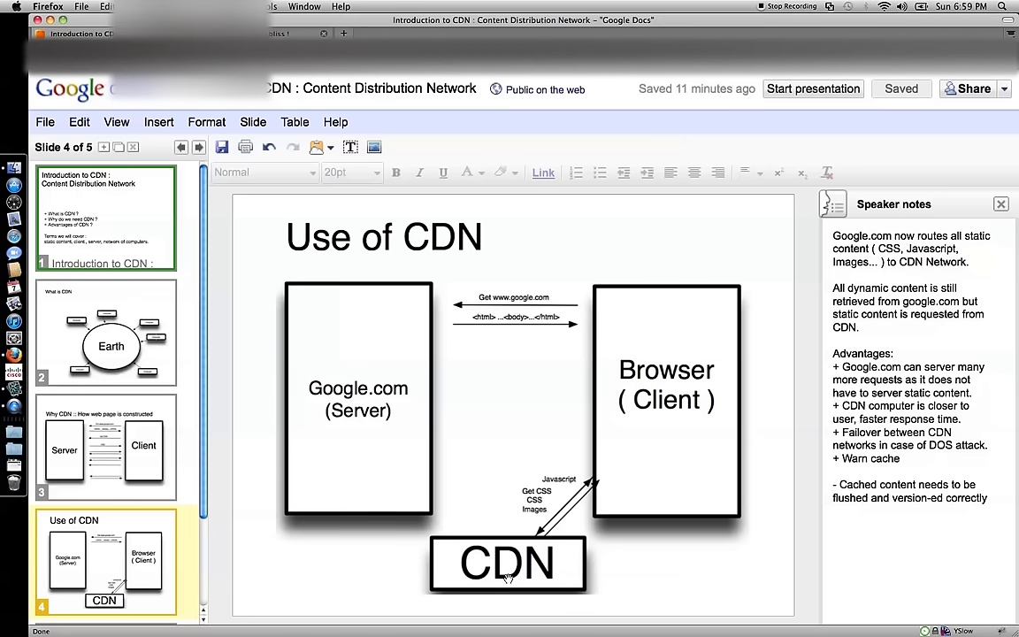
mouse_move(545, 481)
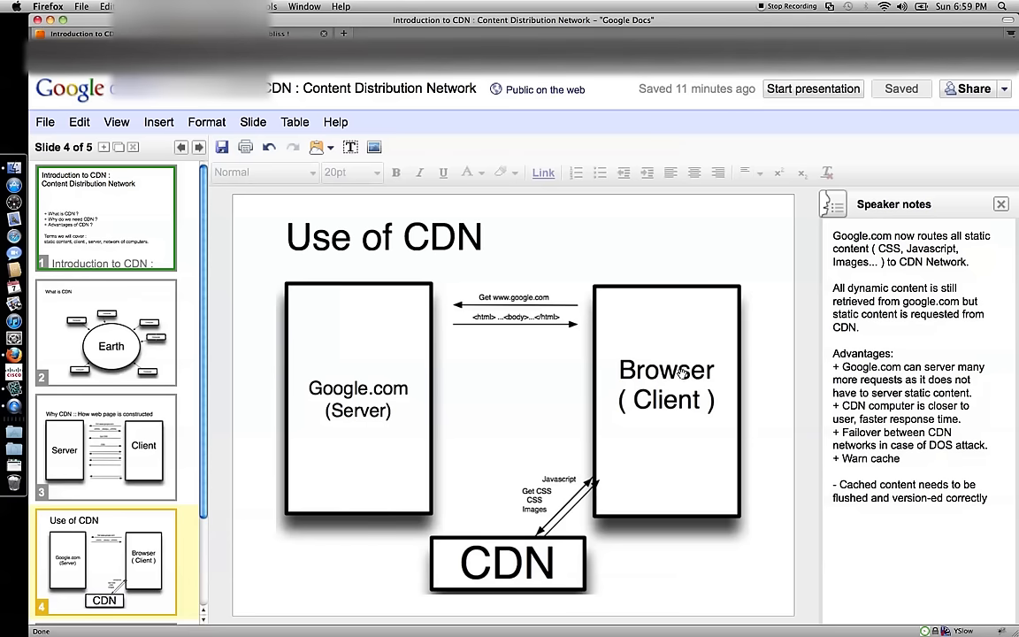
mouse_move(361, 361)
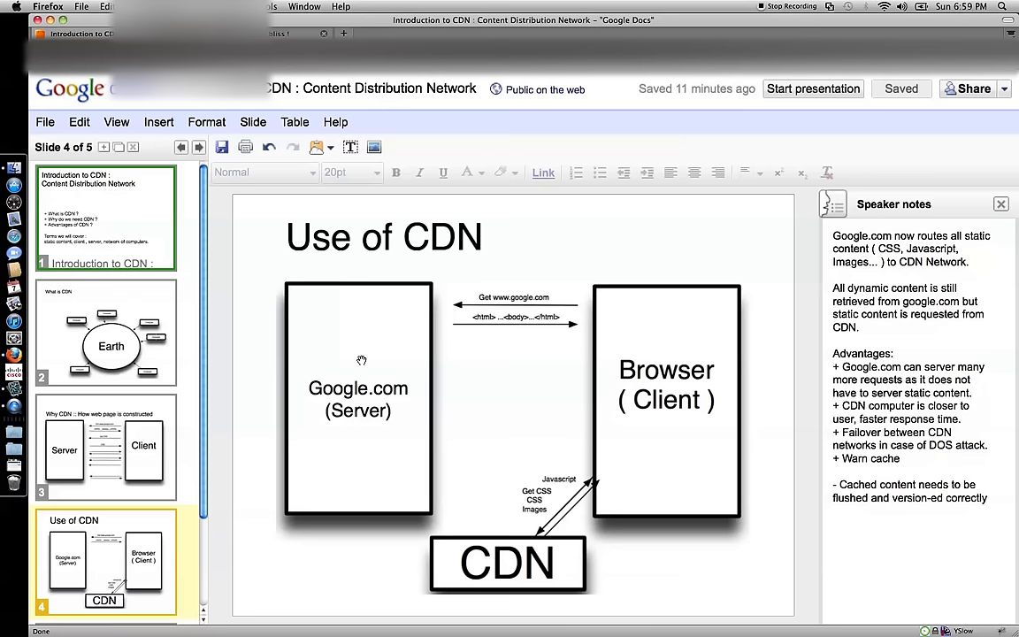
mouse_move(526, 453)
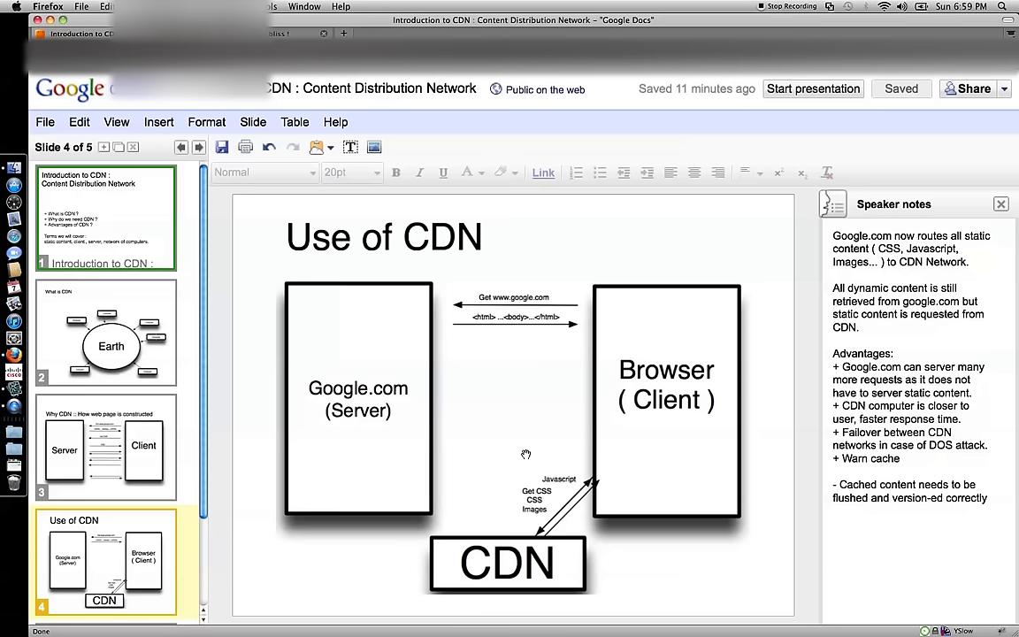
mouse_move(516, 489)
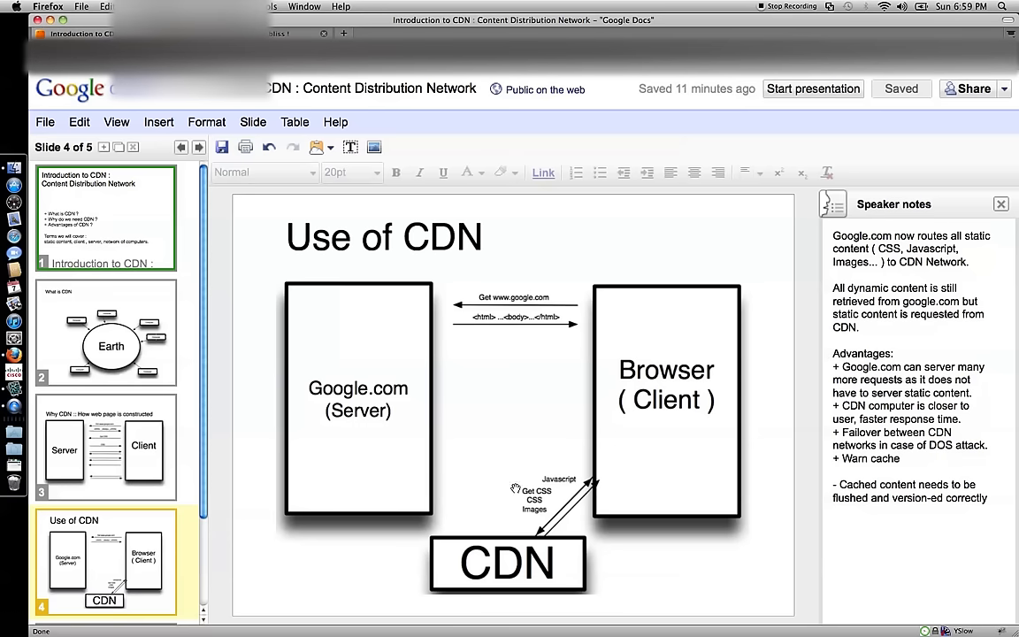
mouse_move(623, 533)
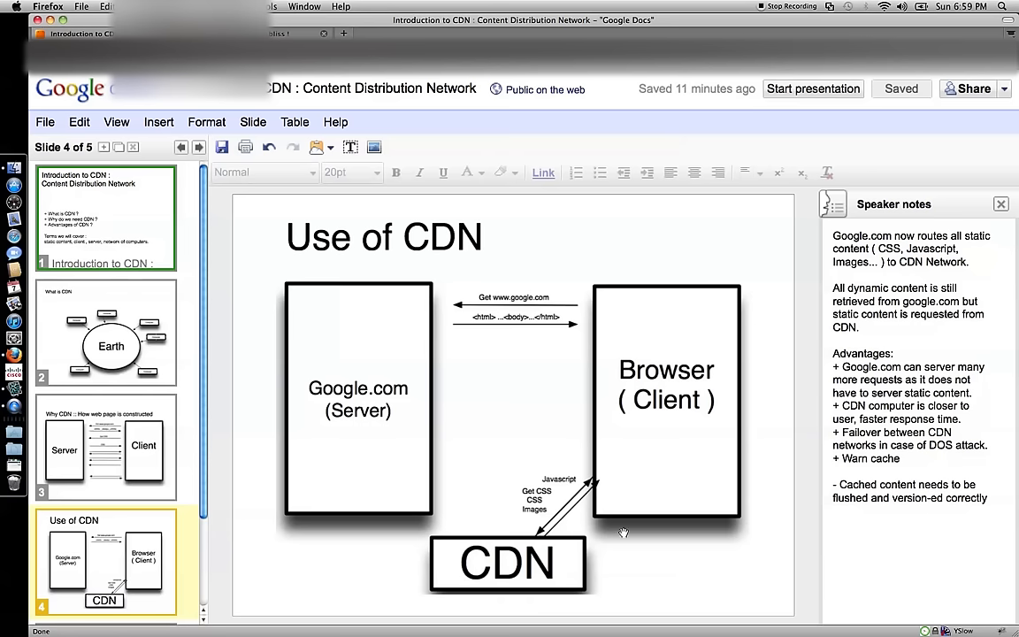
mouse_move(573, 607)
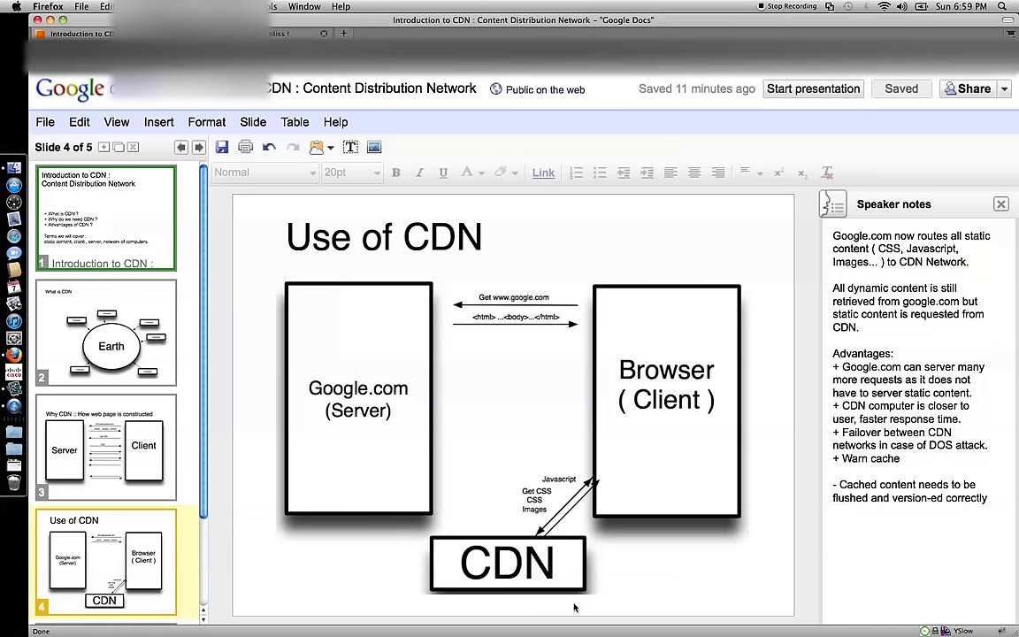
mouse_move(492, 600)
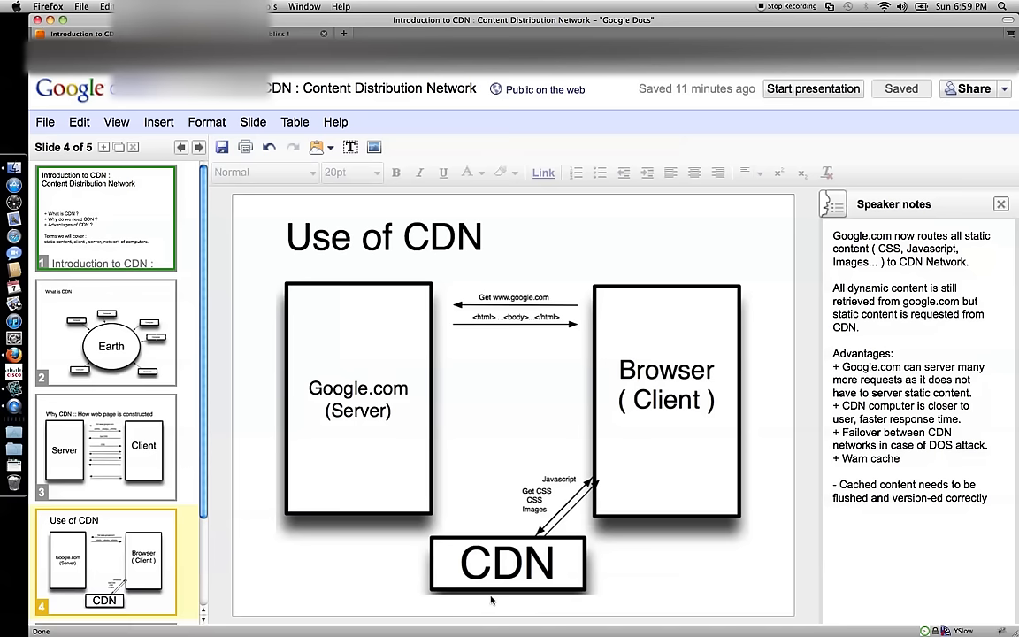
mouse_move(621, 545)
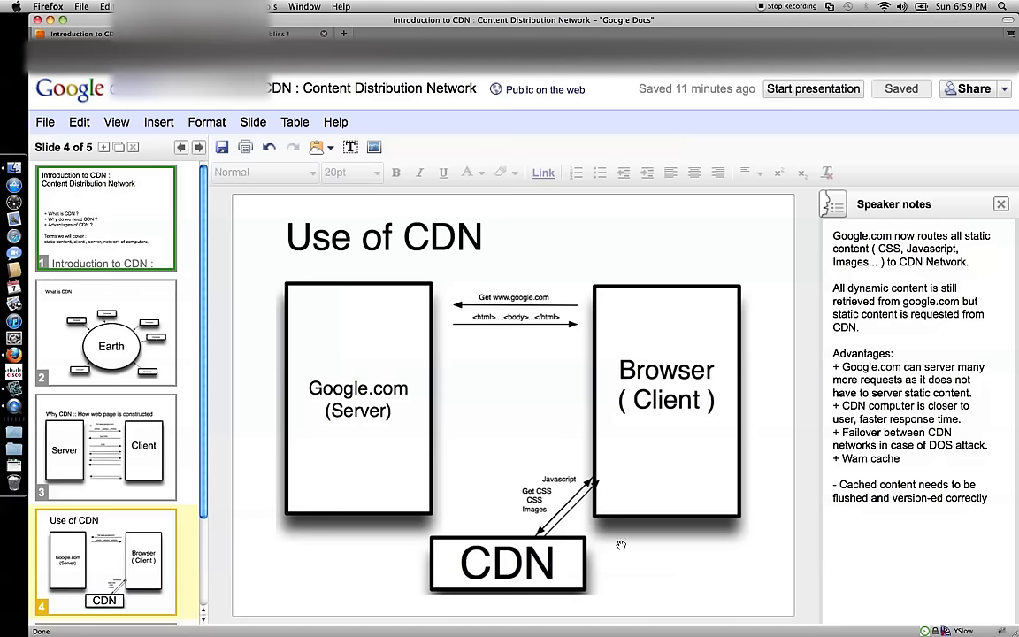
mouse_move(687, 363)
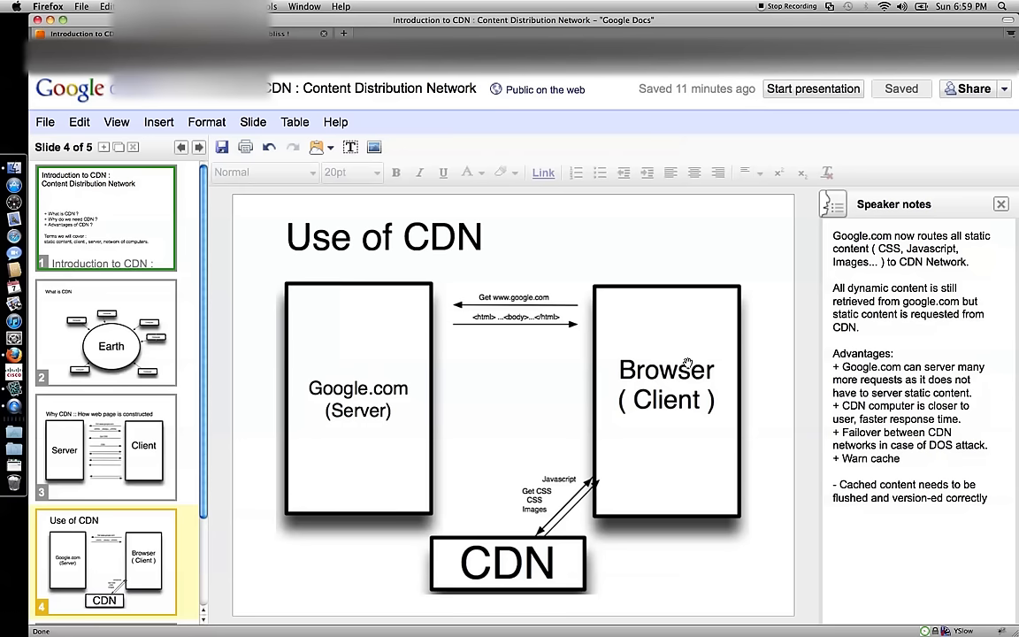
mouse_move(690, 457)
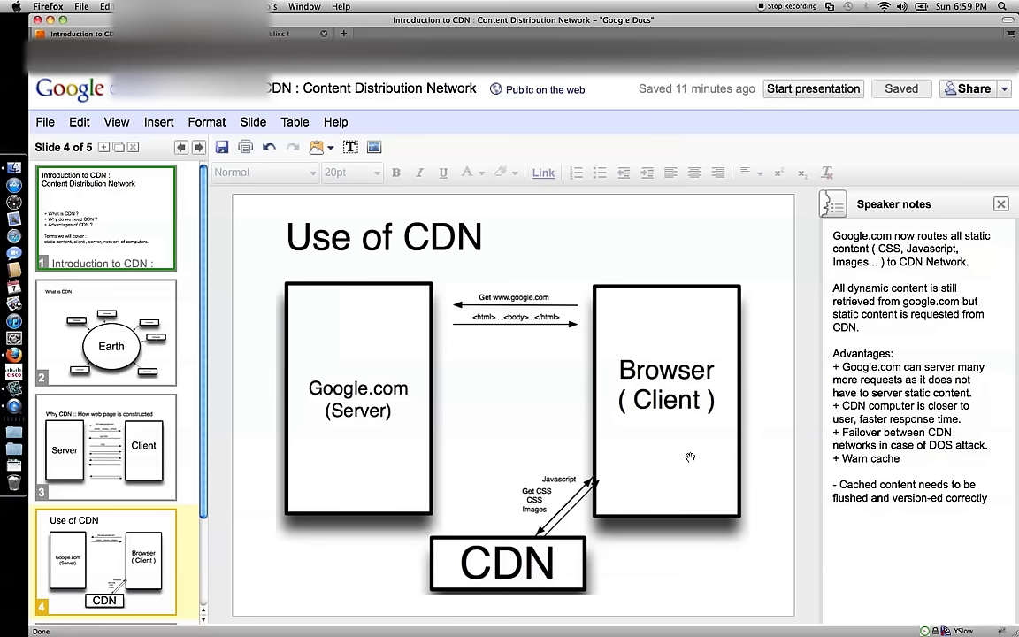
mouse_move(679, 386)
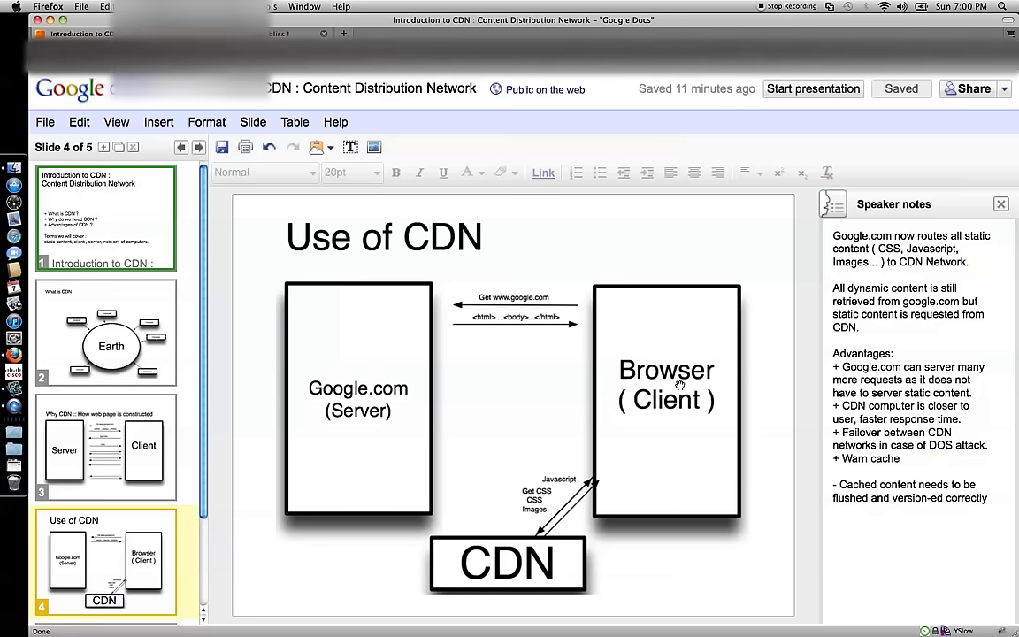
mouse_move(683, 336)
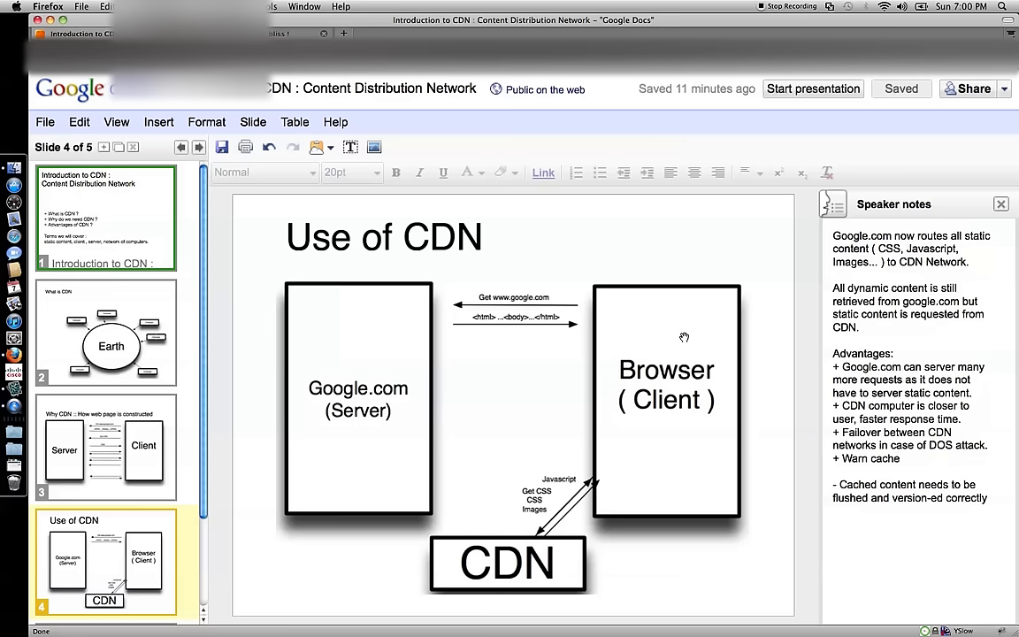
mouse_move(414, 389)
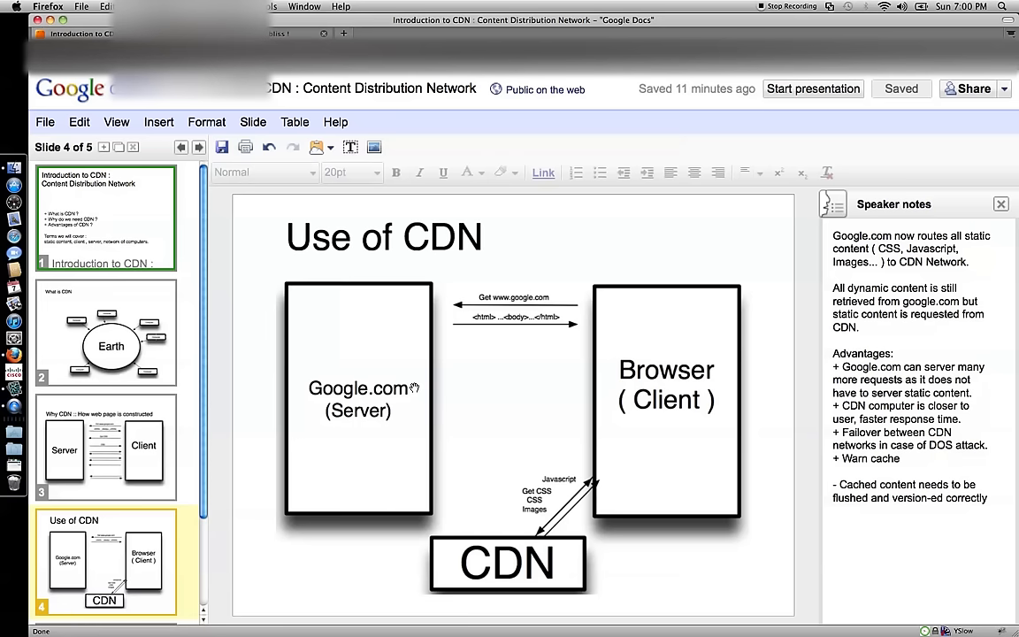
mouse_move(322, 338)
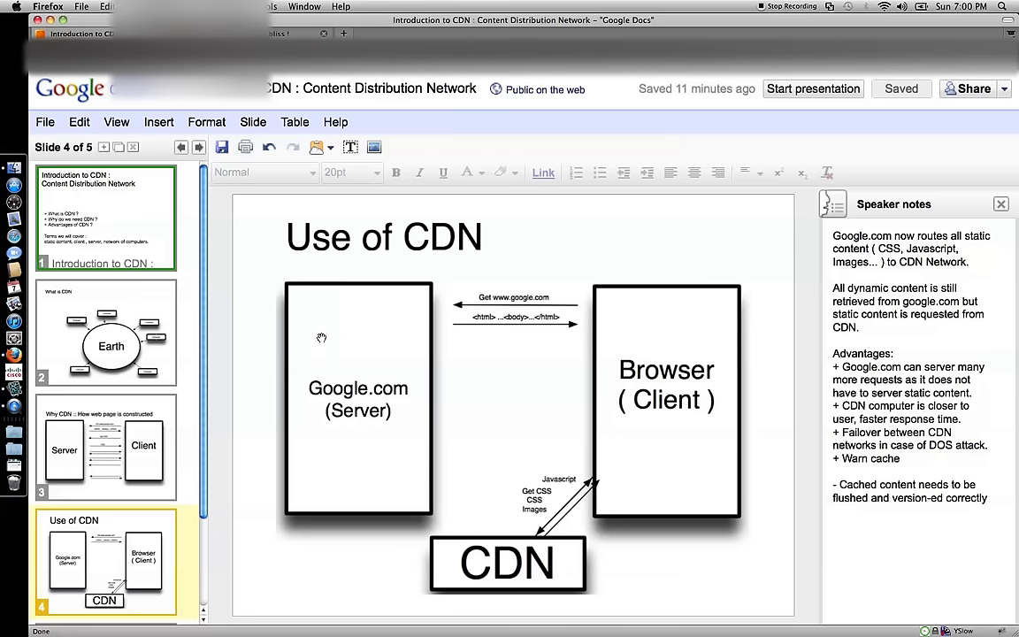
mouse_move(326, 435)
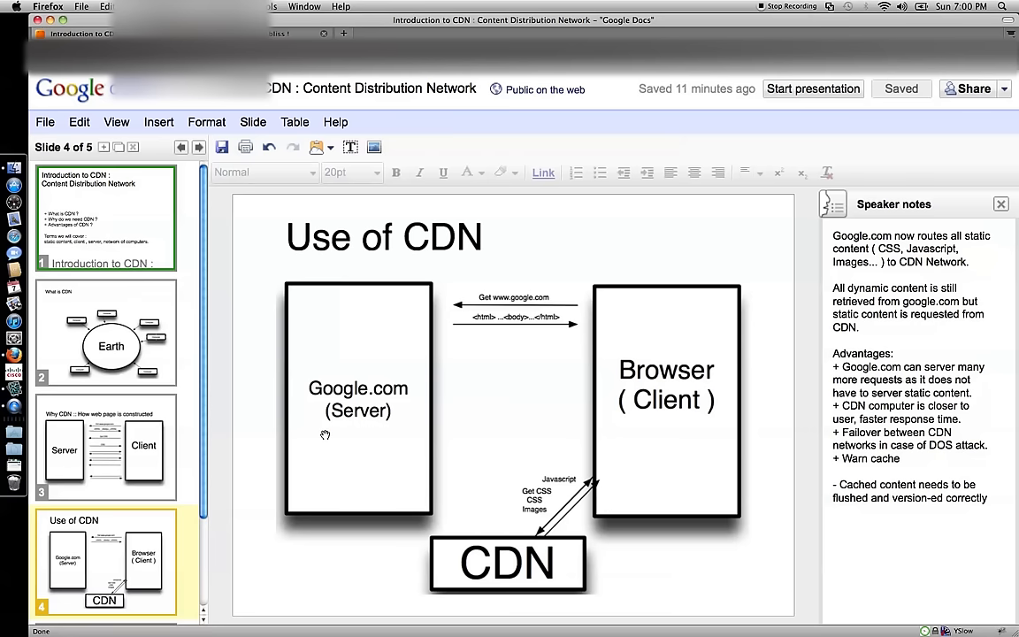
mouse_move(497, 563)
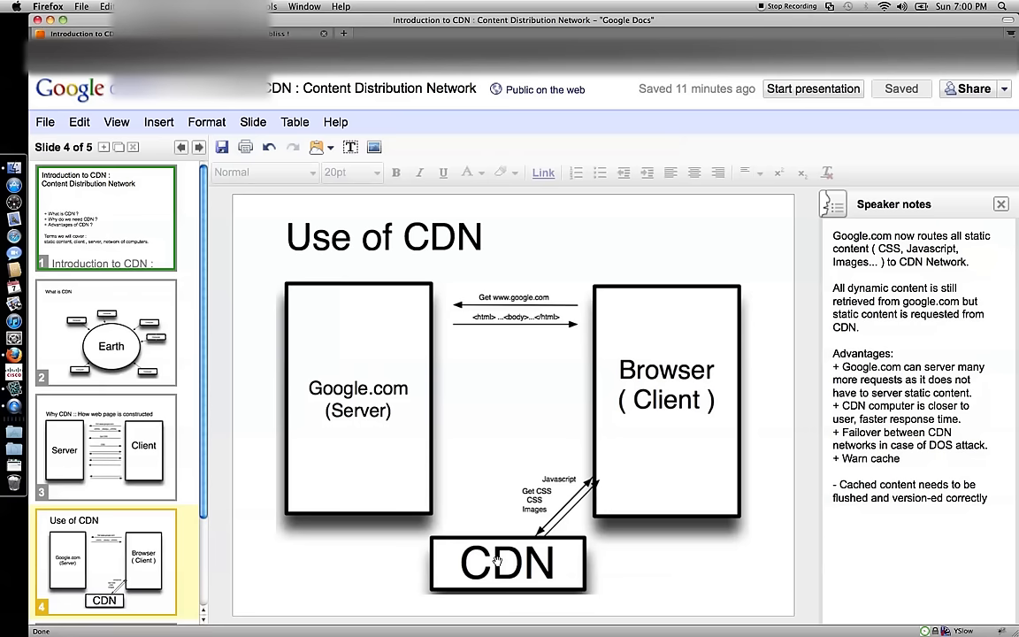
mouse_move(582, 446)
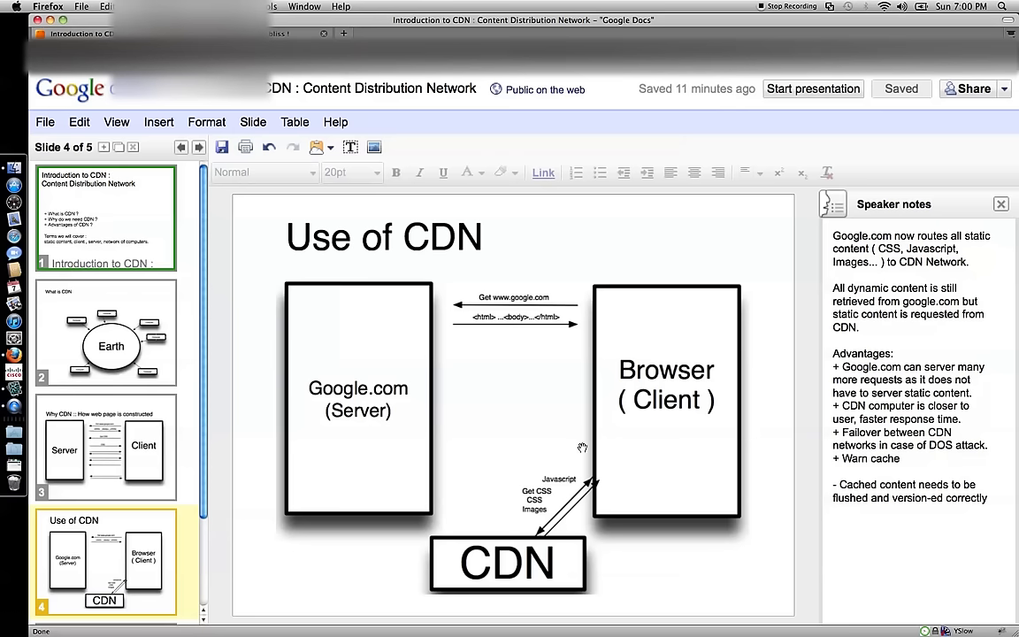
mouse_move(610, 528)
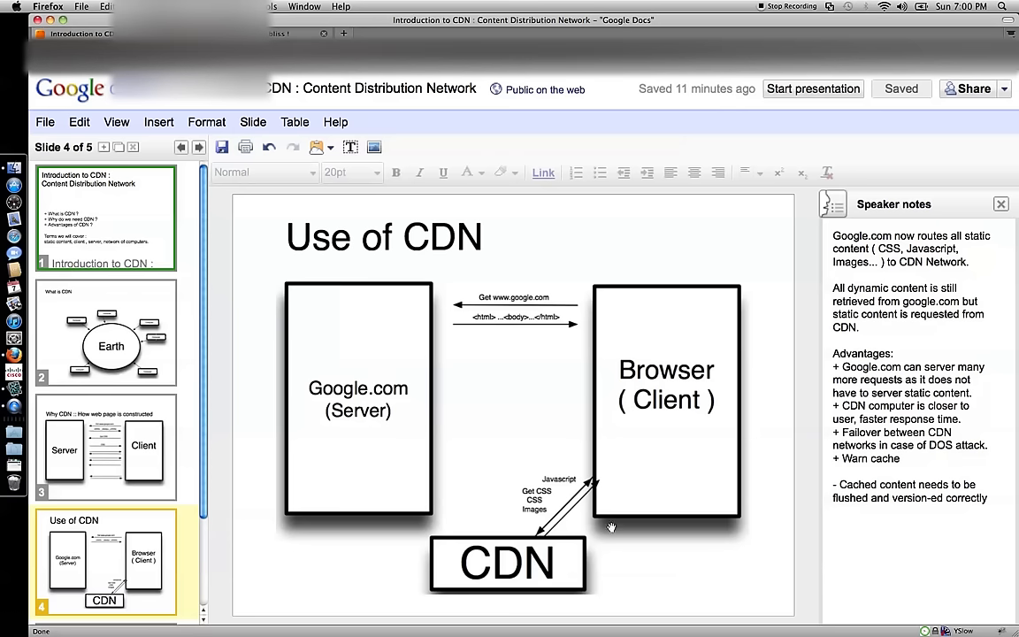
mouse_move(421, 527)
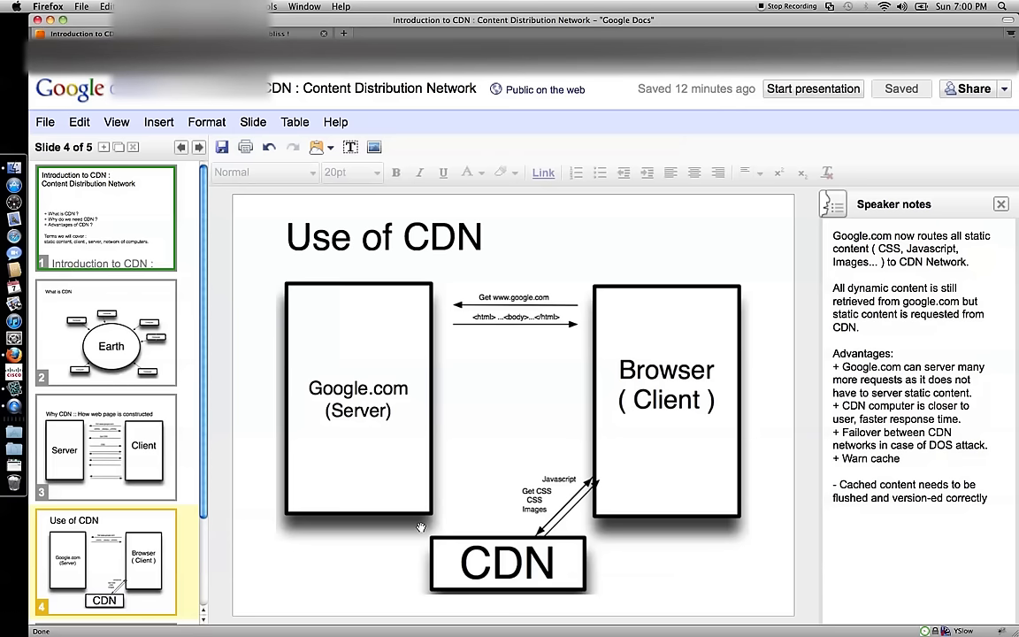
mouse_move(555, 518)
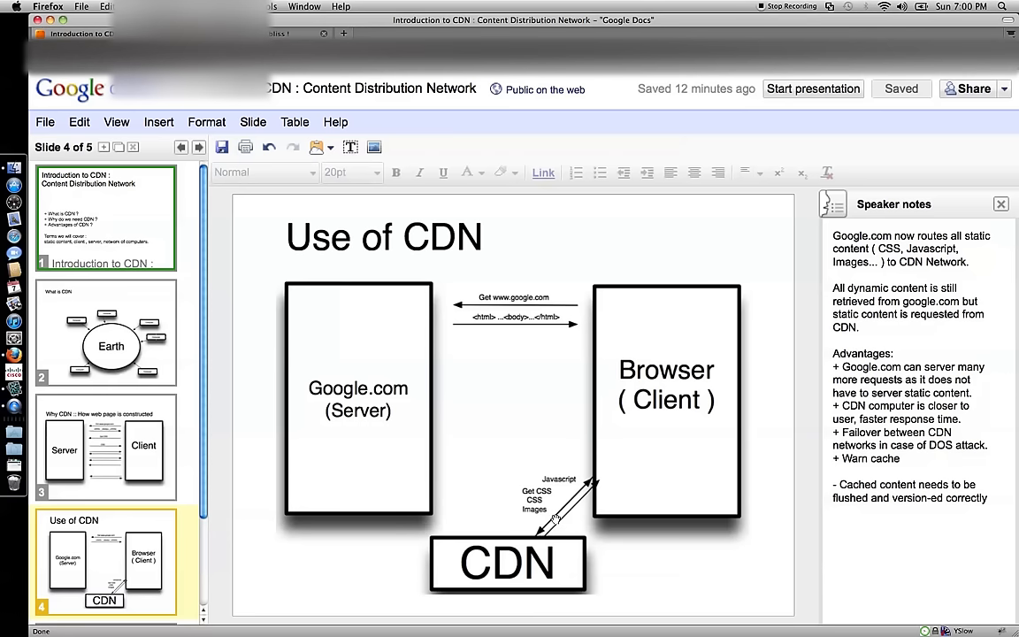
mouse_move(549, 432)
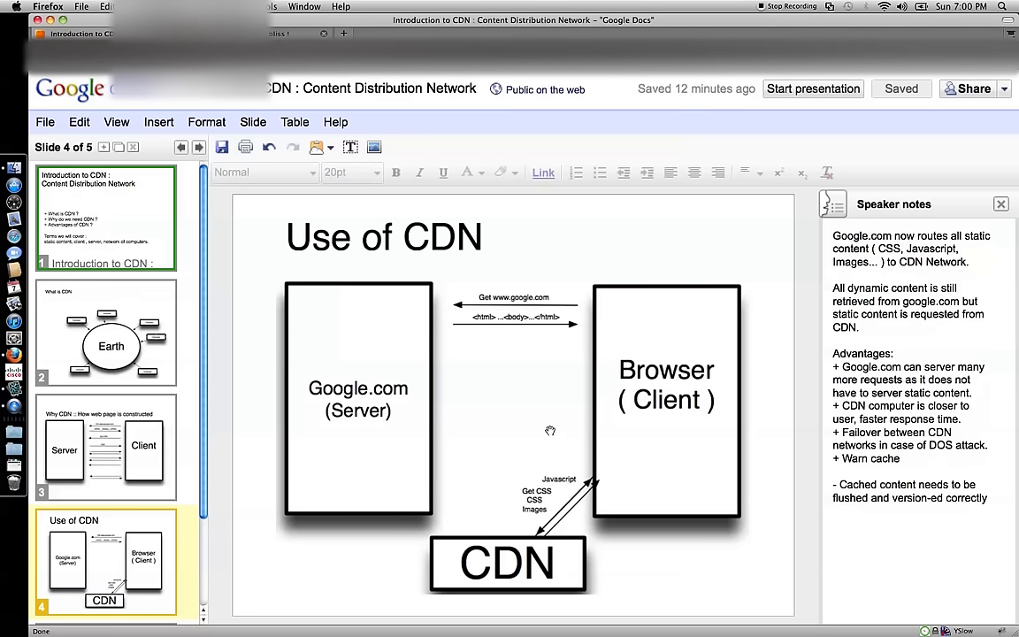
mouse_move(450, 610)
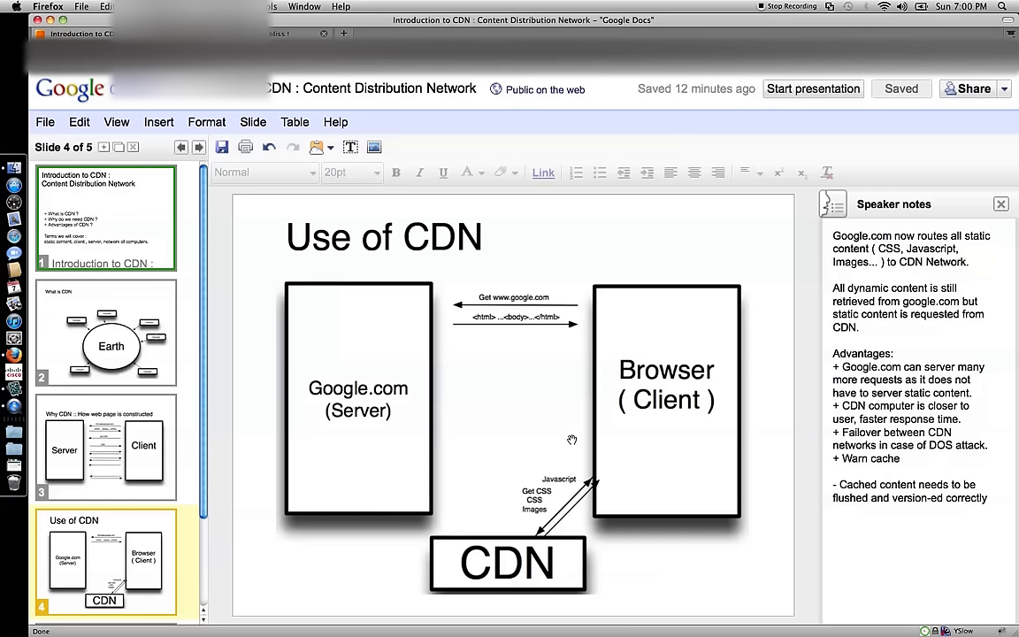
mouse_move(570, 492)
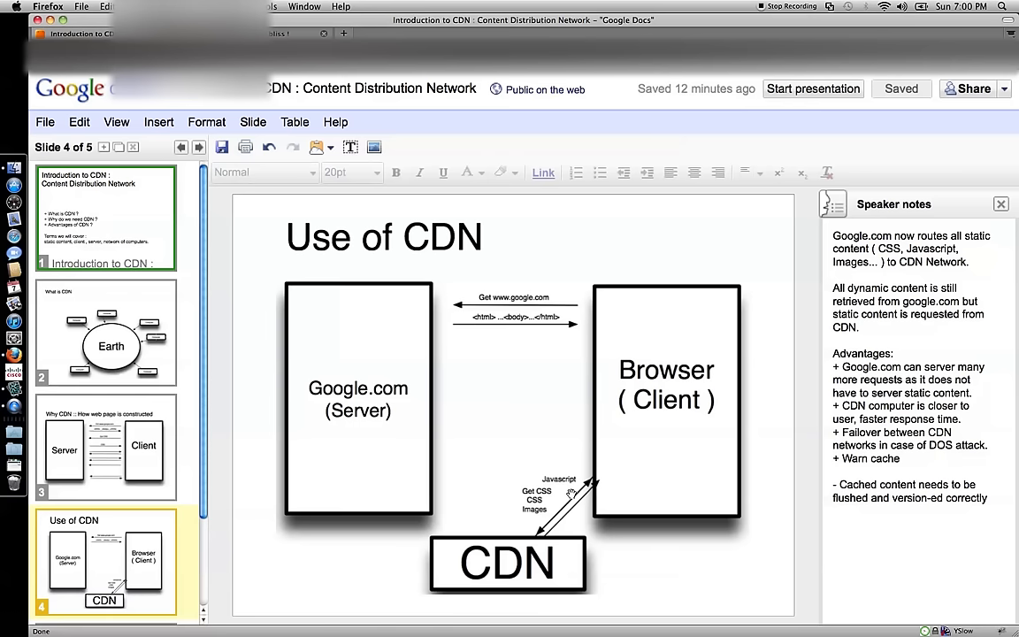
mouse_move(527, 601)
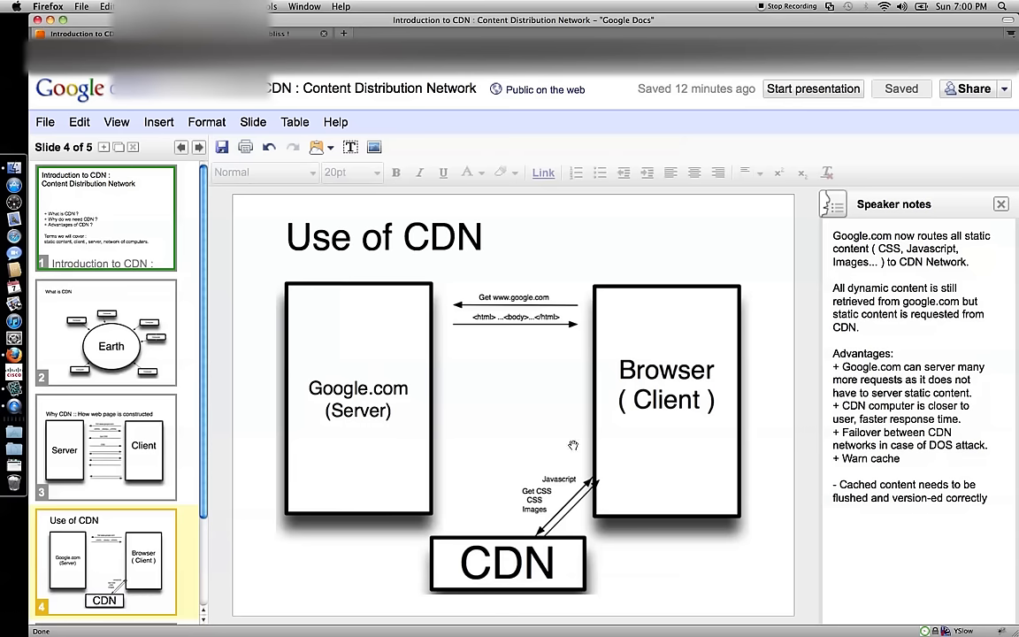
mouse_move(620, 467)
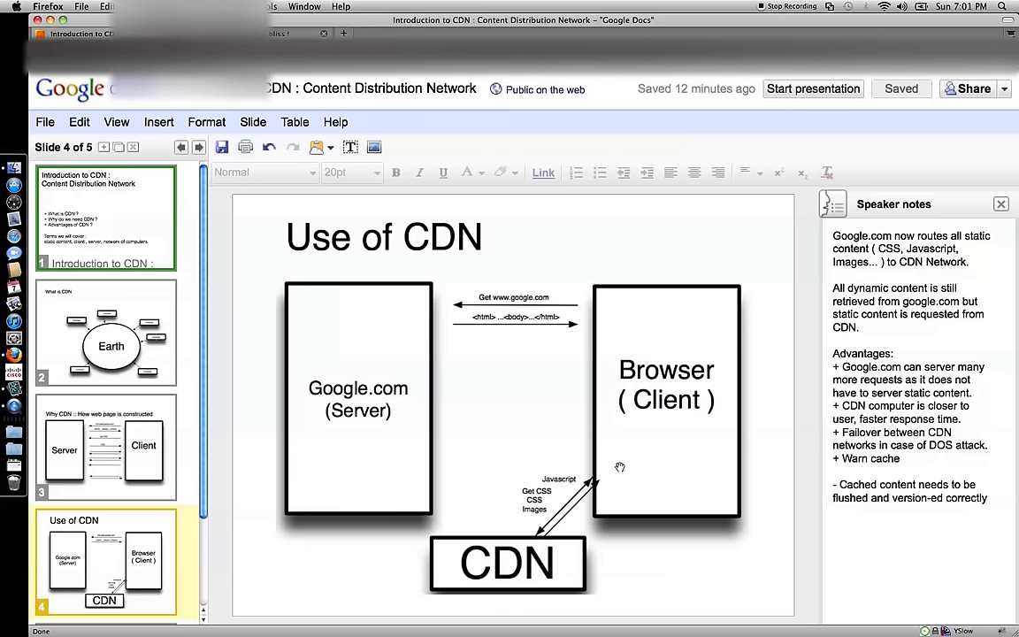
mouse_move(606, 616)
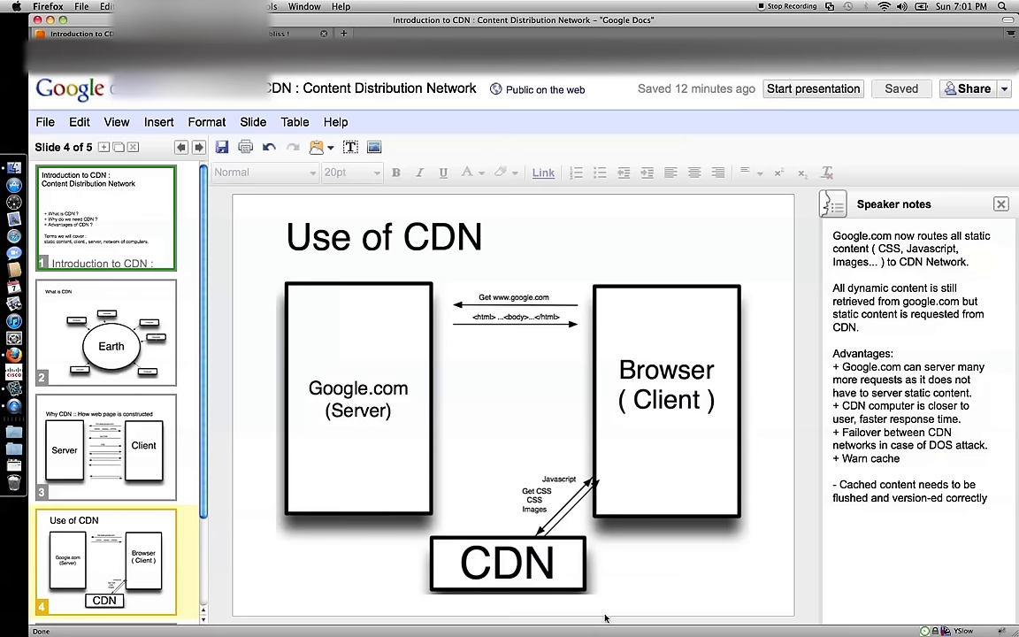
mouse_move(424, 547)
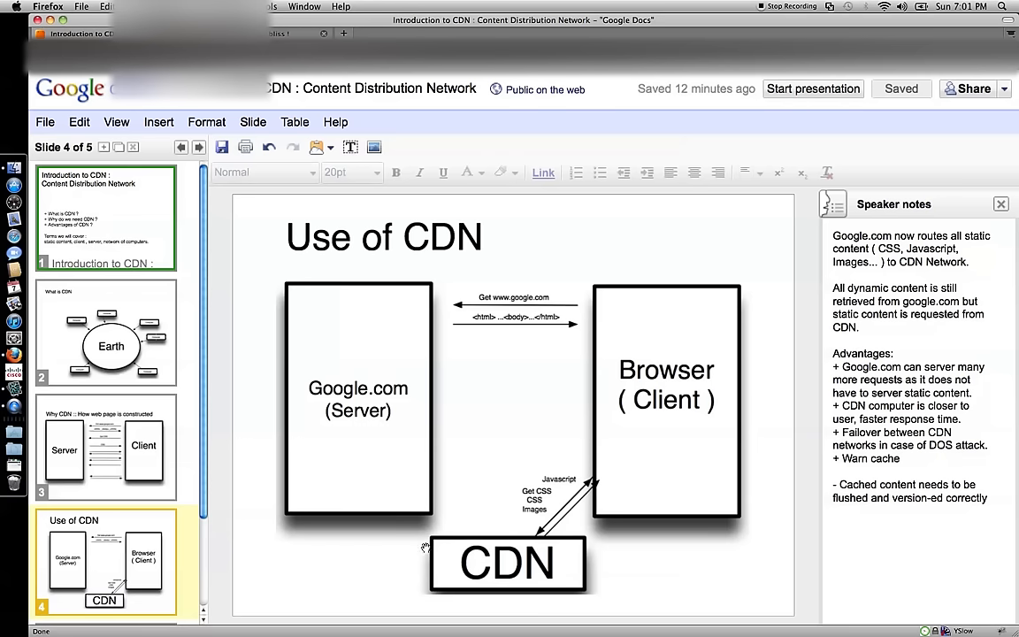
mouse_move(496, 492)
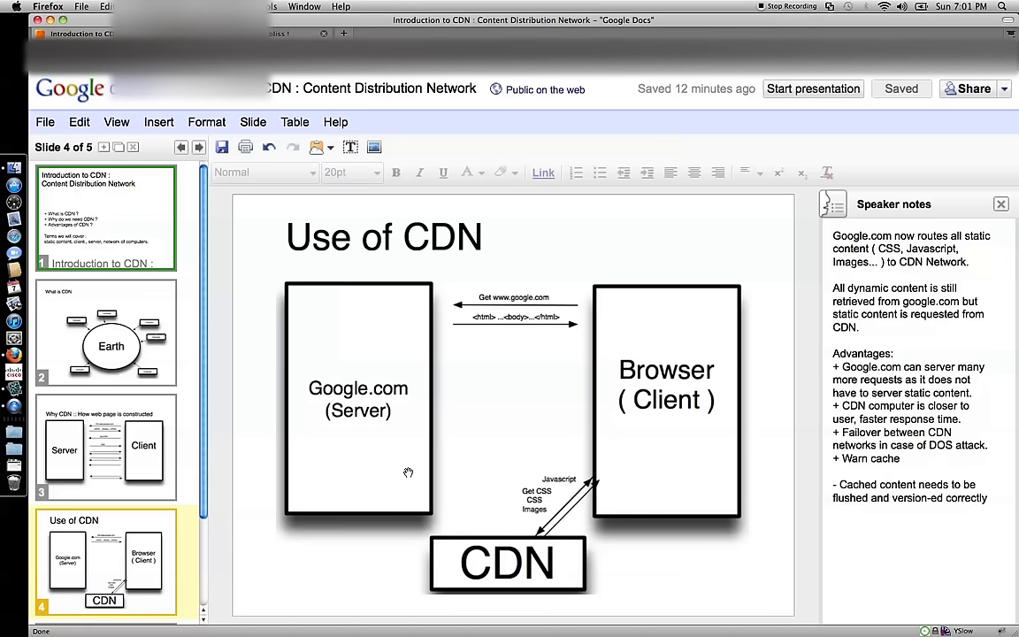
mouse_move(548, 565)
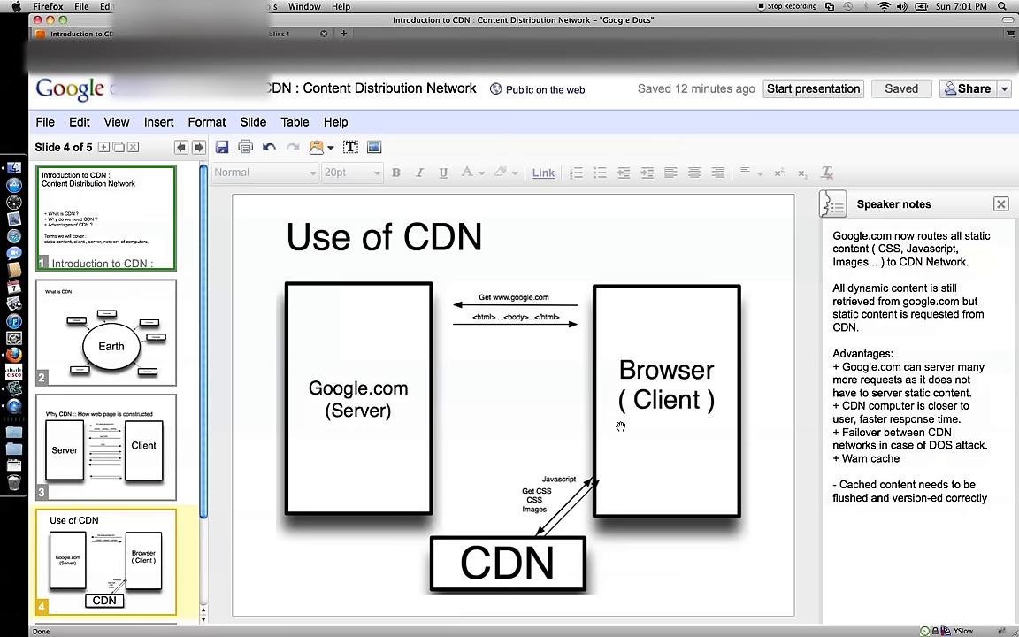
mouse_move(641, 581)
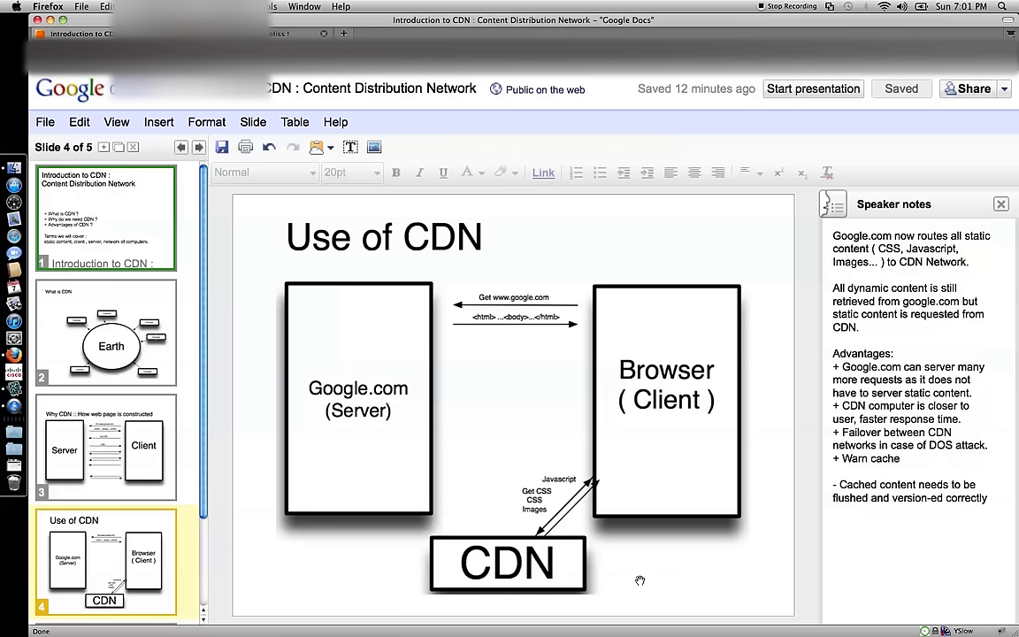
mouse_move(644, 576)
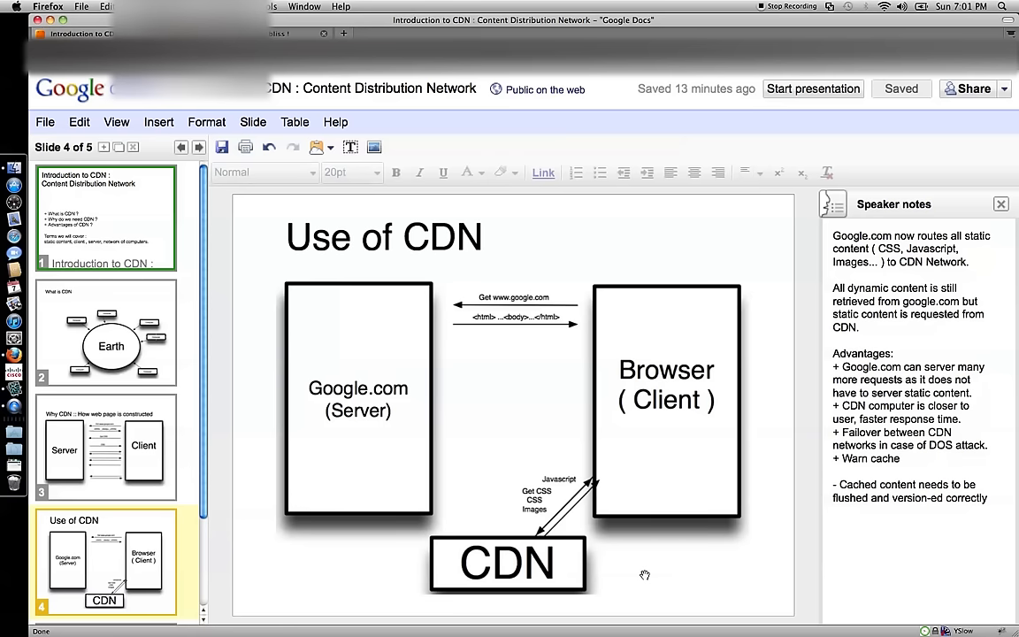
mouse_move(538, 620)
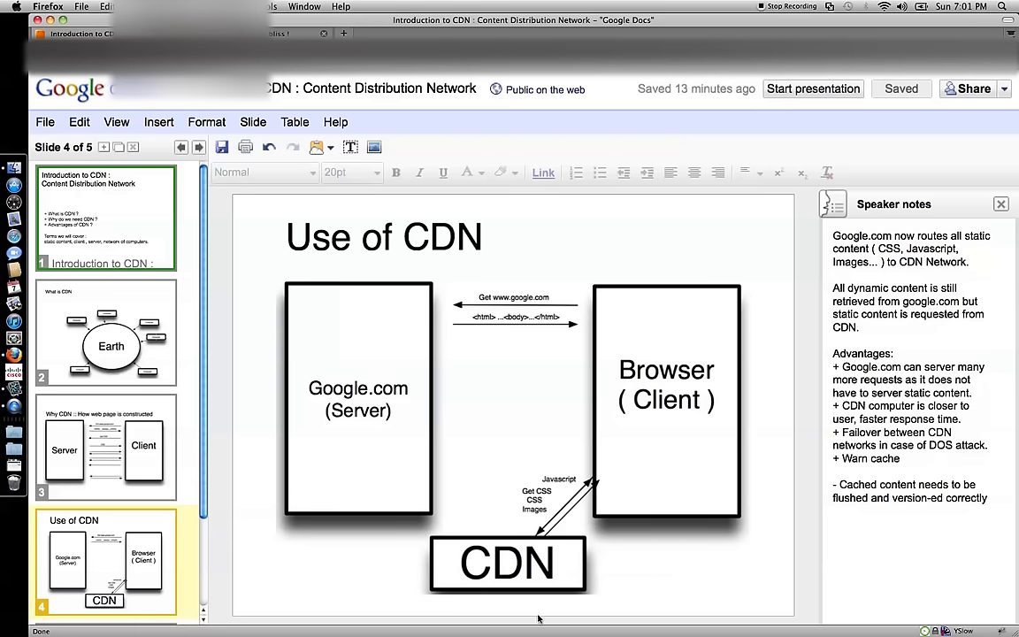
mouse_move(614, 569)
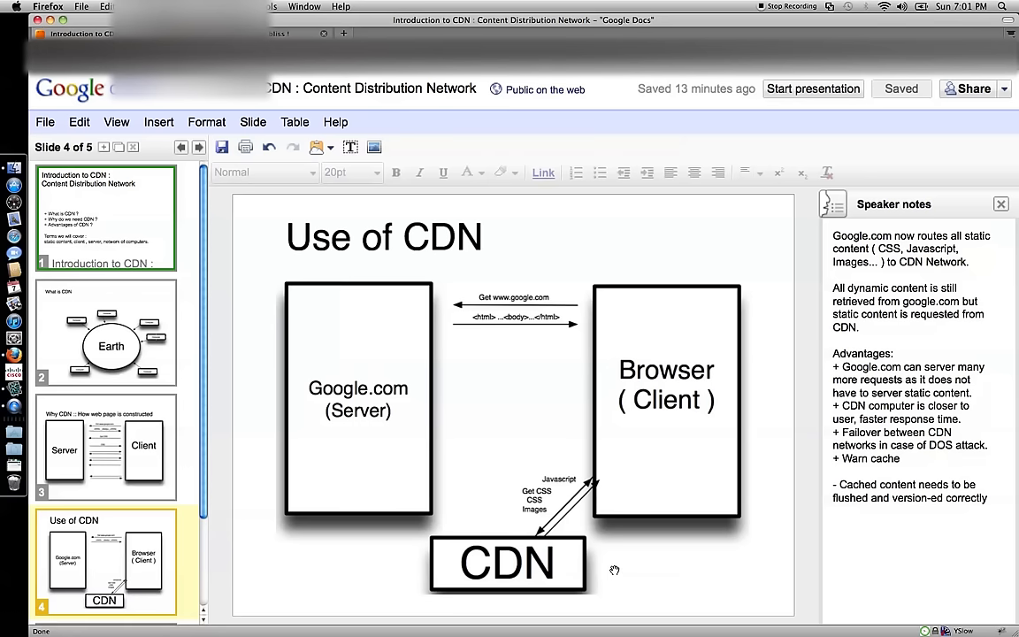
mouse_move(566, 620)
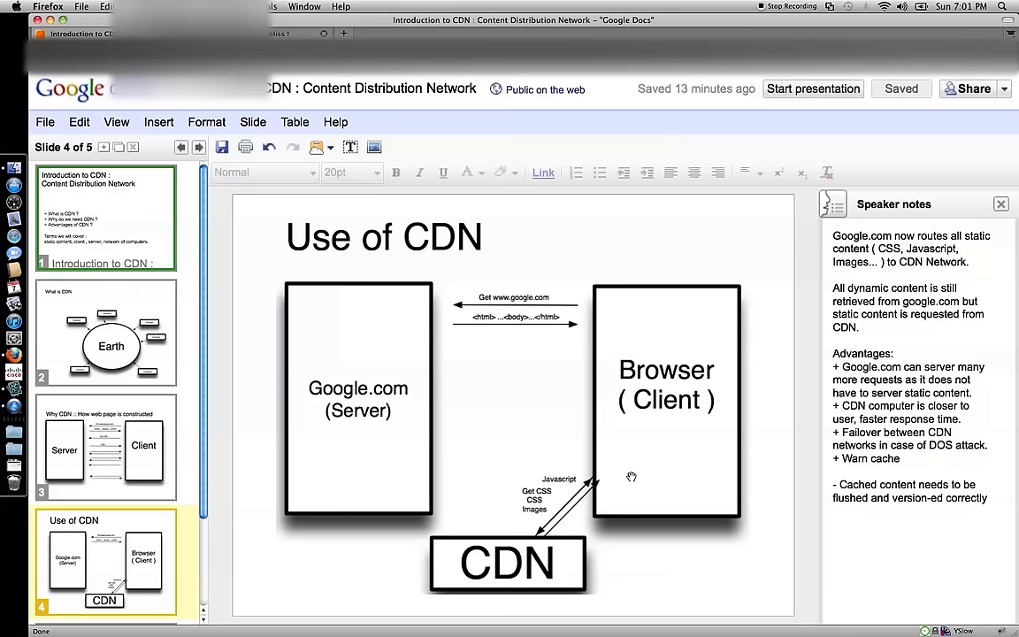
mouse_move(543, 509)
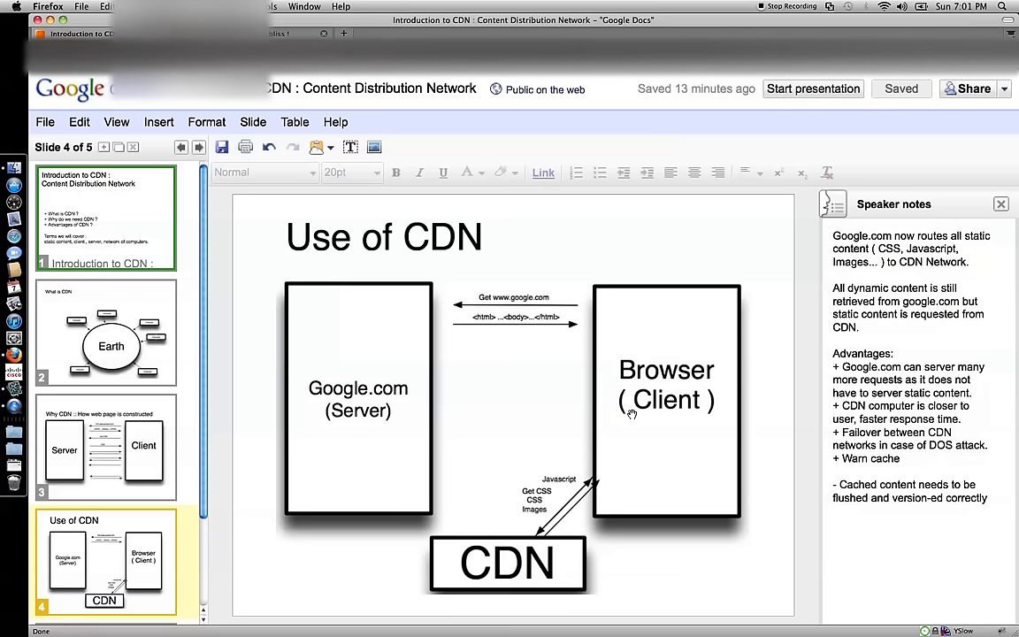
mouse_move(545, 492)
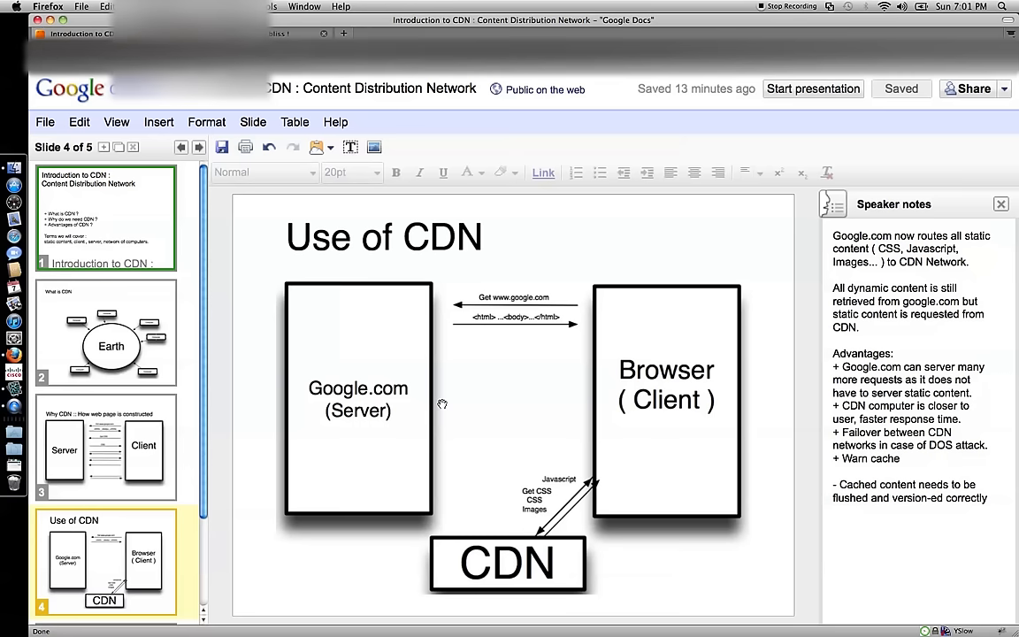
mouse_move(556, 380)
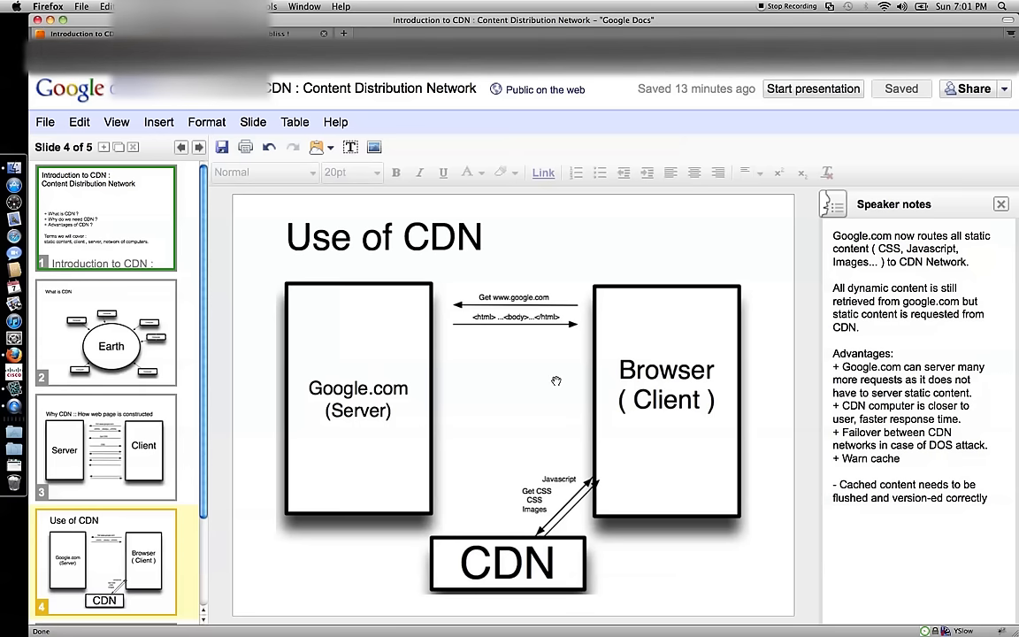
mouse_move(534, 515)
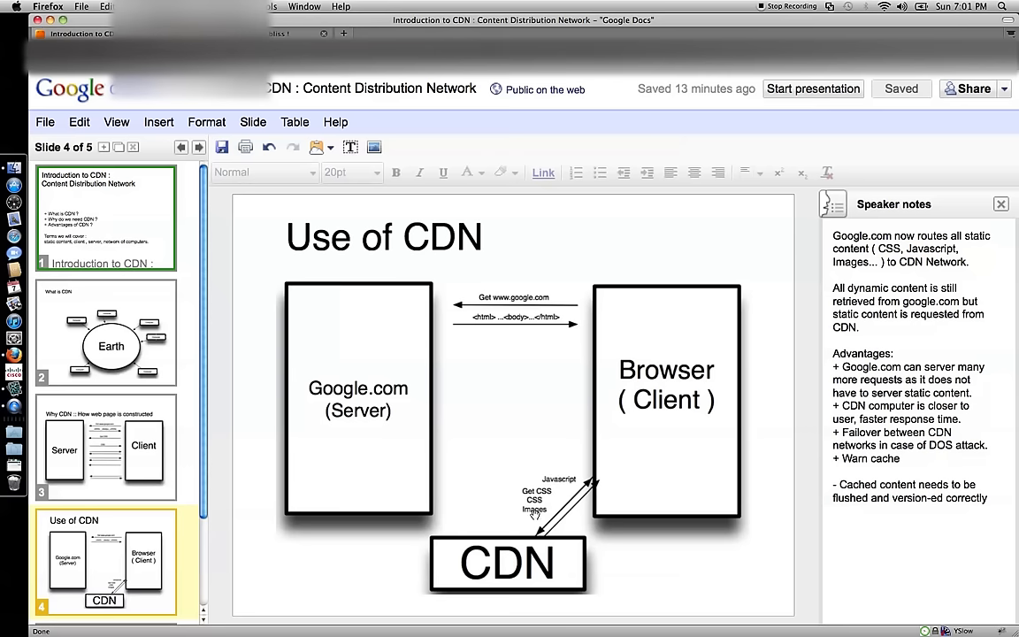
mouse_move(620, 421)
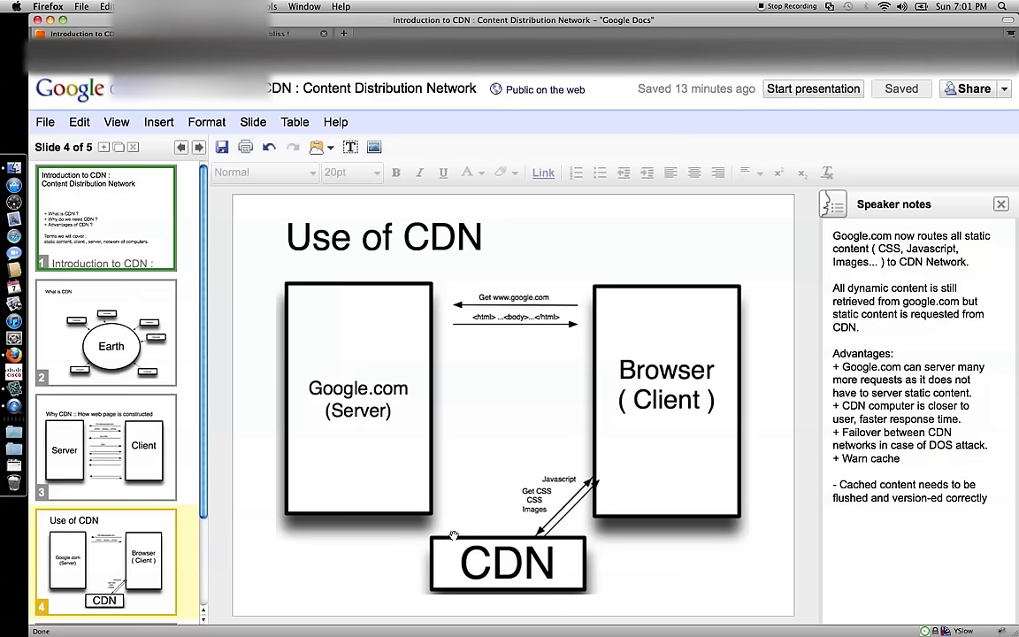
mouse_move(428, 517)
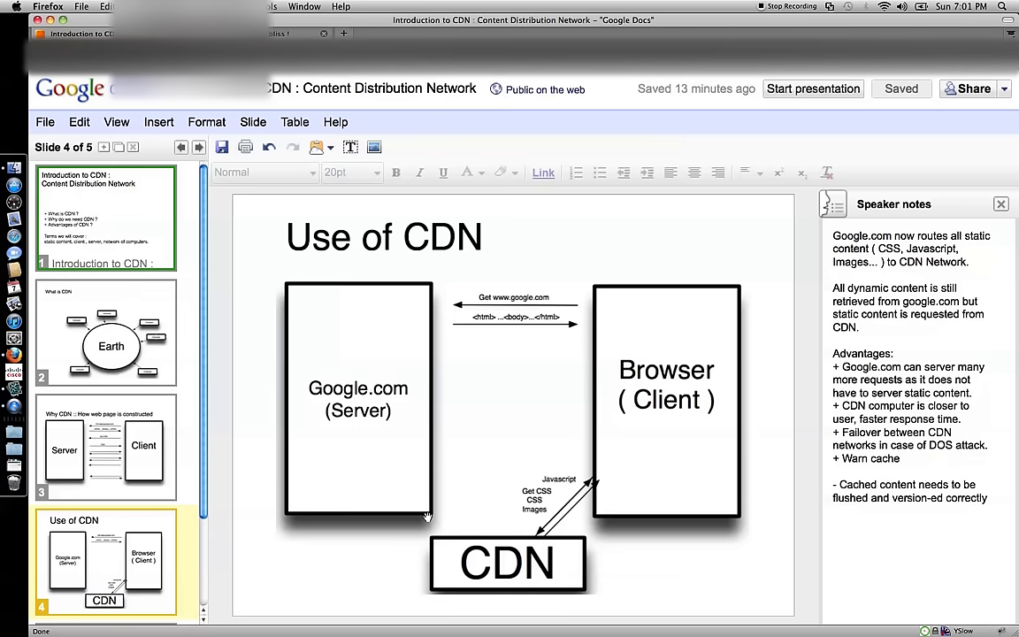
mouse_move(424, 457)
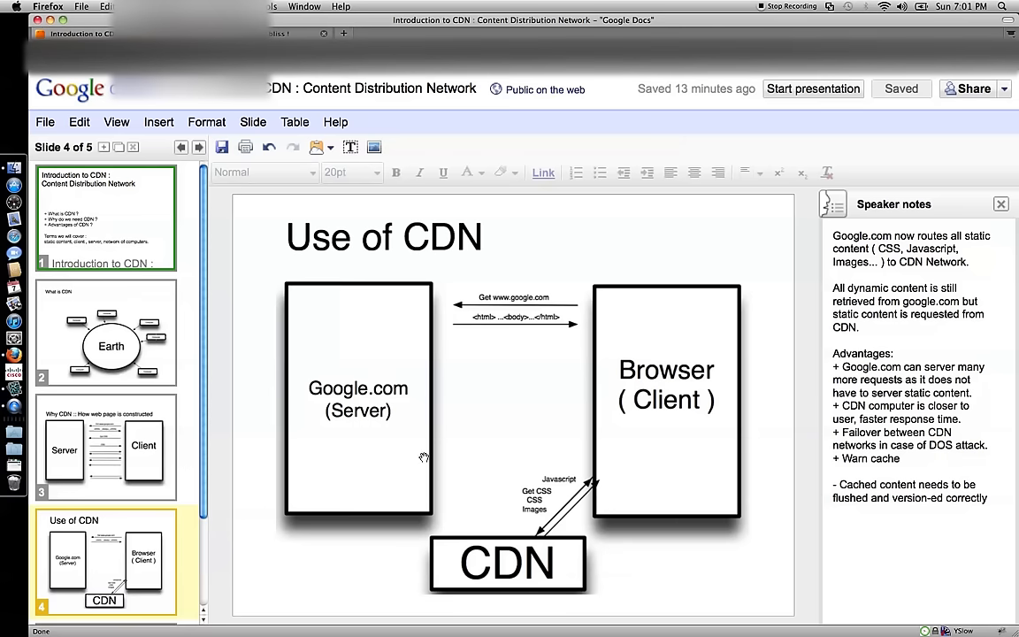
scroll(down, 3)
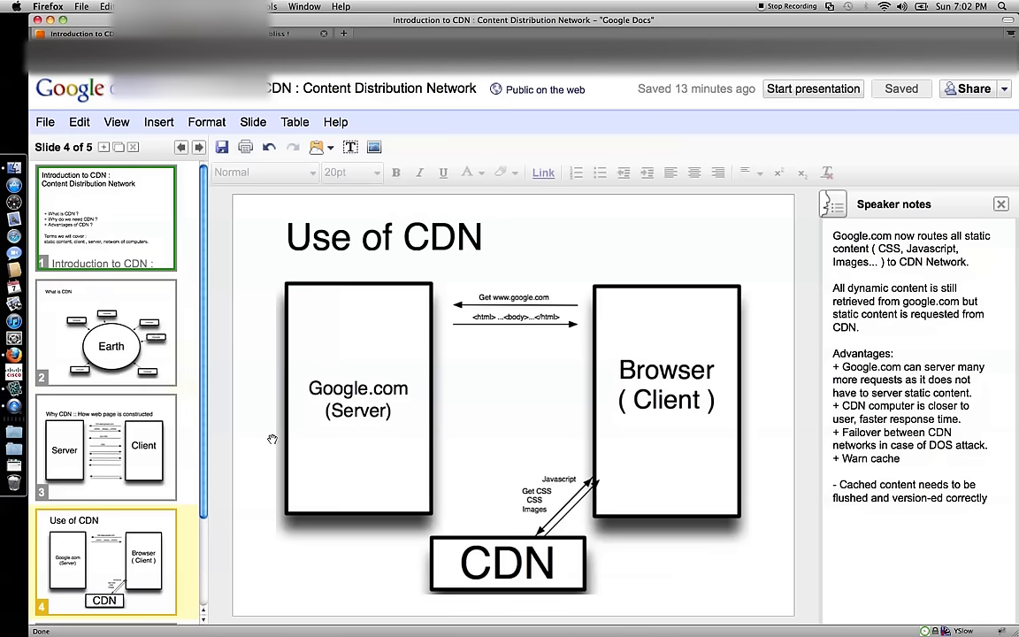
mouse_move(333, 364)
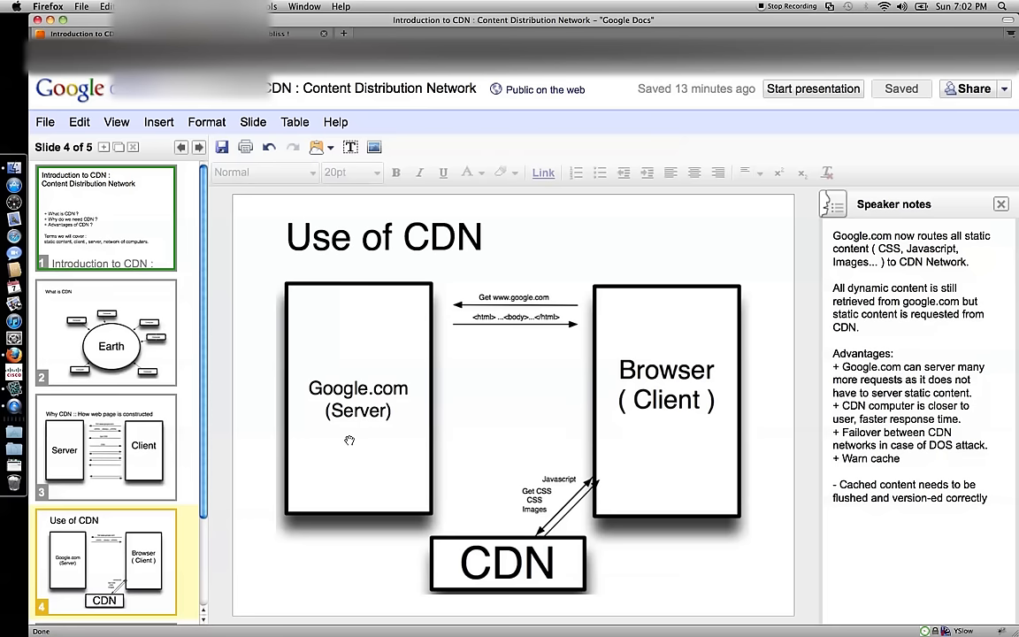
scroll(down, 3)
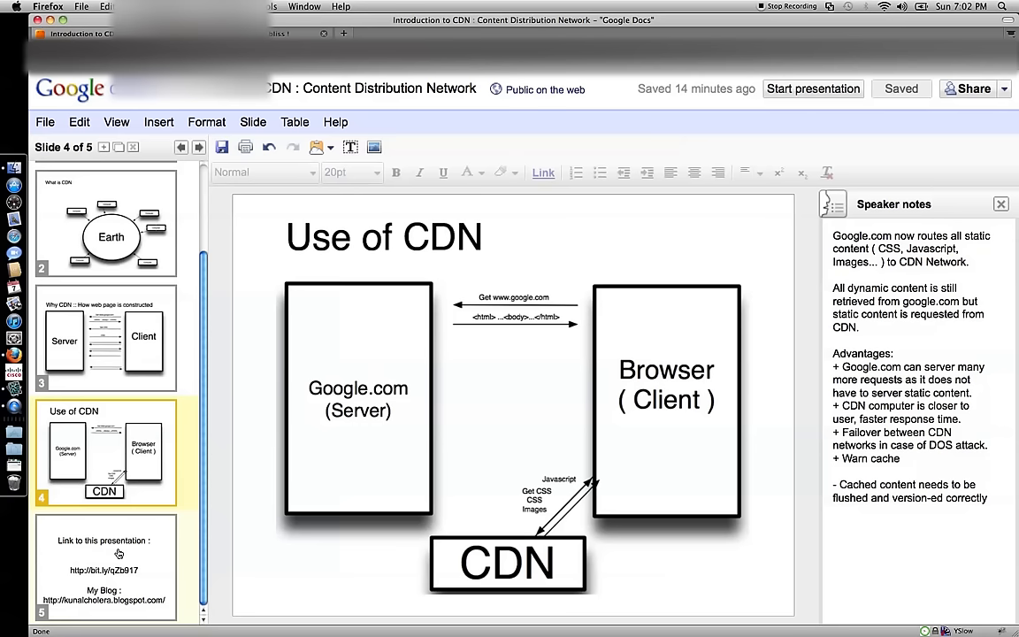
mouse_move(453, 563)
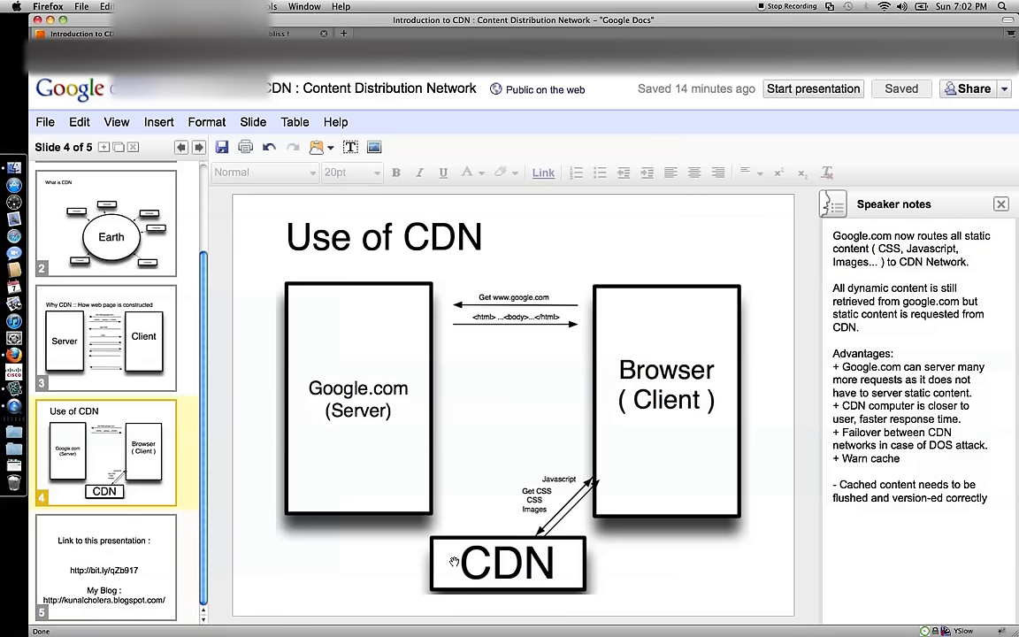
mouse_move(513, 513)
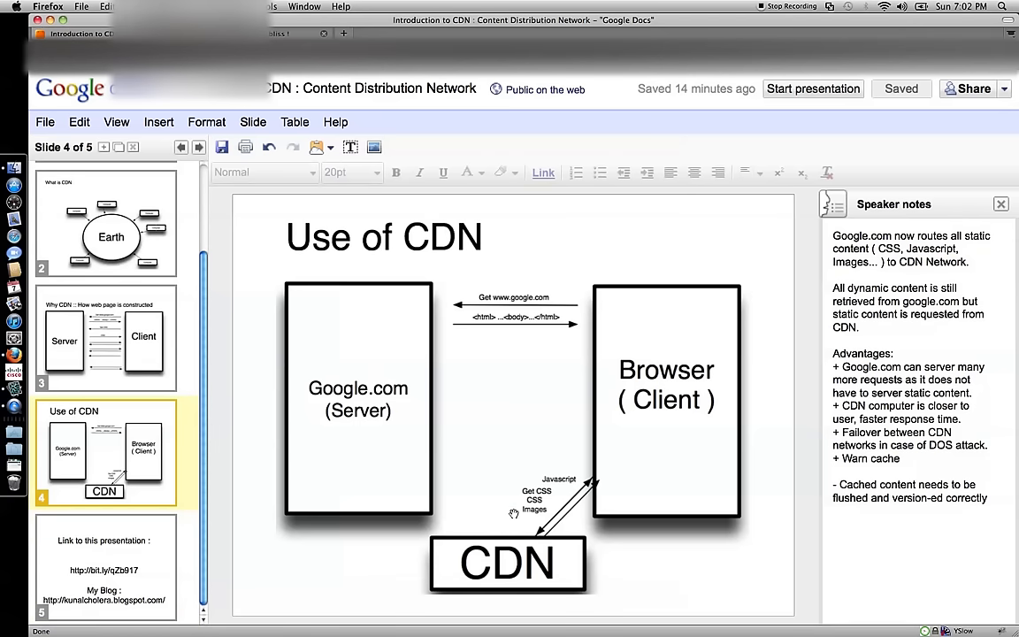
mouse_move(467, 600)
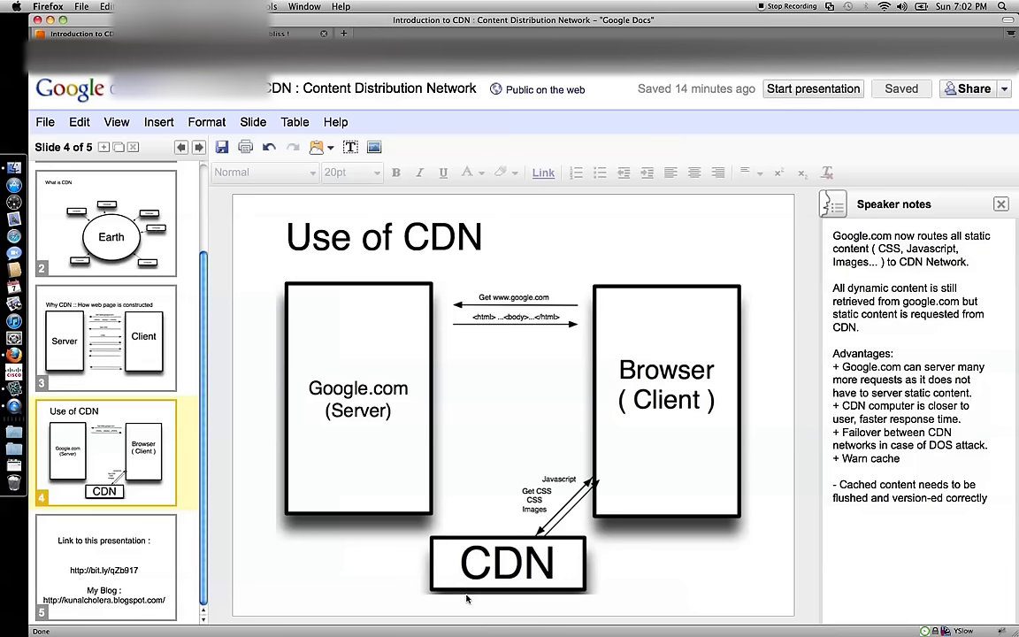